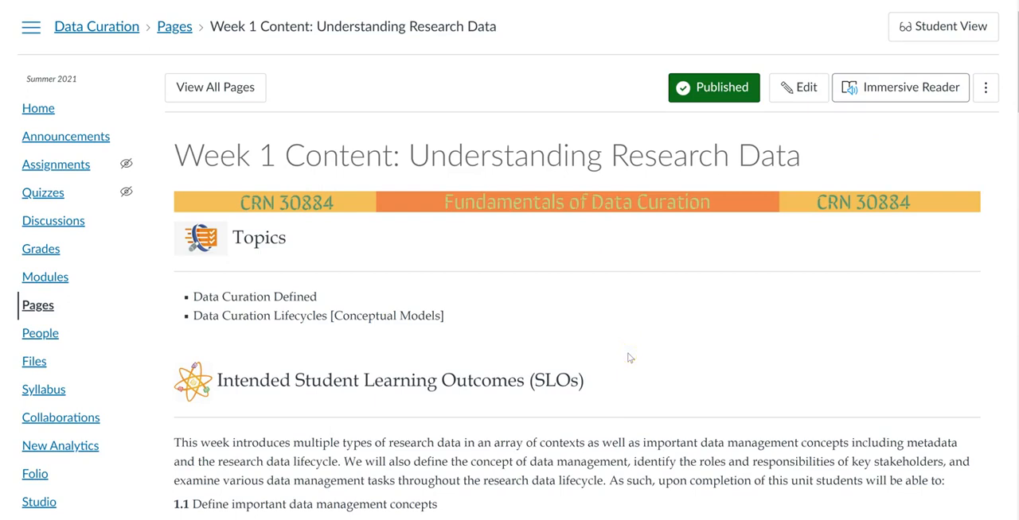
# - Scroll past Topics and SLOs to the Introduction to Data Curation lecture preview
pyautogui.scroll(-3)
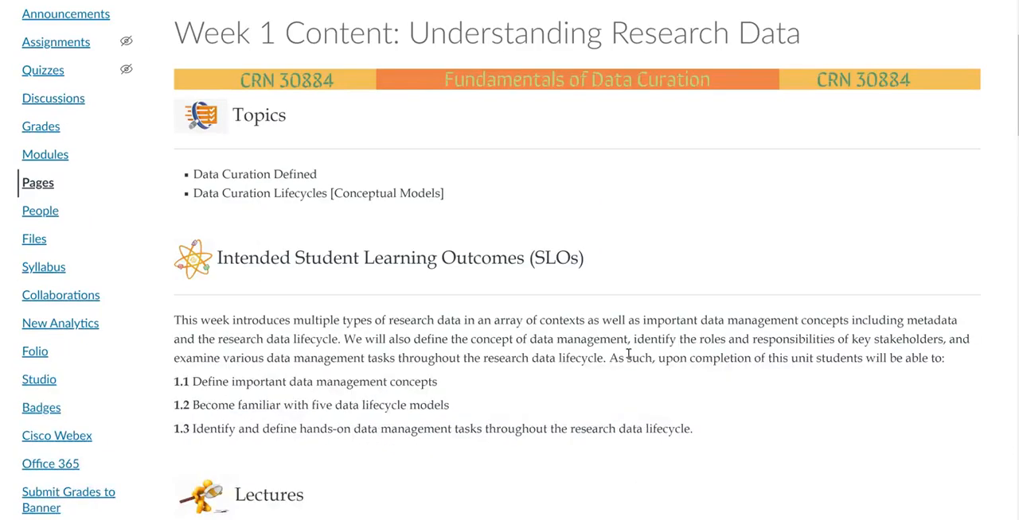
pyautogui.scroll(-3)
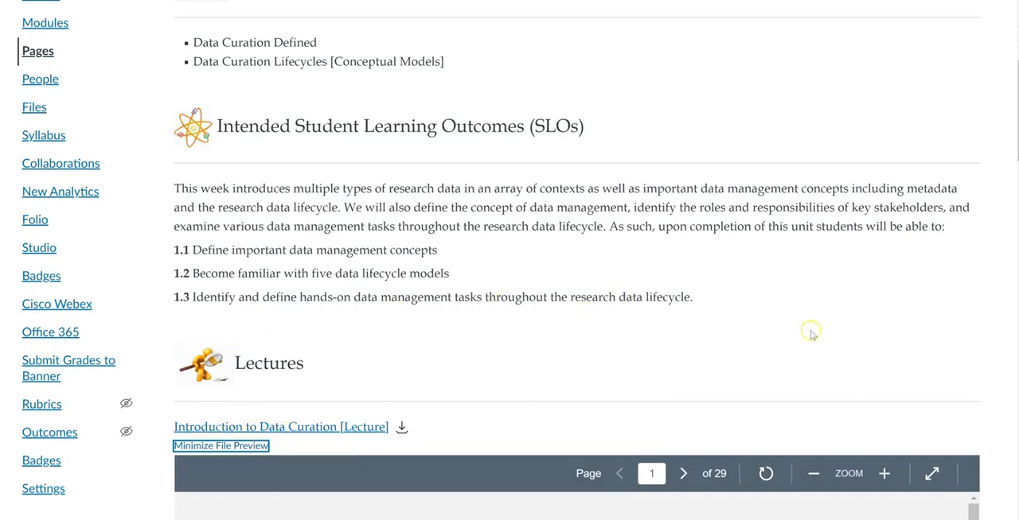
pyautogui.scroll(-3)
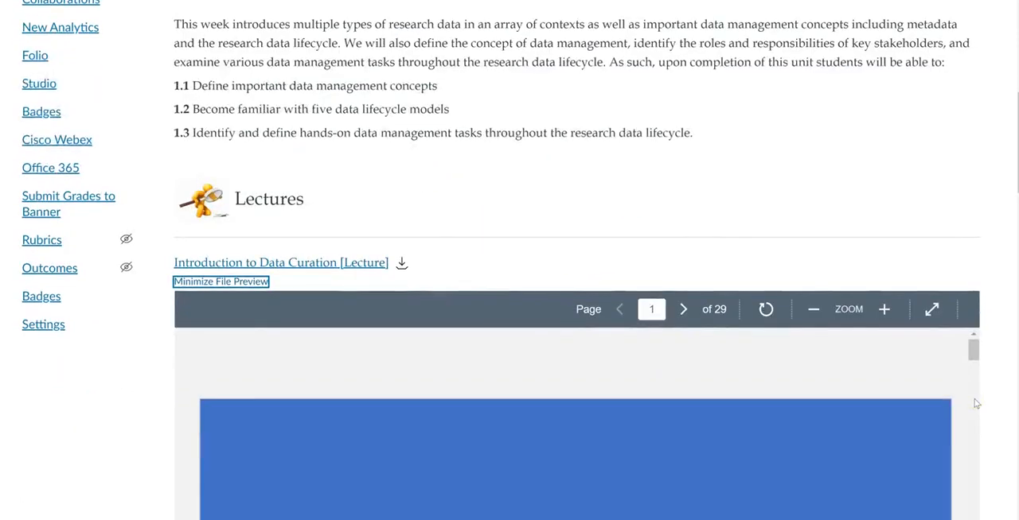
pyautogui.scroll(-3)
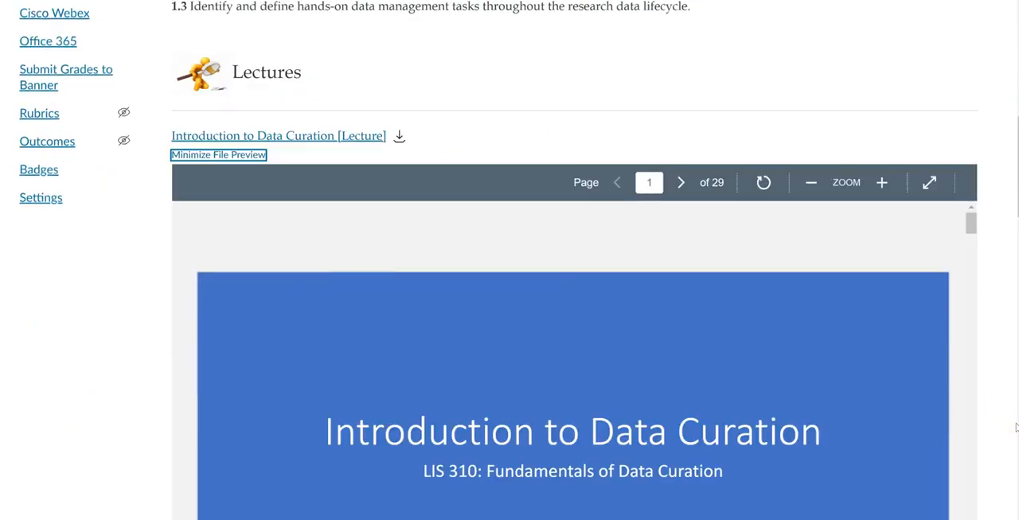
pyautogui.scroll(-3)
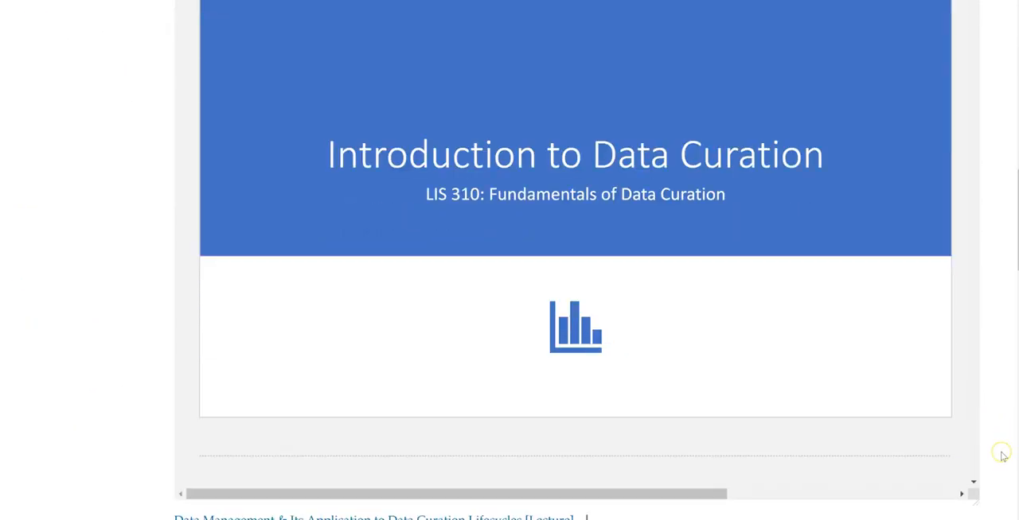
# - Scroll down until the Data Management & Its Application lecture preview header appears
pyautogui.scroll(-3)
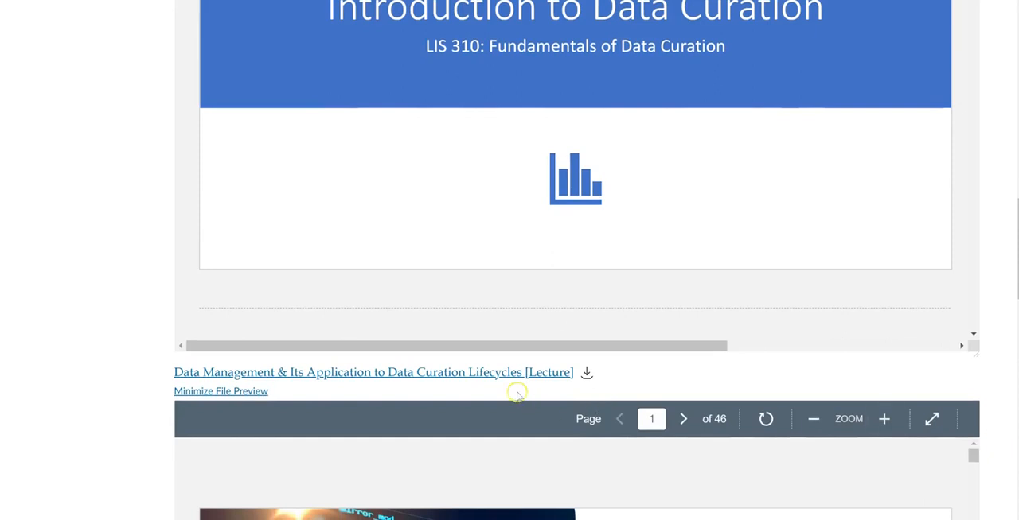
pyautogui.moveTo(399, 395)
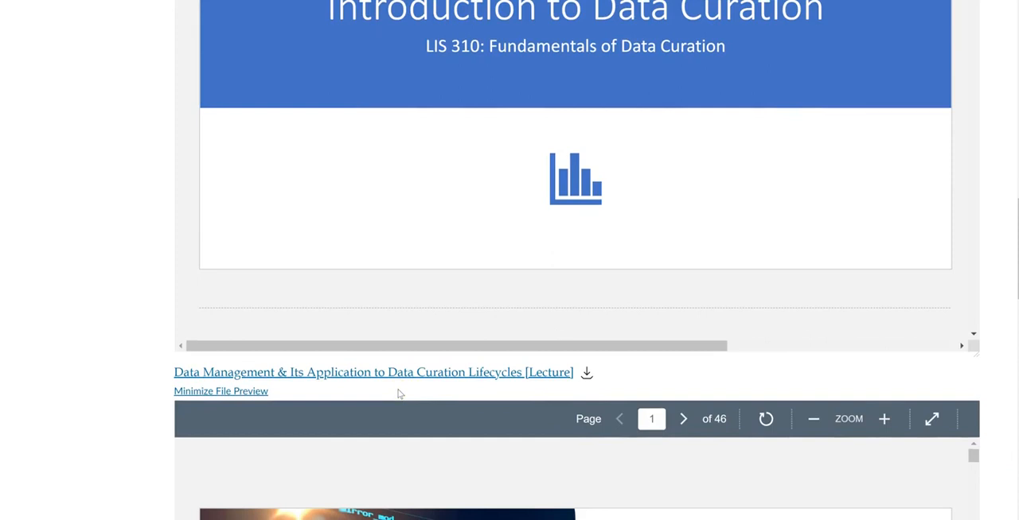
pyautogui.moveTo(270, 386)
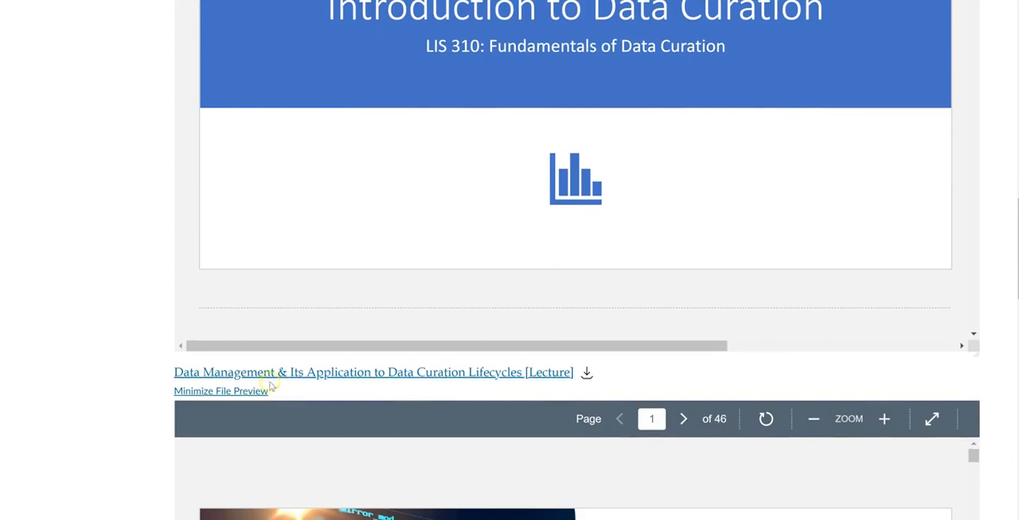
pyautogui.moveTo(309, 389)
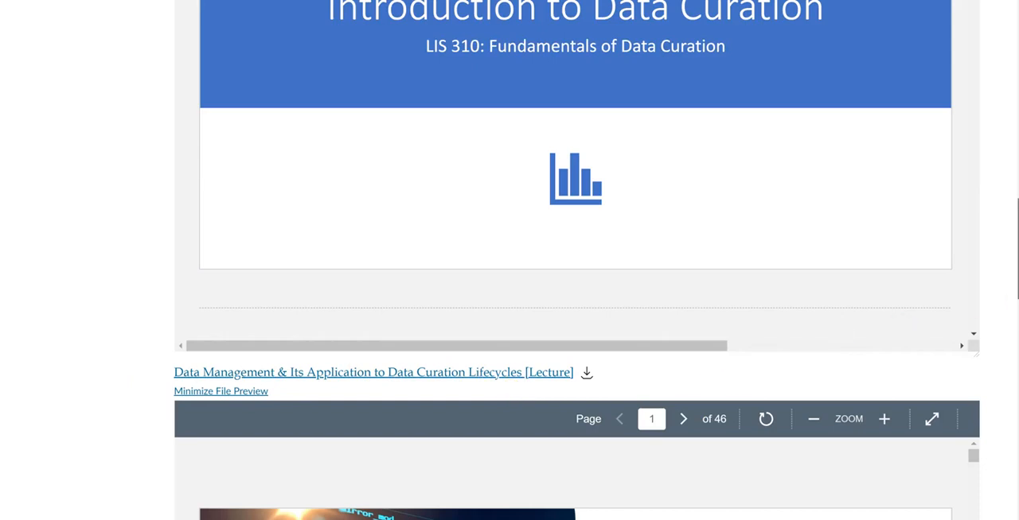
# - Read down the lecture preview to the 'Data Curation Lifecycle Models & Tools [5]' slide
pyautogui.scroll(-3)
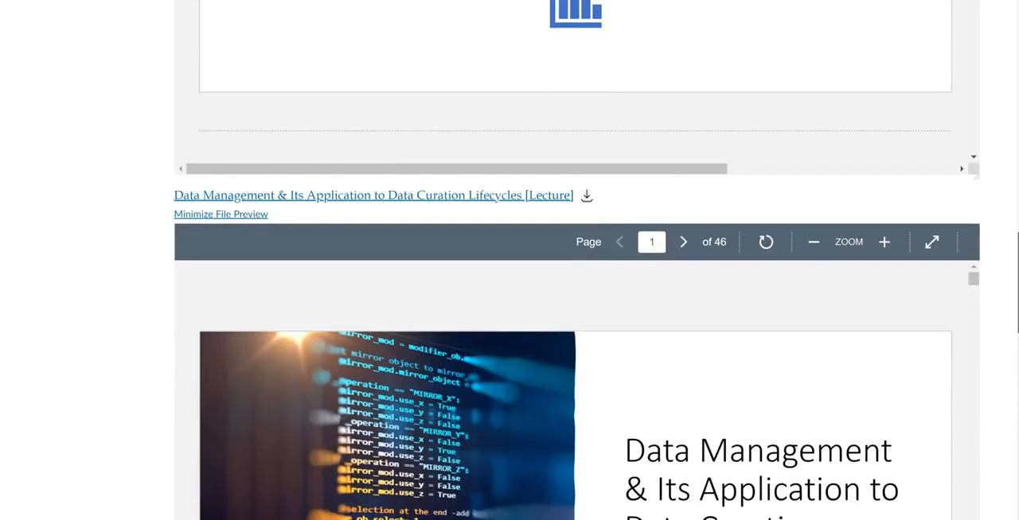
pyautogui.scroll(-3)
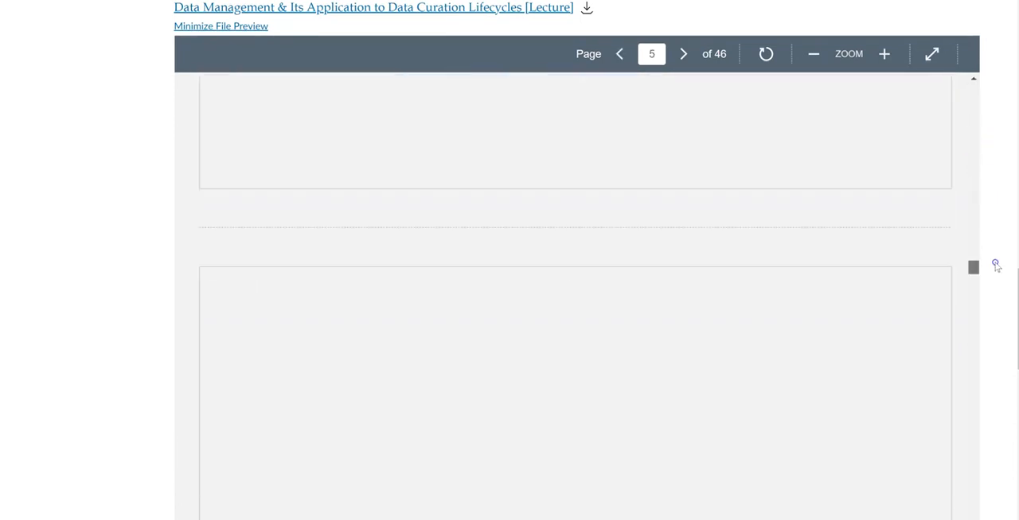
pyautogui.scroll(-3)
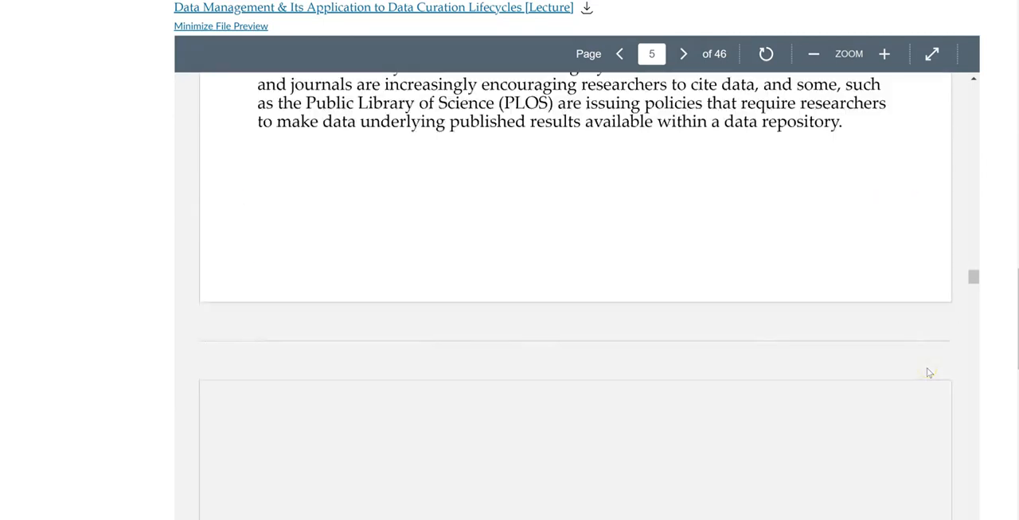
pyautogui.scroll(-3)
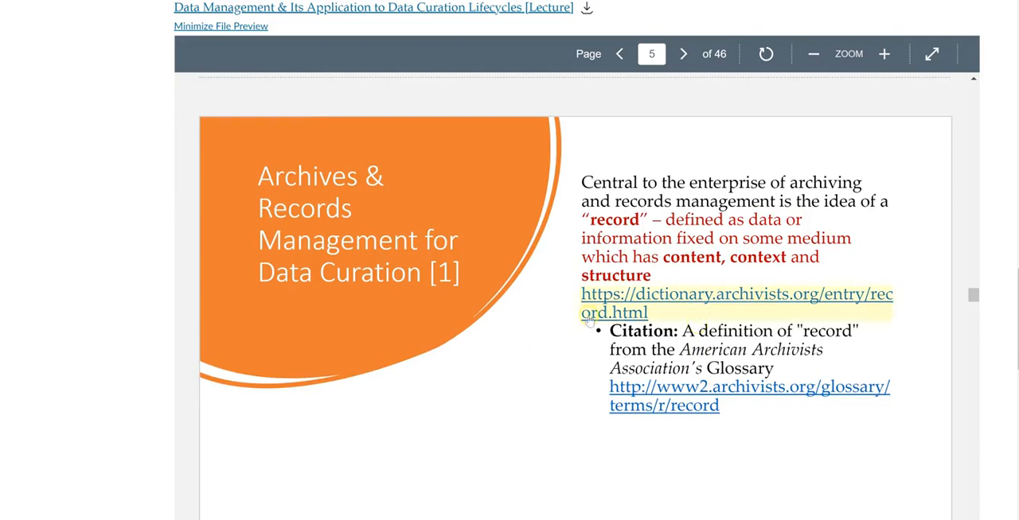
pyautogui.scroll(-3)
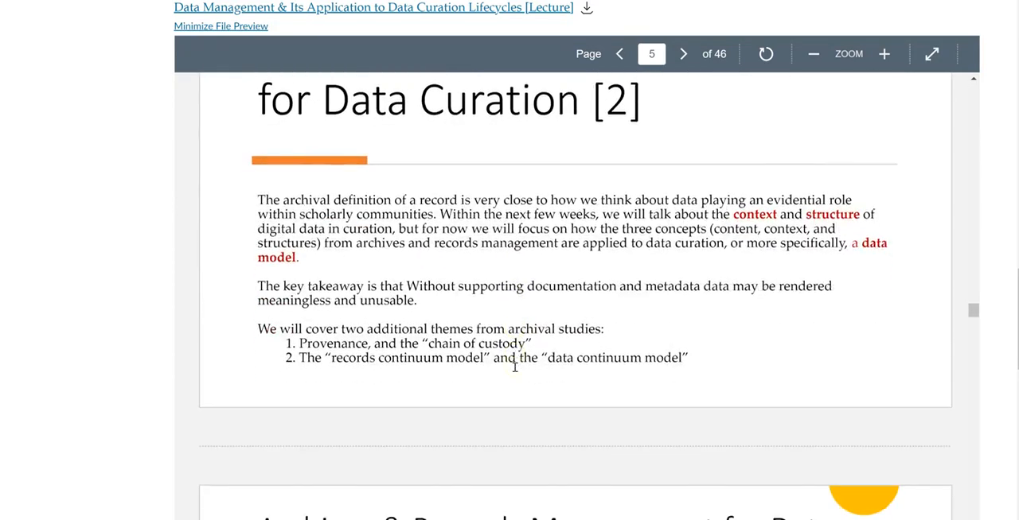
pyautogui.scroll(-3)
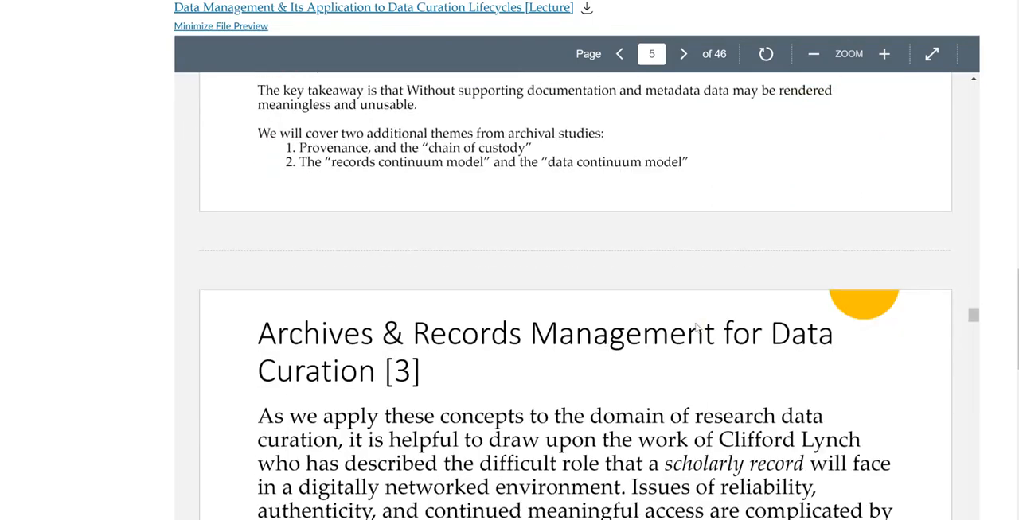
pyautogui.scroll(-3)
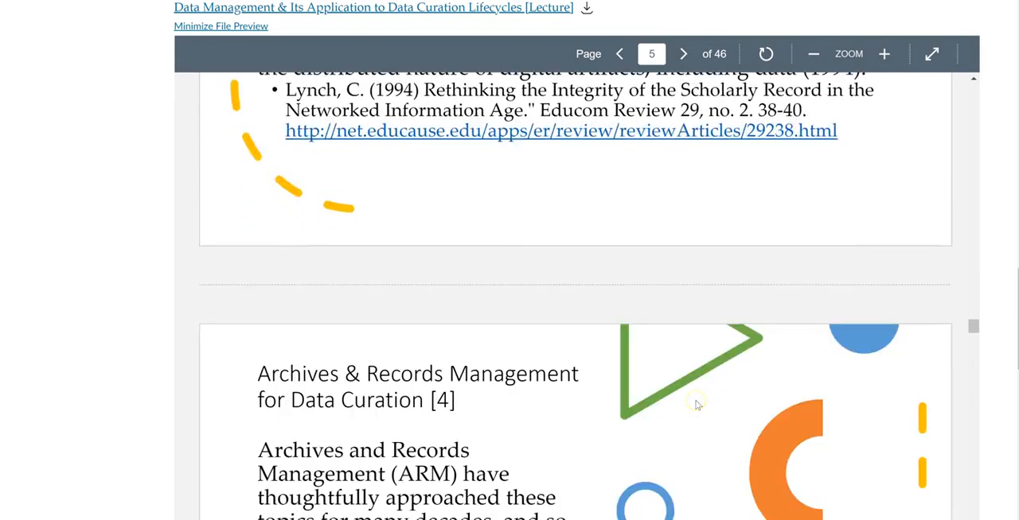
pyautogui.scroll(-3)
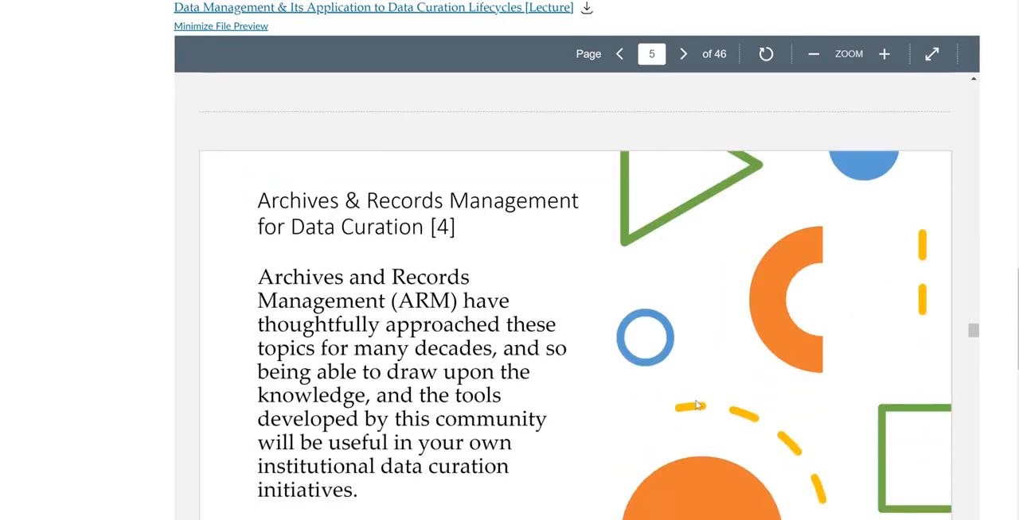
pyautogui.scroll(-3)
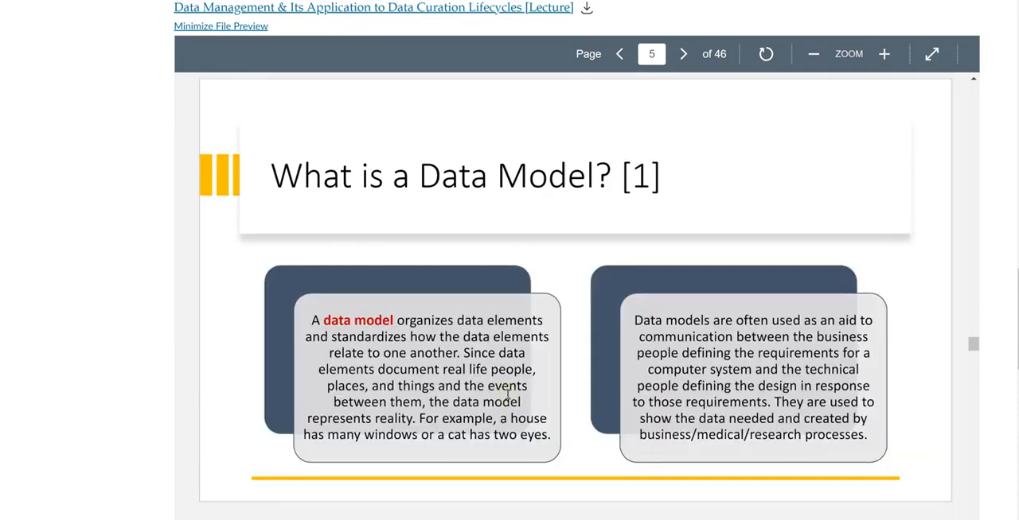
pyautogui.scroll(-3)
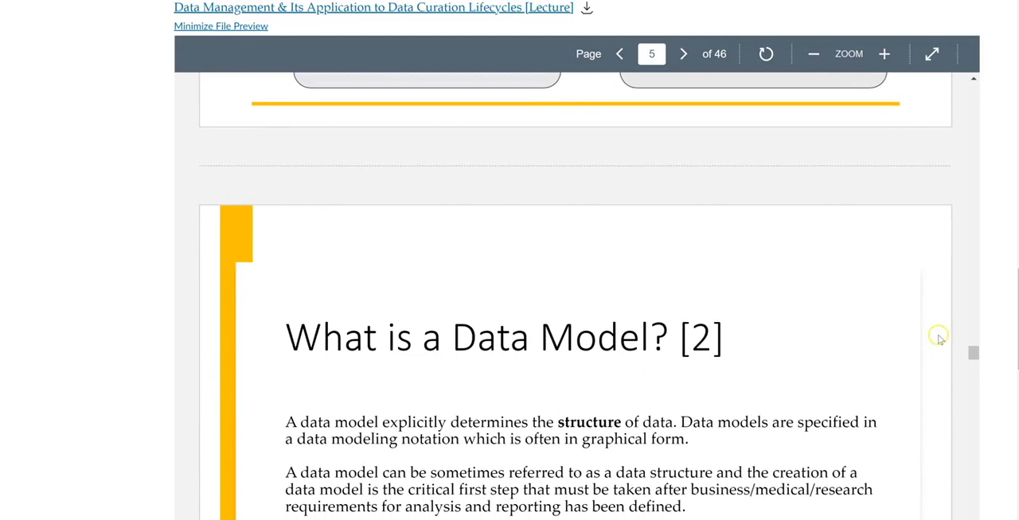
pyautogui.scroll(-3)
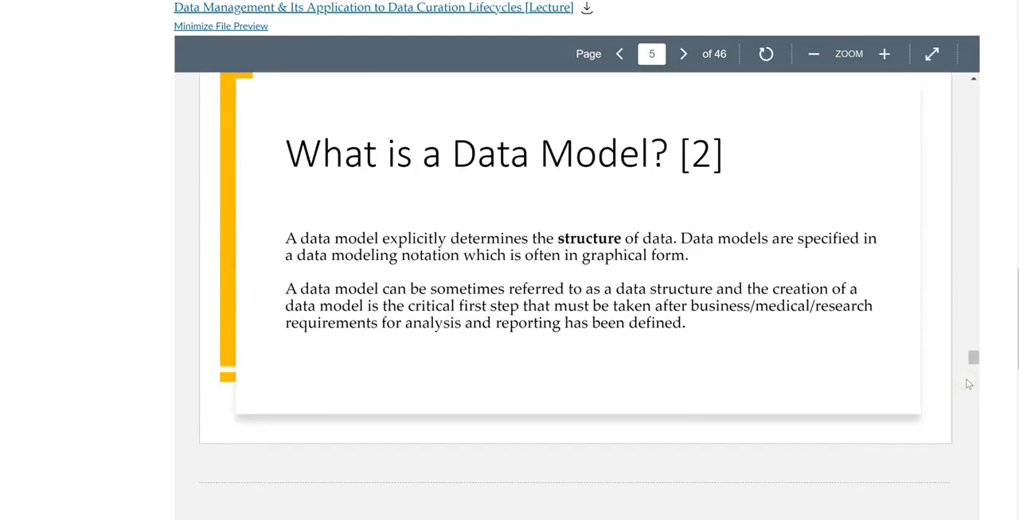
pyautogui.scroll(-3)
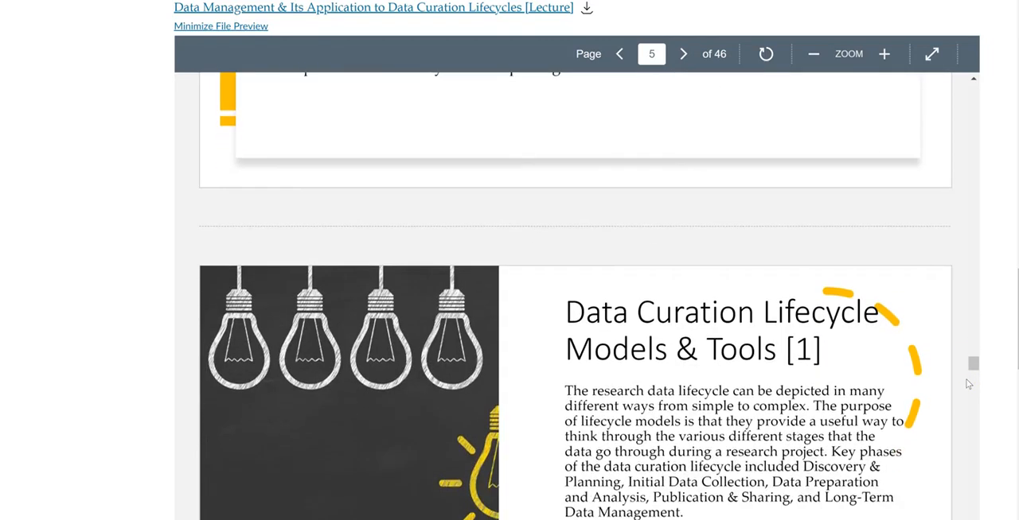
pyautogui.scroll(-3)
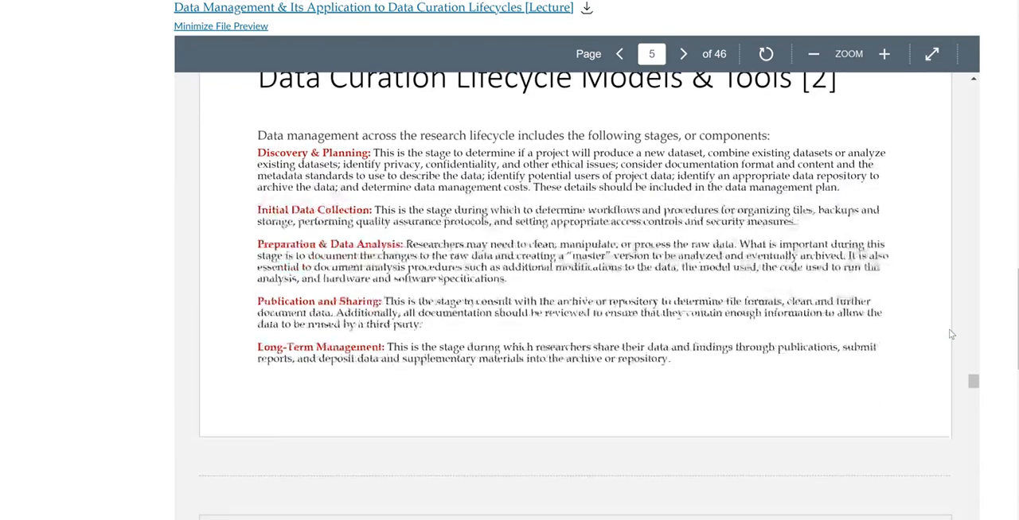
pyautogui.scroll(-3)
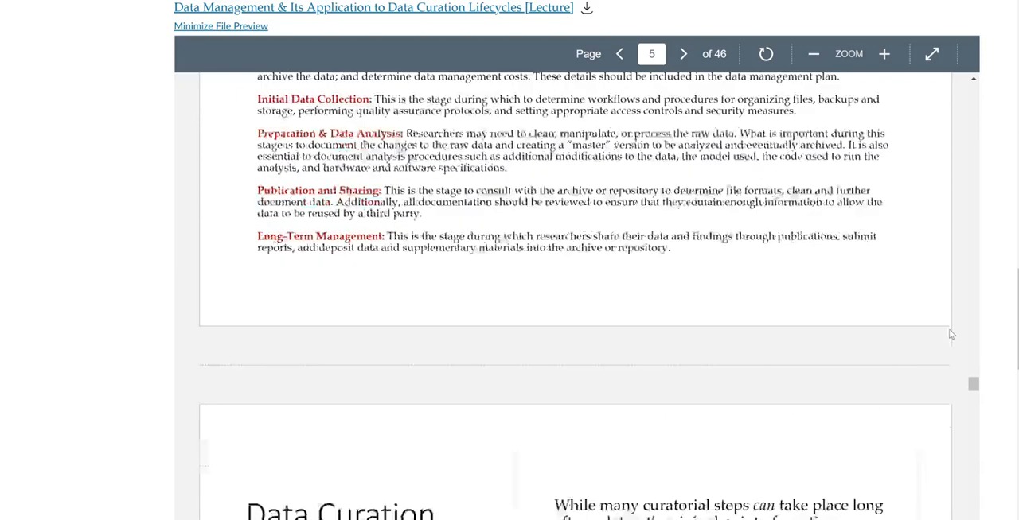
pyautogui.scroll(-3)
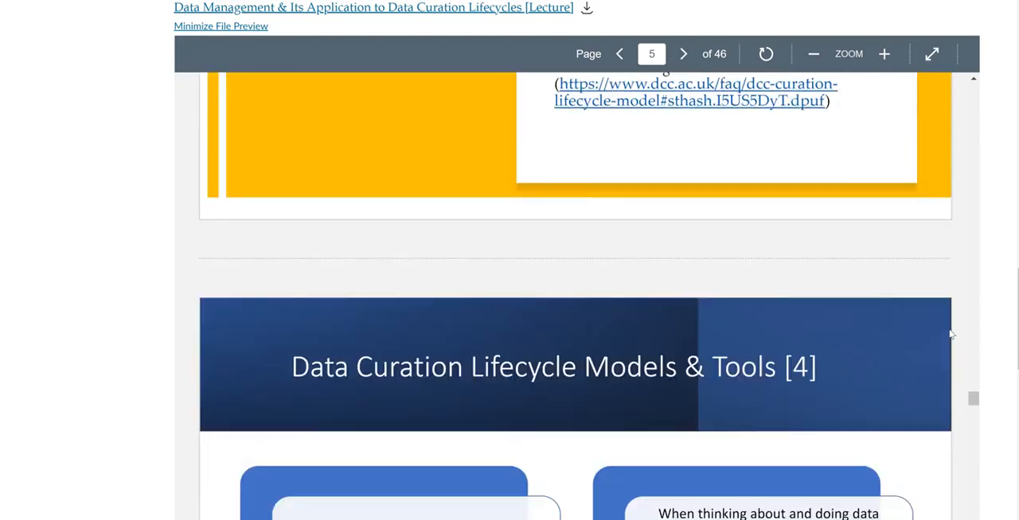
pyautogui.scroll(-3)
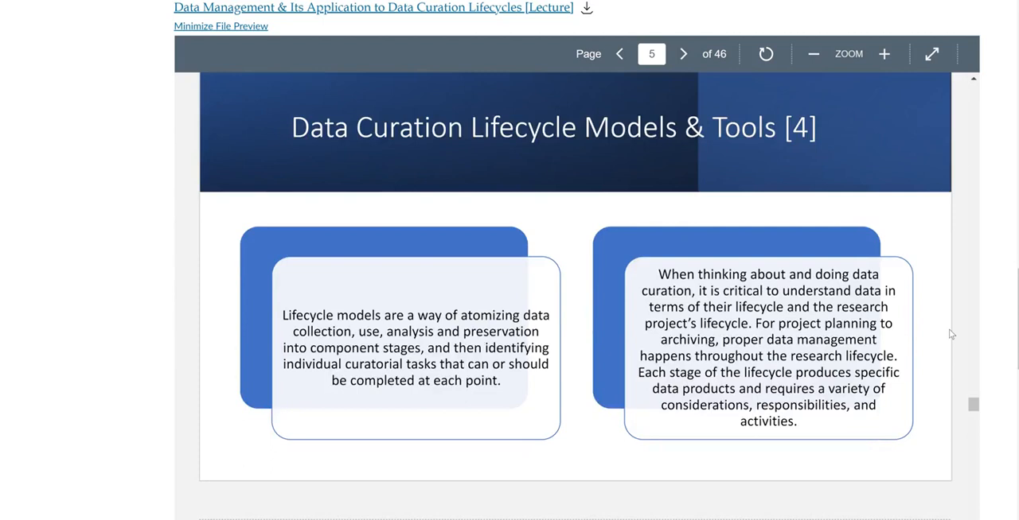
pyautogui.moveTo(963, 436)
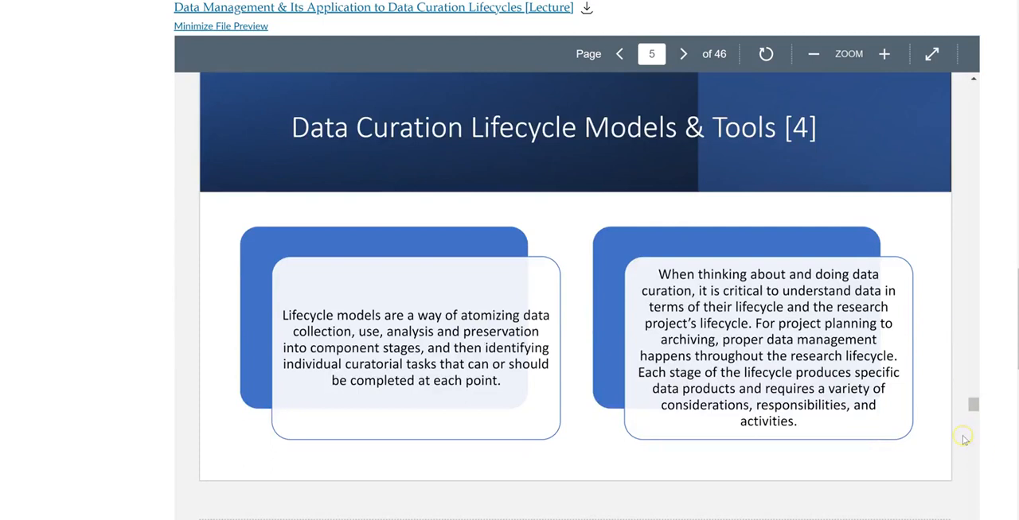
pyautogui.moveTo(963, 441)
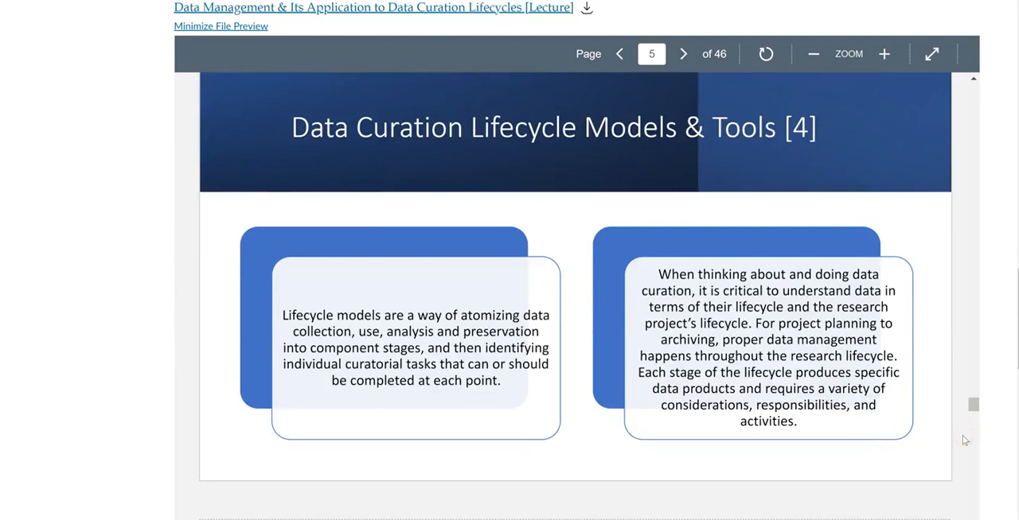
pyautogui.scroll(-3)
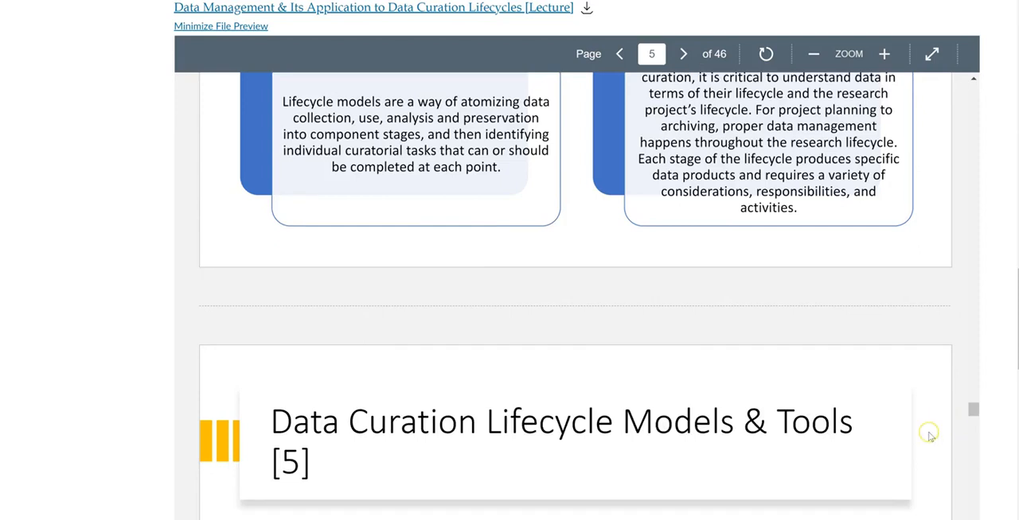
pyautogui.scroll(-3)
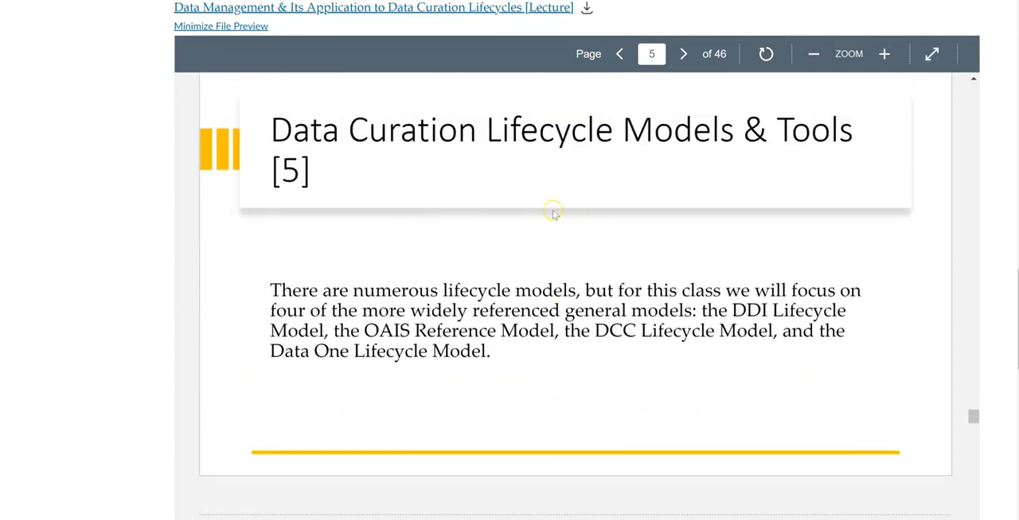
pyautogui.moveTo(853, 389)
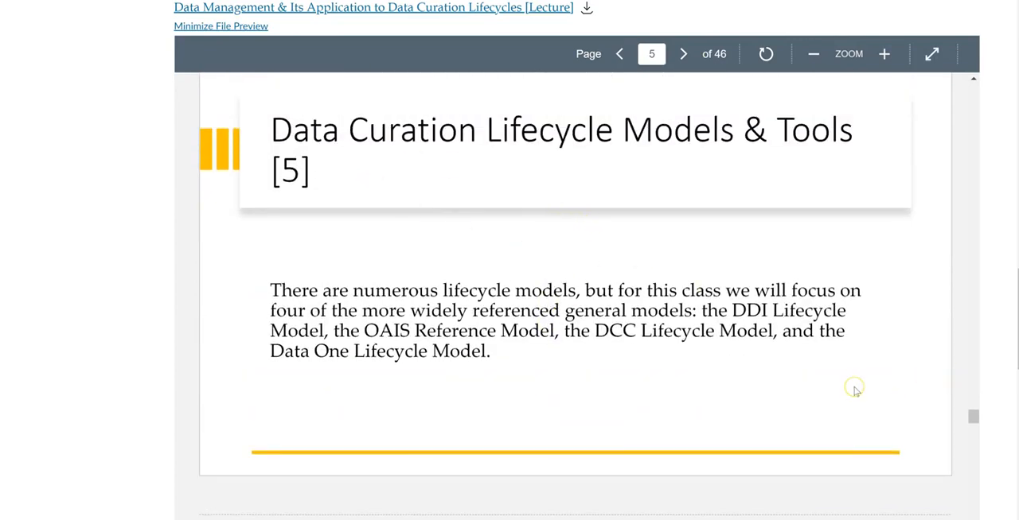
pyautogui.moveTo(669, 406)
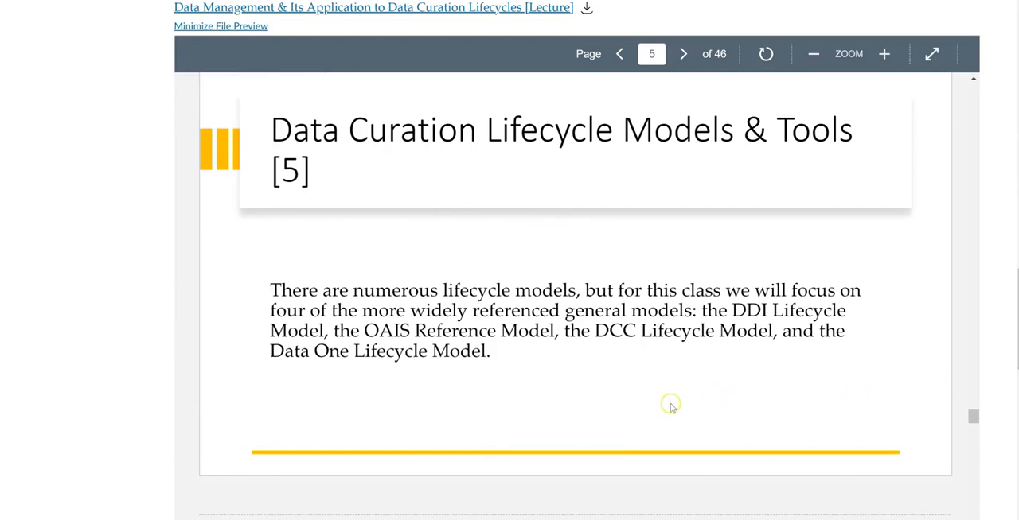
pyautogui.moveTo(387, 353)
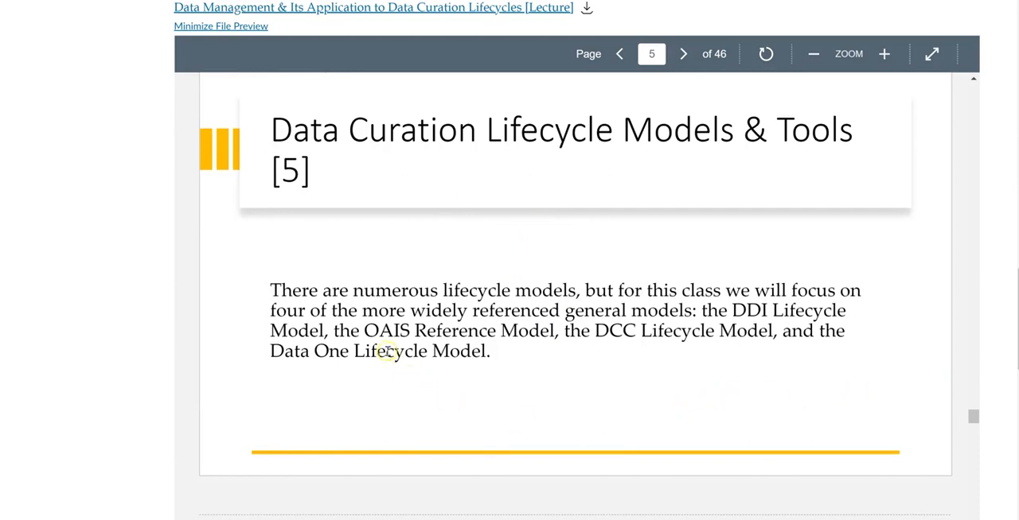
# - Scroll past DDI Lifecycle Model slides [1]–[6] to the top of slide [7]
pyautogui.scroll(-3)
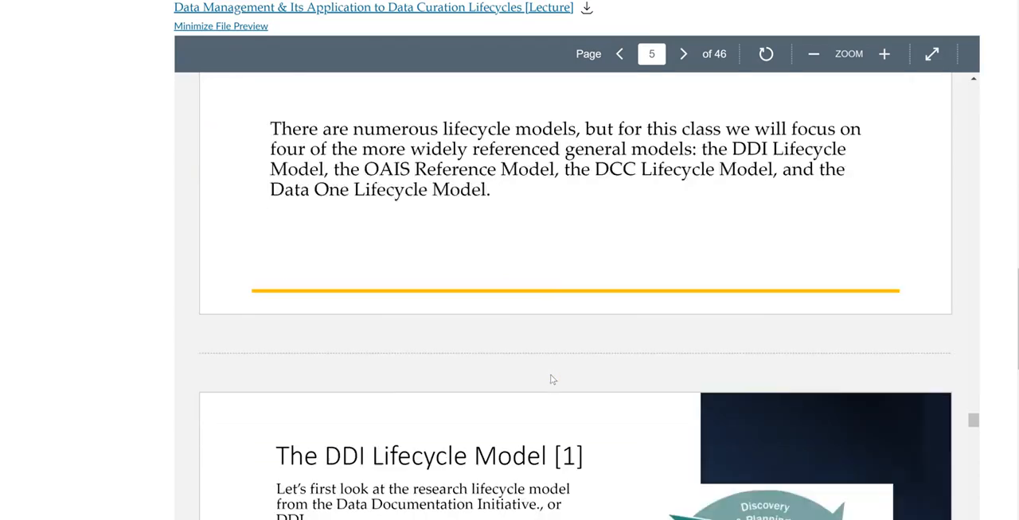
pyautogui.scroll(-3)
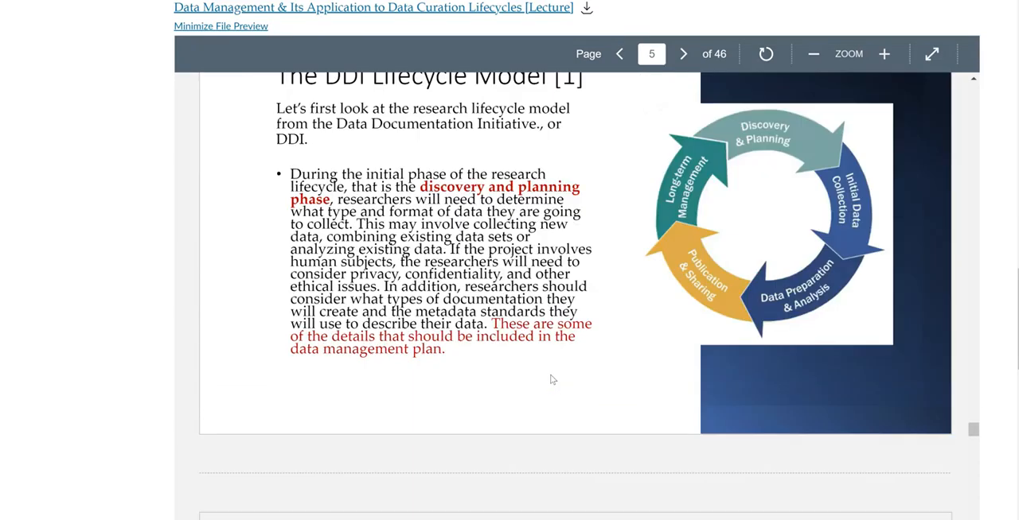
pyautogui.scroll(-3)
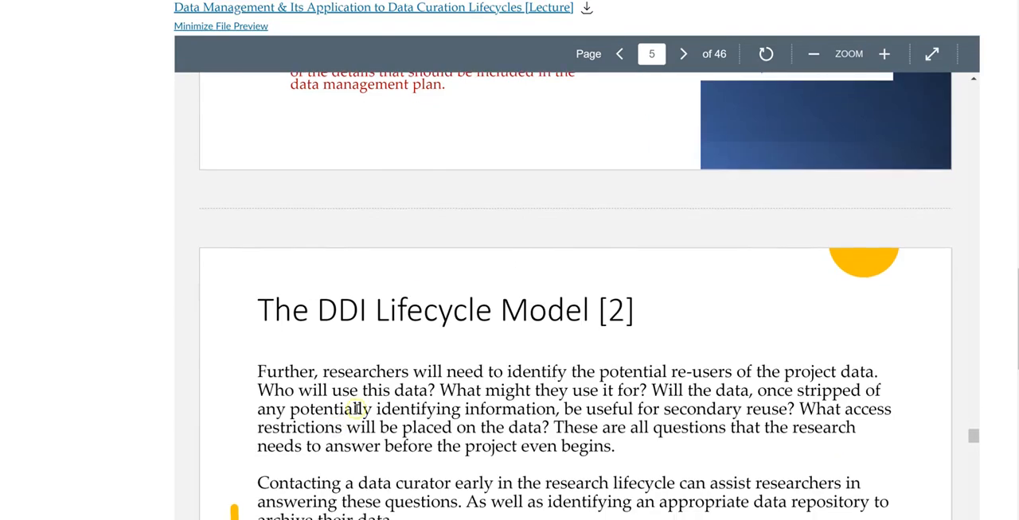
pyautogui.scroll(-3)
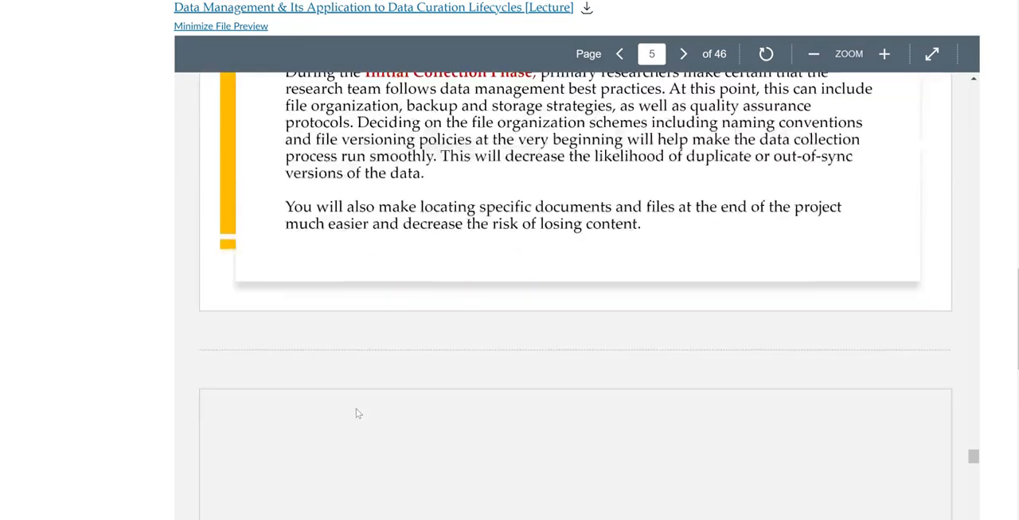
pyautogui.scroll(-3)
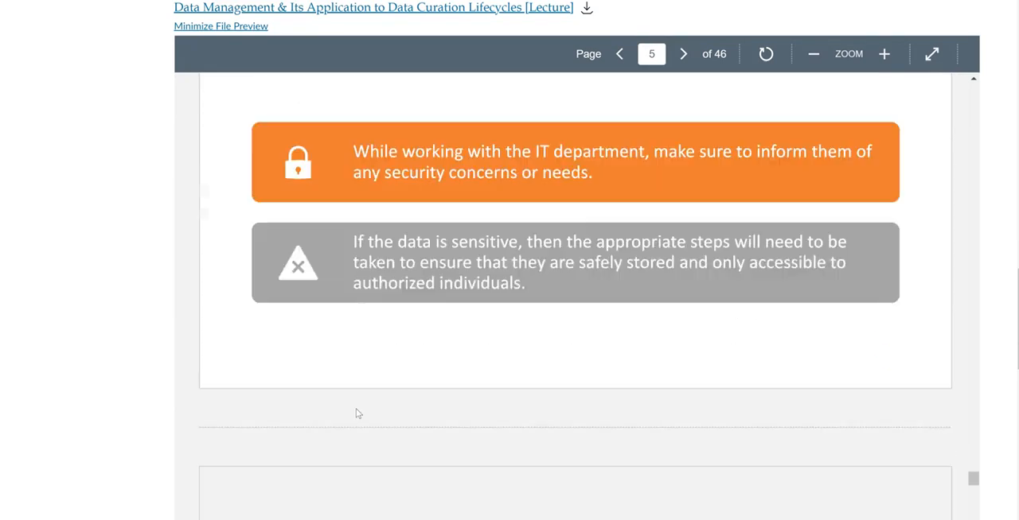
pyautogui.scroll(-3)
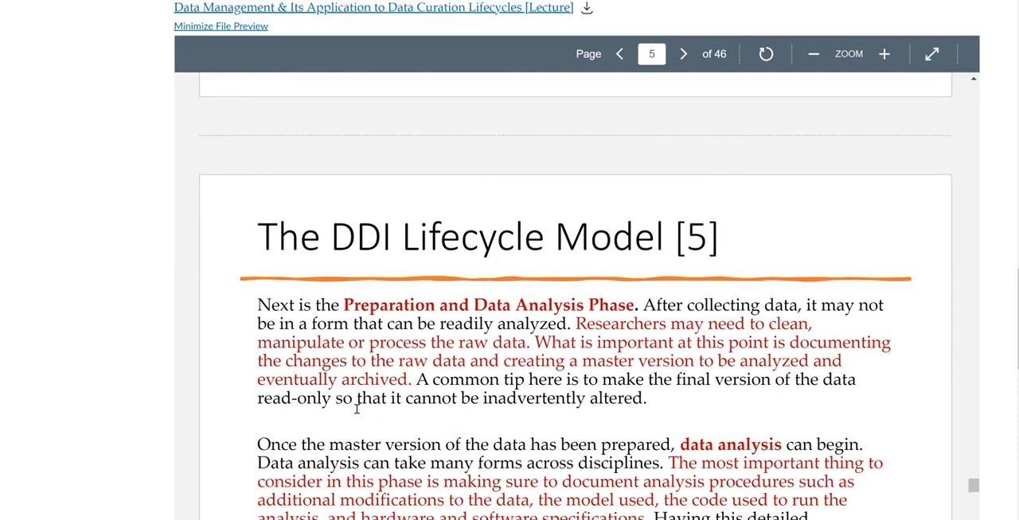
pyautogui.scroll(-3)
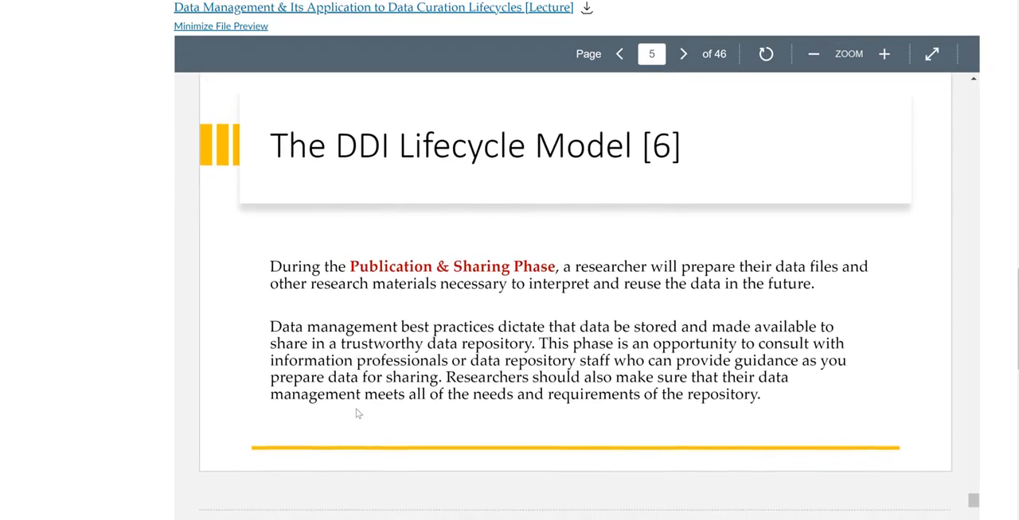
pyautogui.scroll(-3)
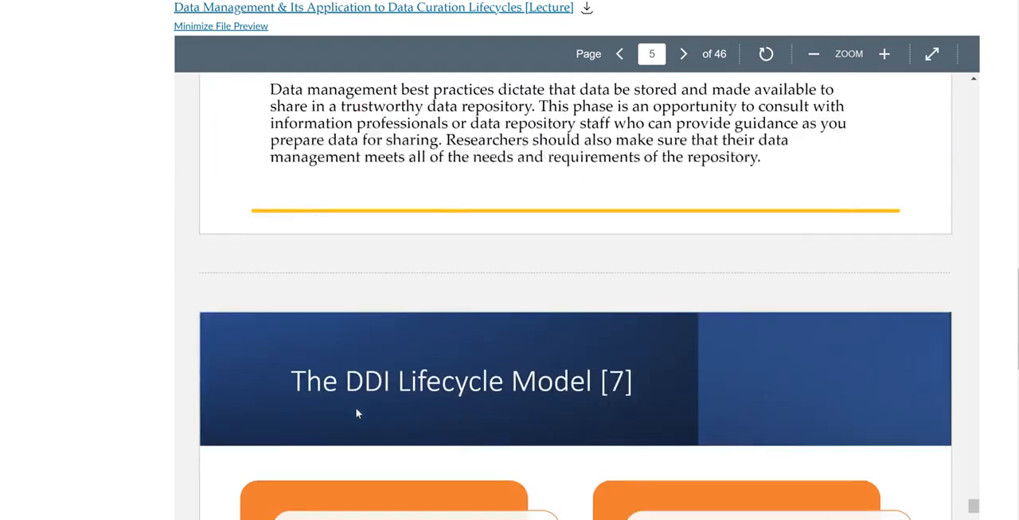
pyautogui.scroll(-3)
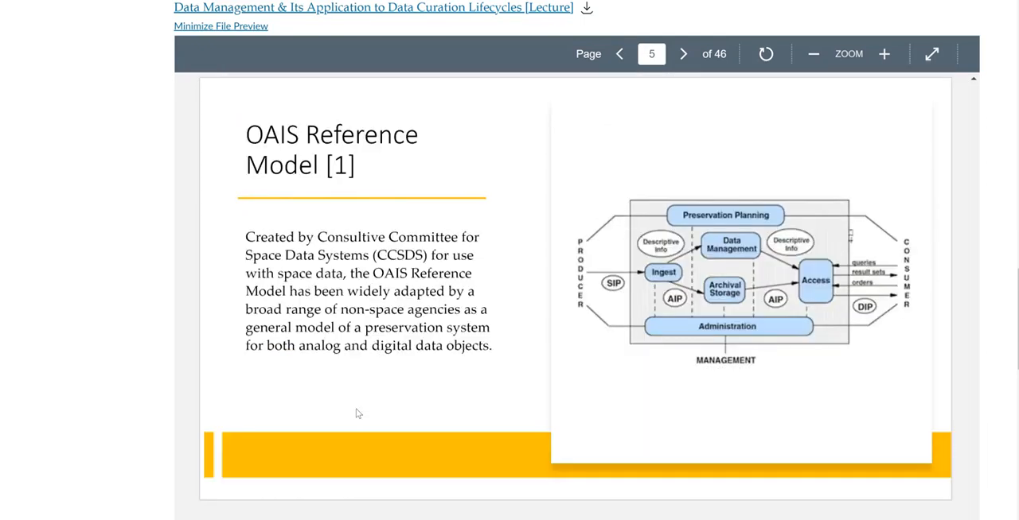
# - Scroll until the OAIS Reference Model [1] slide and its diagram are fully shown
pyautogui.scroll(-3)
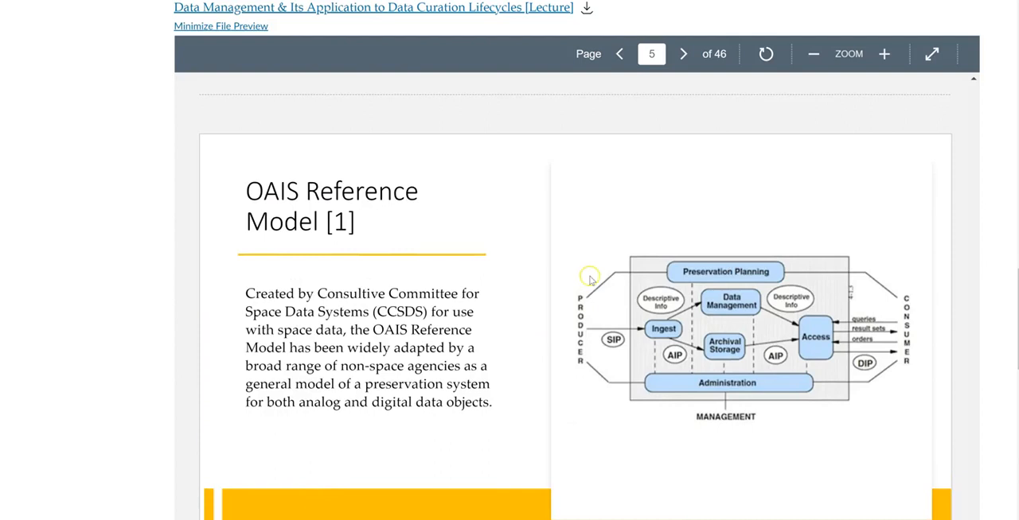
pyautogui.moveTo(579, 375)
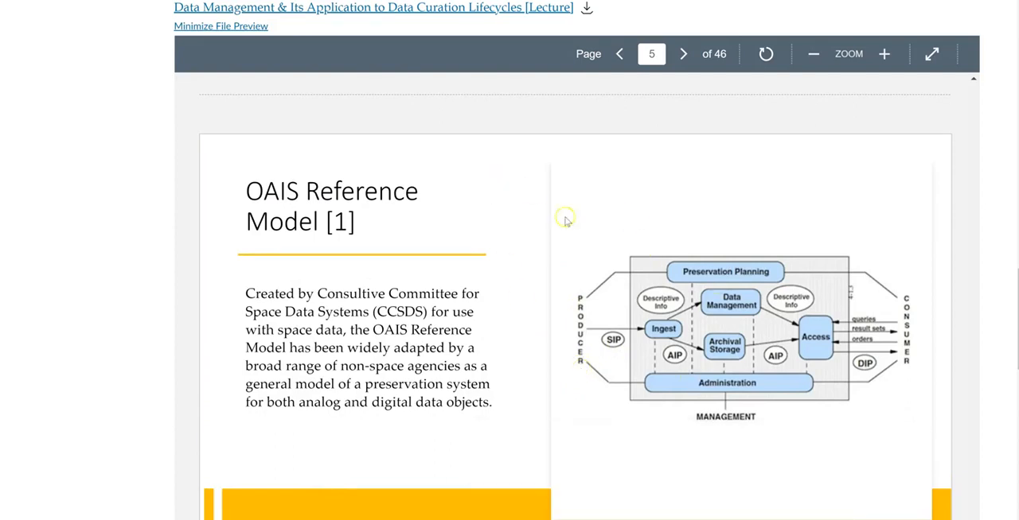
pyautogui.scroll(-3)
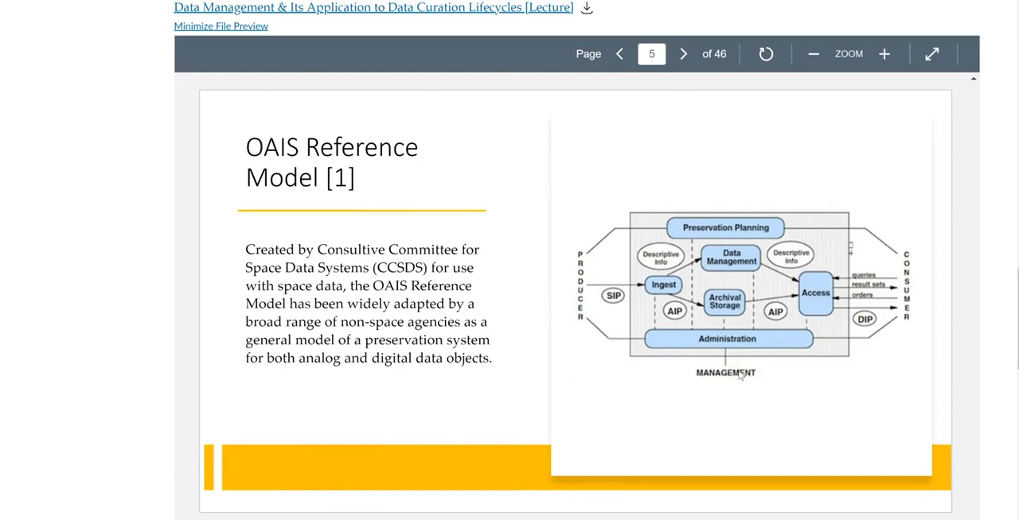
pyautogui.moveTo(745, 379)
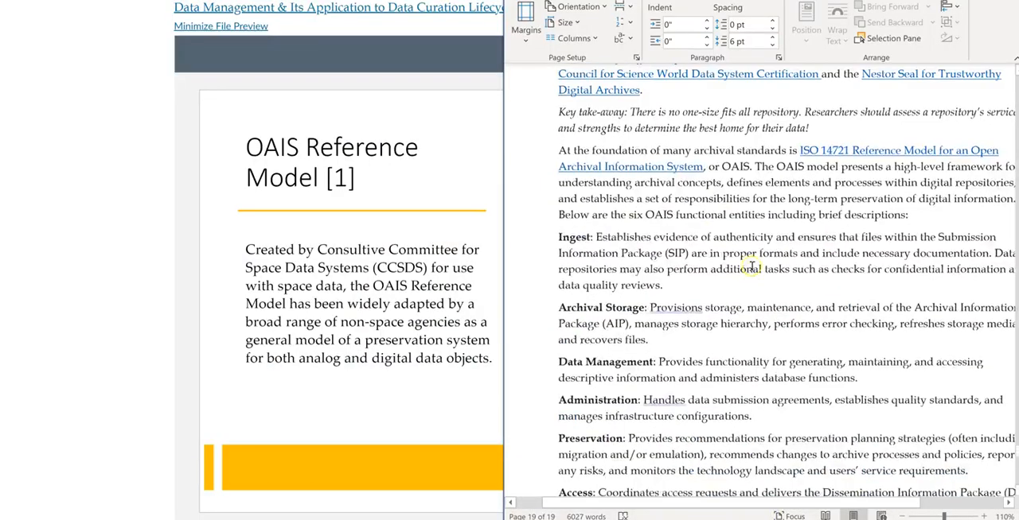
# - Scroll the Word notes to the OAIS functional-entity diagram above the ISO 14721 explanation
pyautogui.scroll(-3)
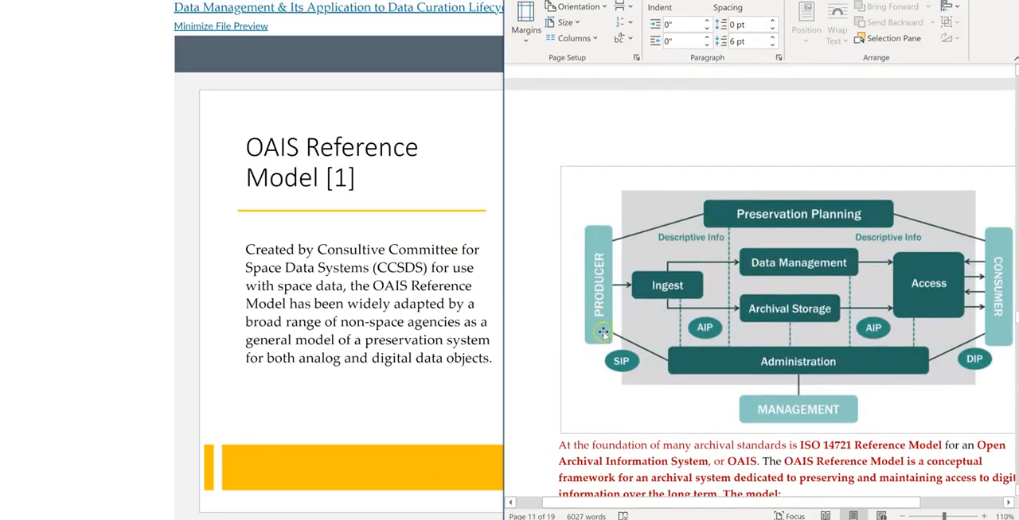
pyautogui.moveTo(531, 310)
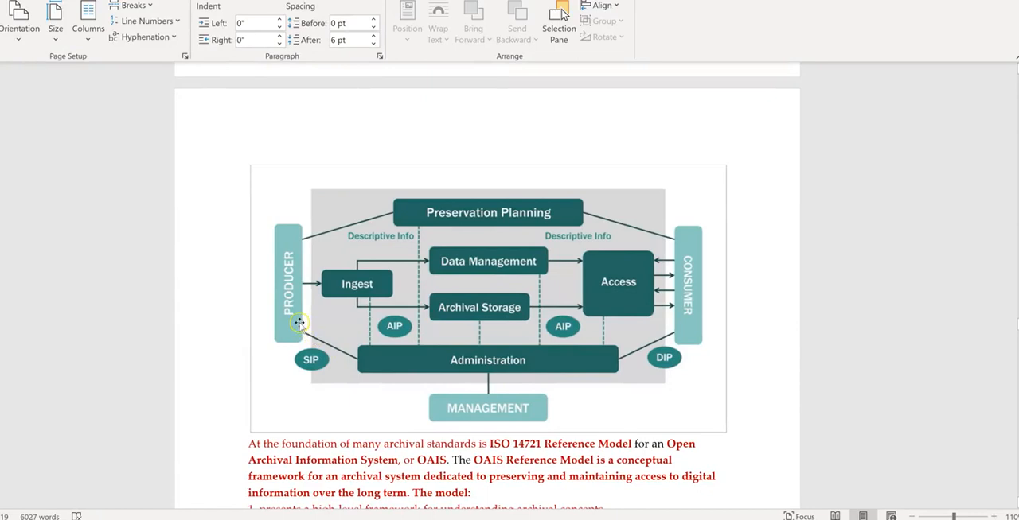
pyautogui.moveTo(209, 381)
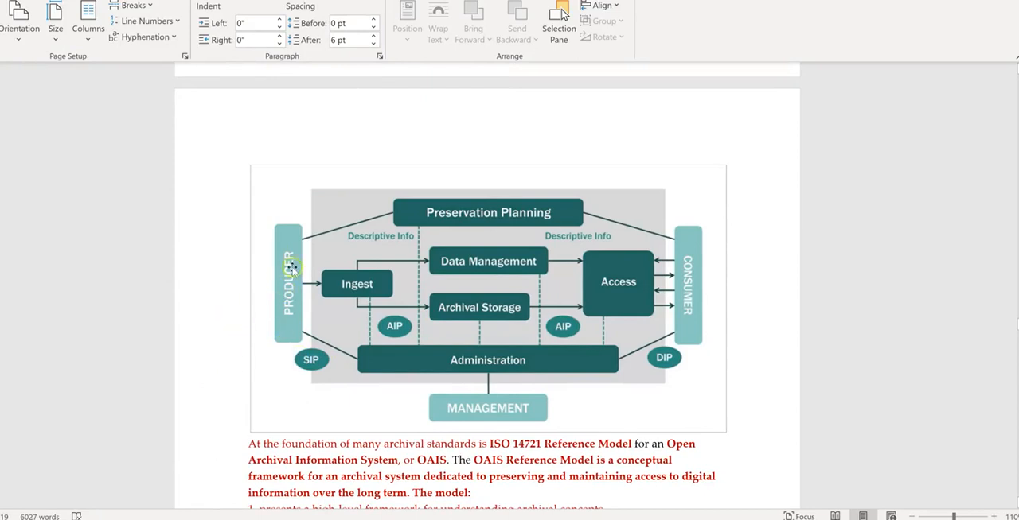
pyautogui.moveTo(259, 308)
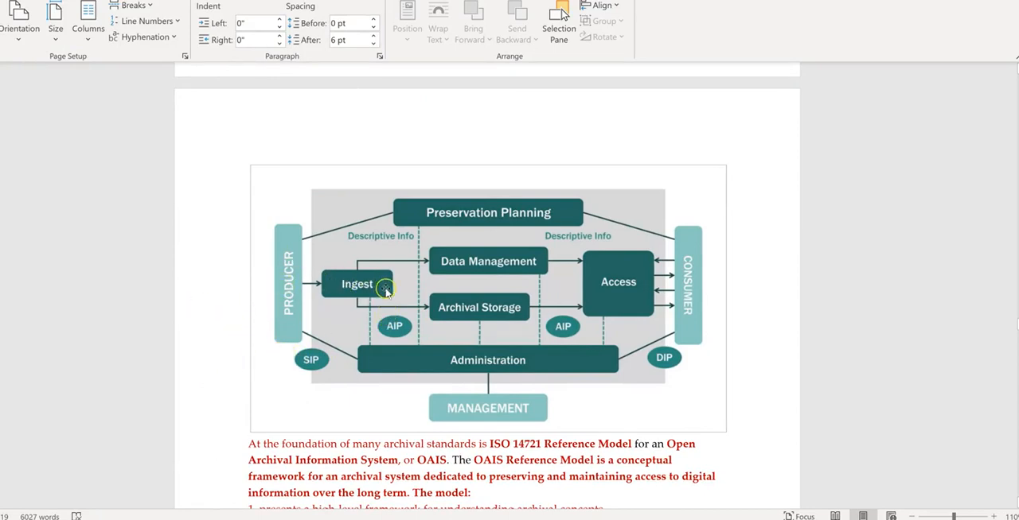
pyautogui.moveTo(293, 361)
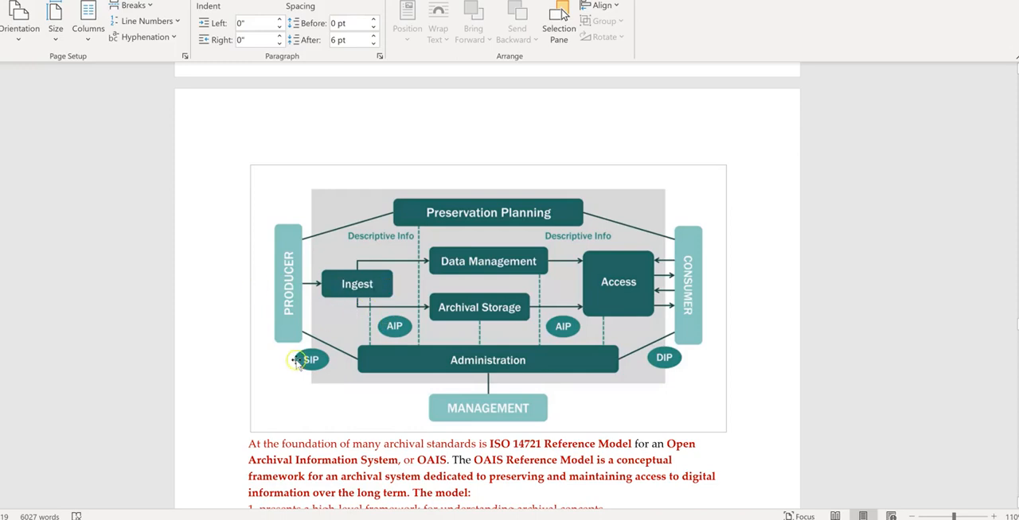
pyautogui.moveTo(223, 363)
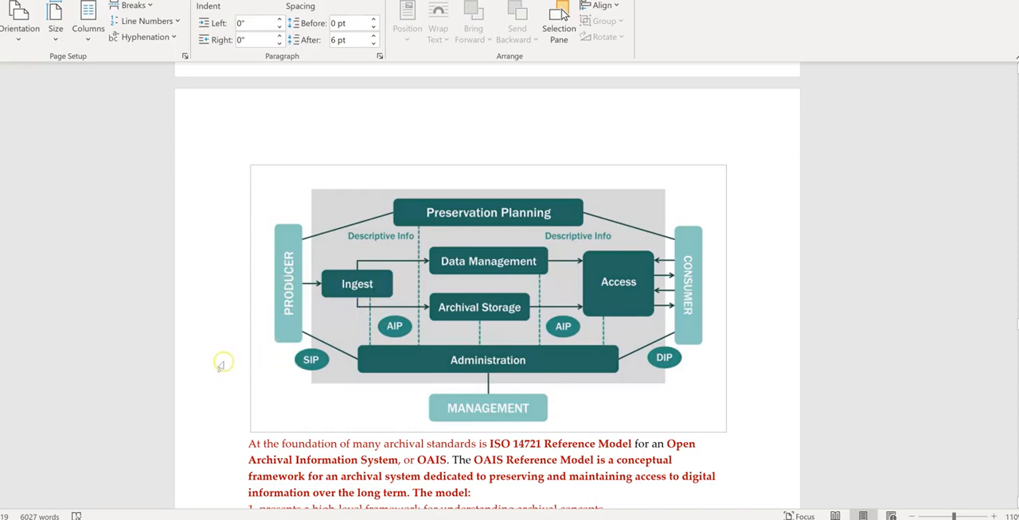
pyautogui.moveTo(230, 366)
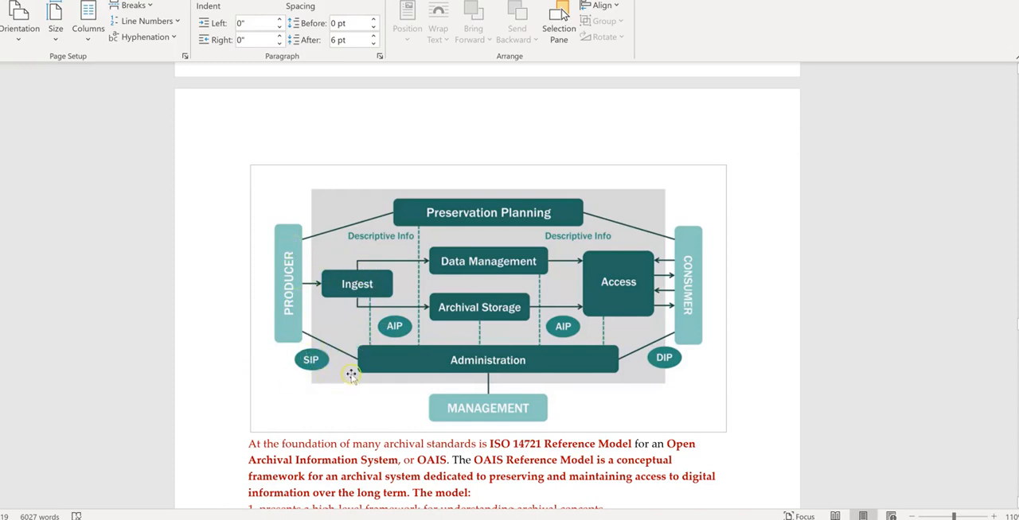
pyautogui.moveTo(273, 299)
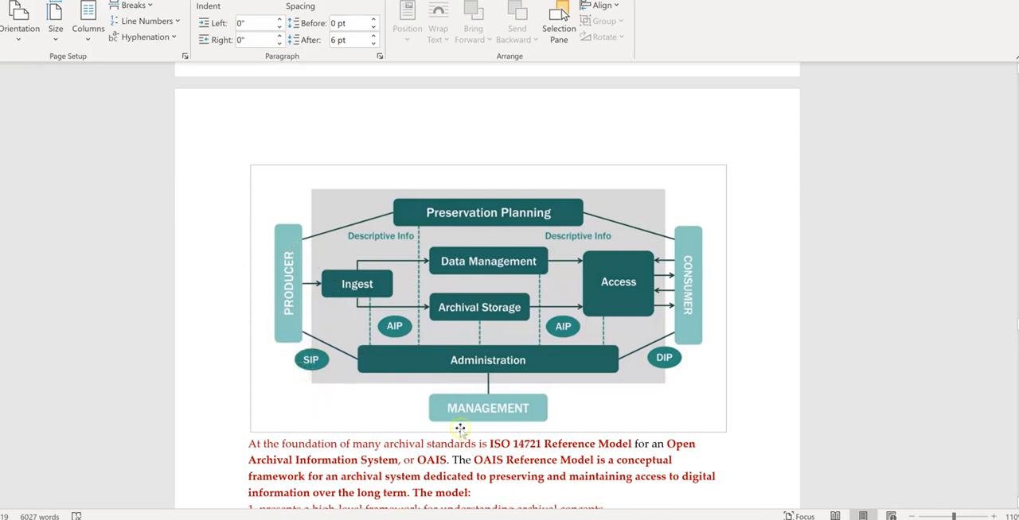
pyautogui.moveTo(351, 393)
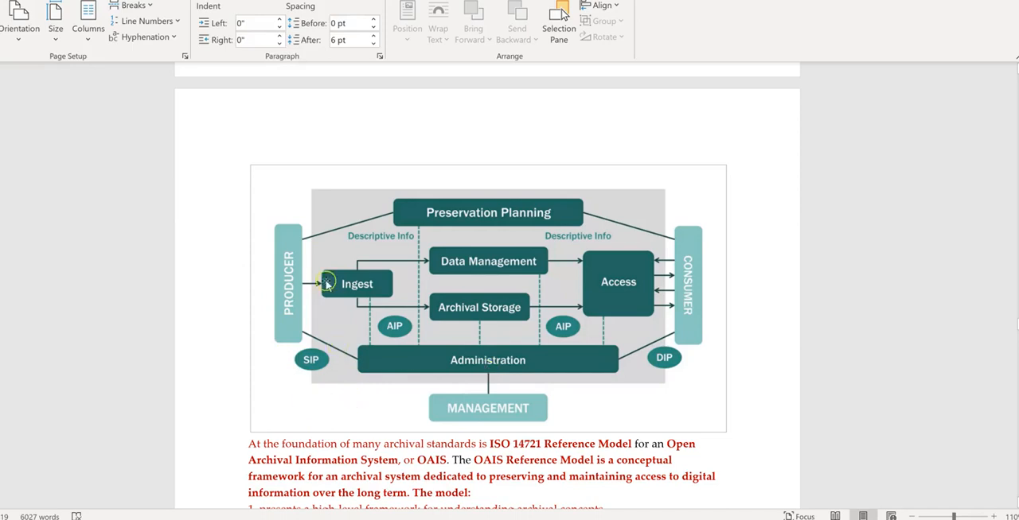
pyautogui.moveTo(251, 339)
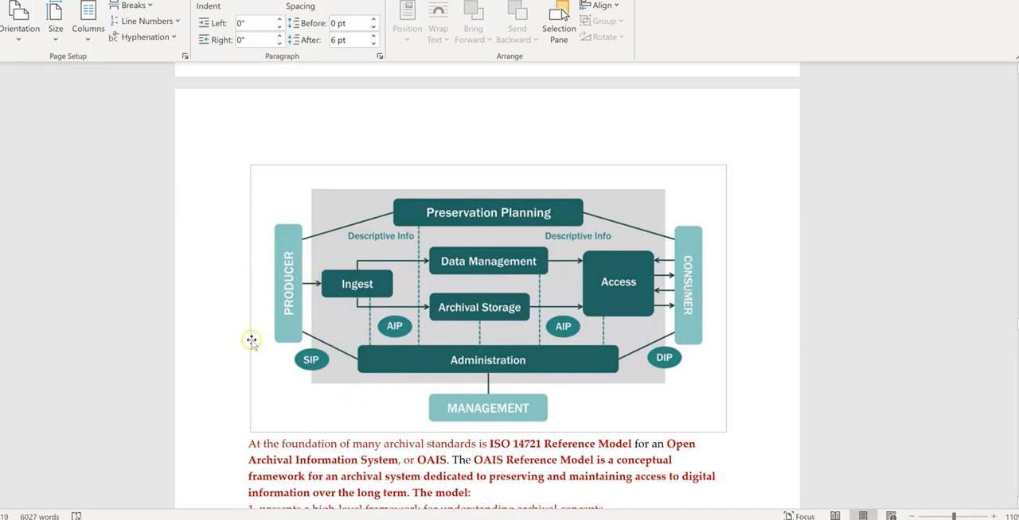
pyautogui.moveTo(363, 326)
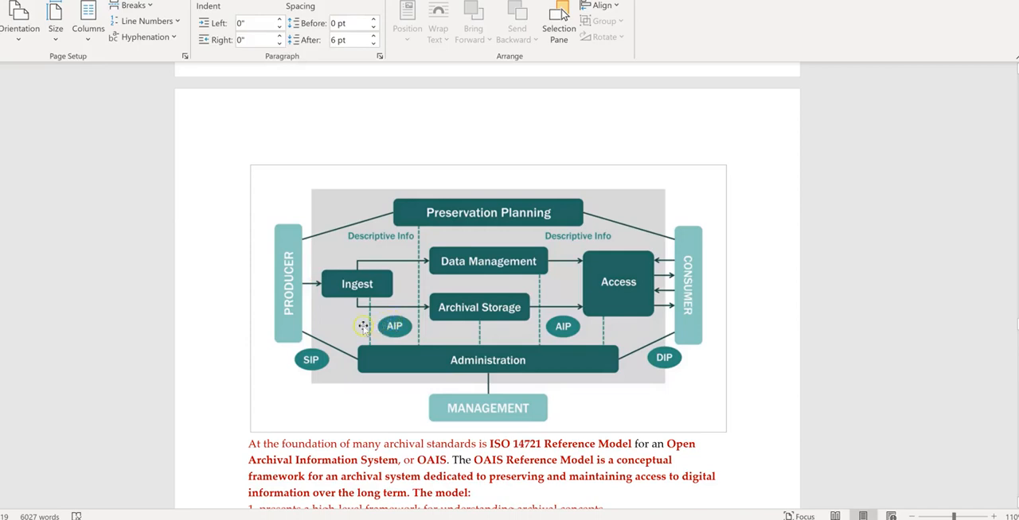
pyautogui.moveTo(346, 327)
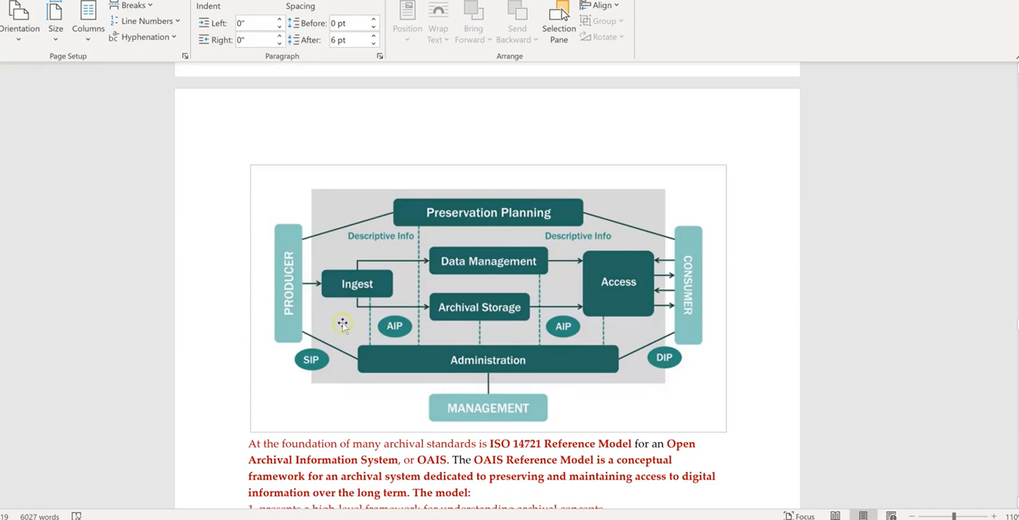
pyautogui.moveTo(336, 422)
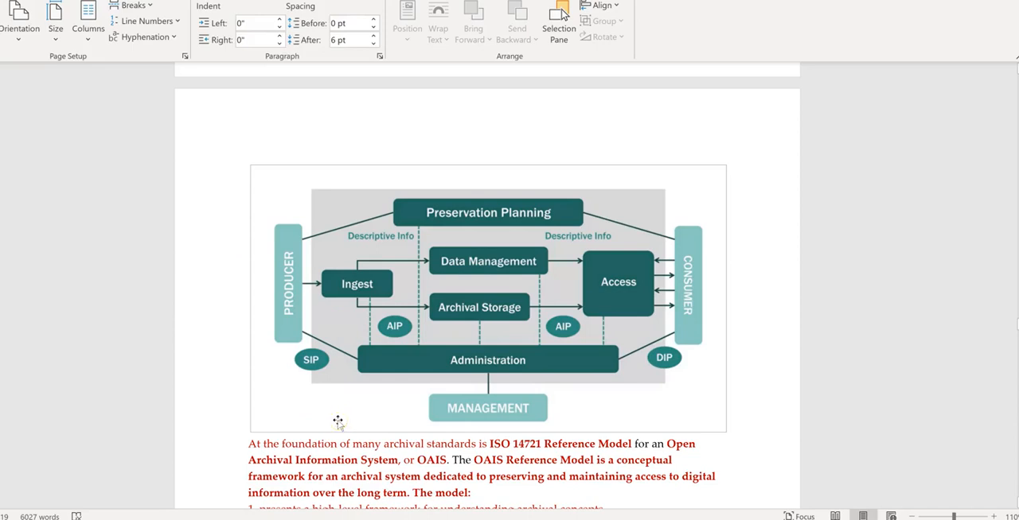
# - Scroll through the OAIS diagram to the ISO 14721 and designated-community paragraphs
pyautogui.scroll(-3)
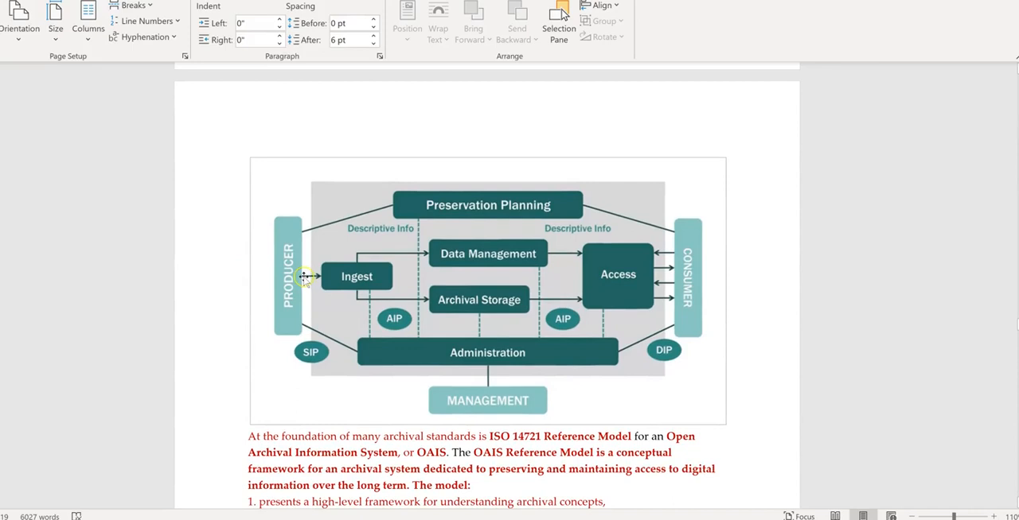
pyautogui.moveTo(306, 287)
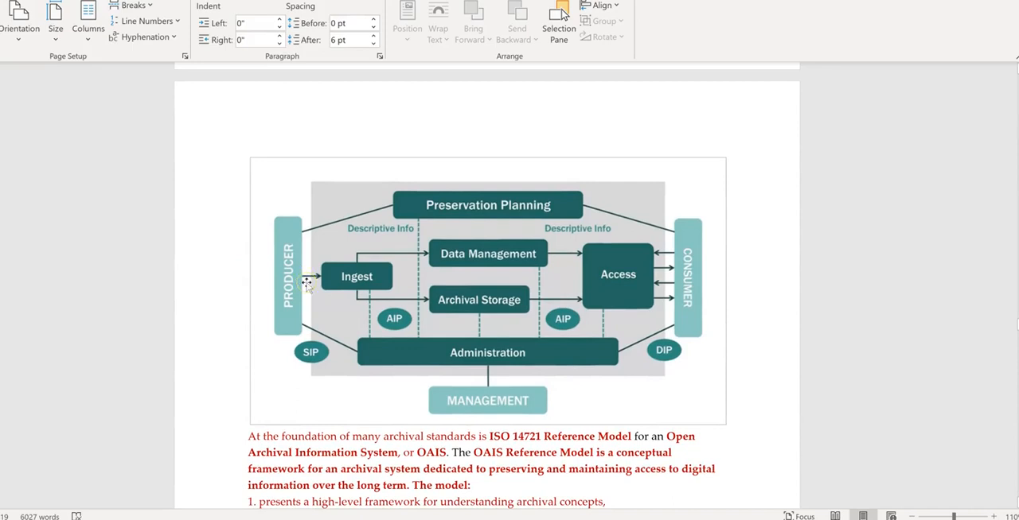
pyautogui.moveTo(287, 304)
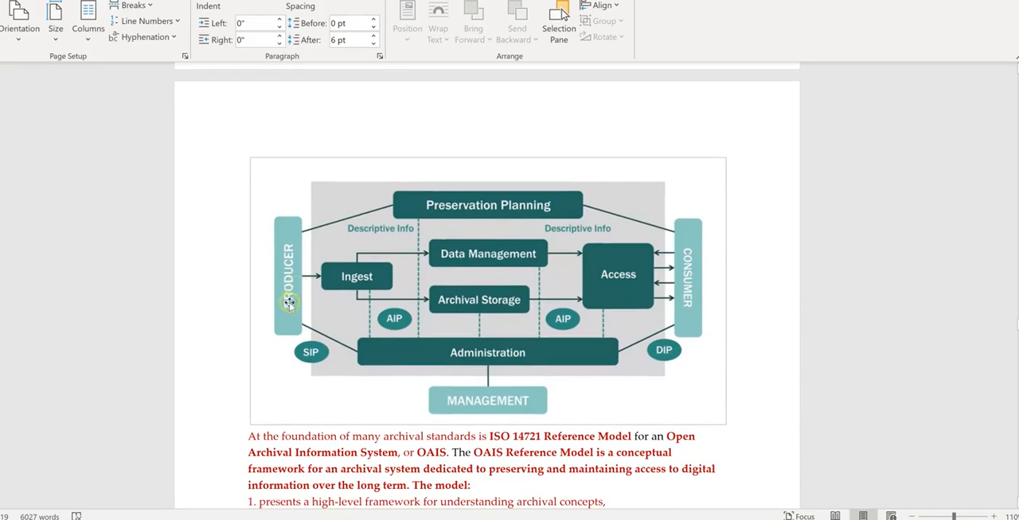
pyautogui.moveTo(546, 209)
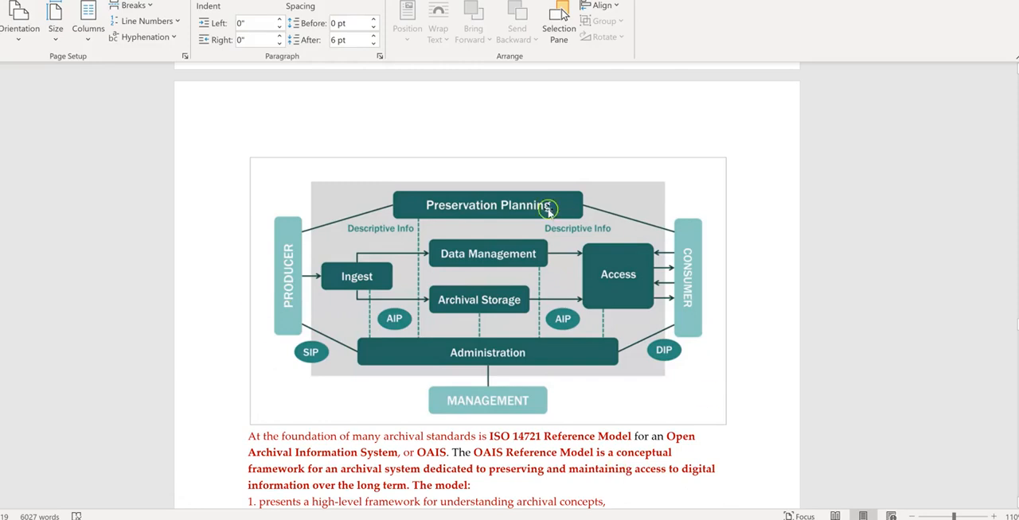
pyautogui.moveTo(391, 293)
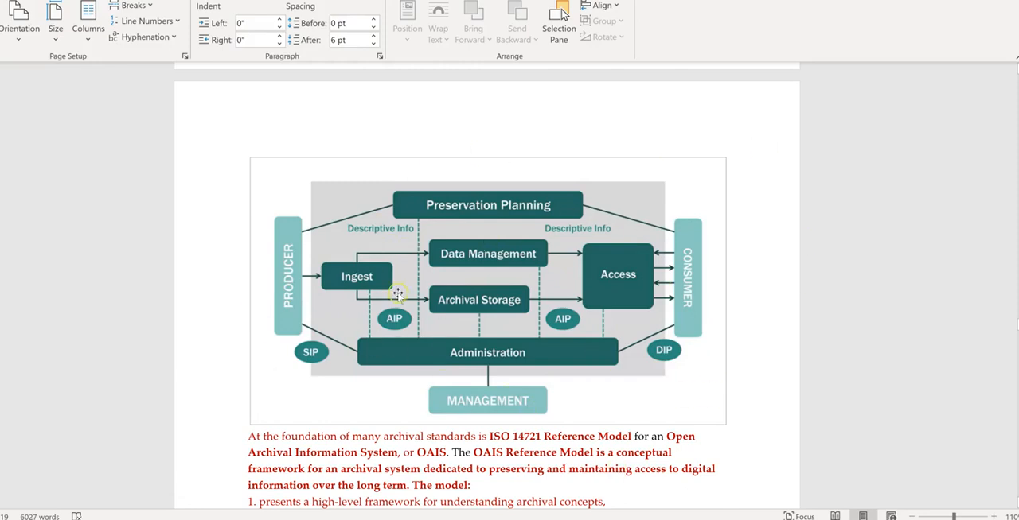
pyautogui.moveTo(619, 434)
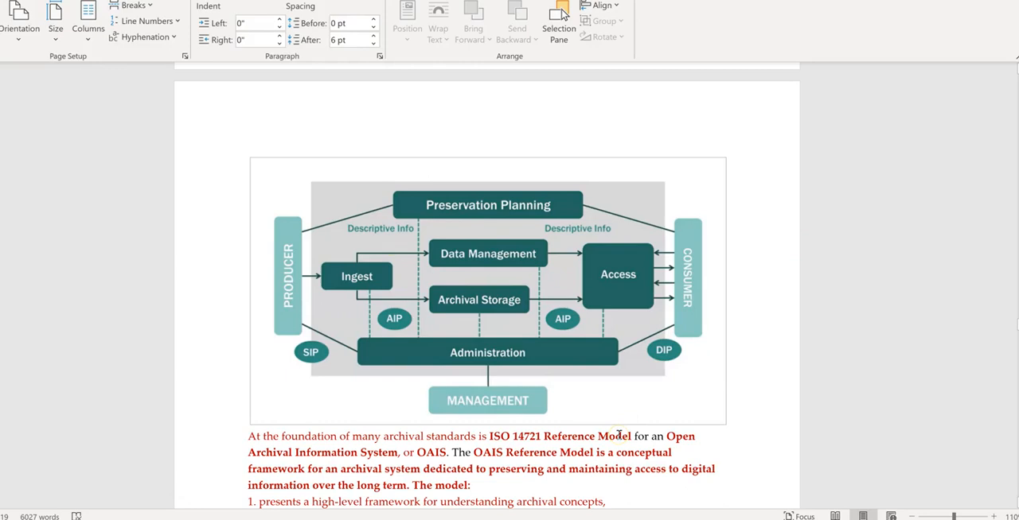
pyautogui.moveTo(354, 411)
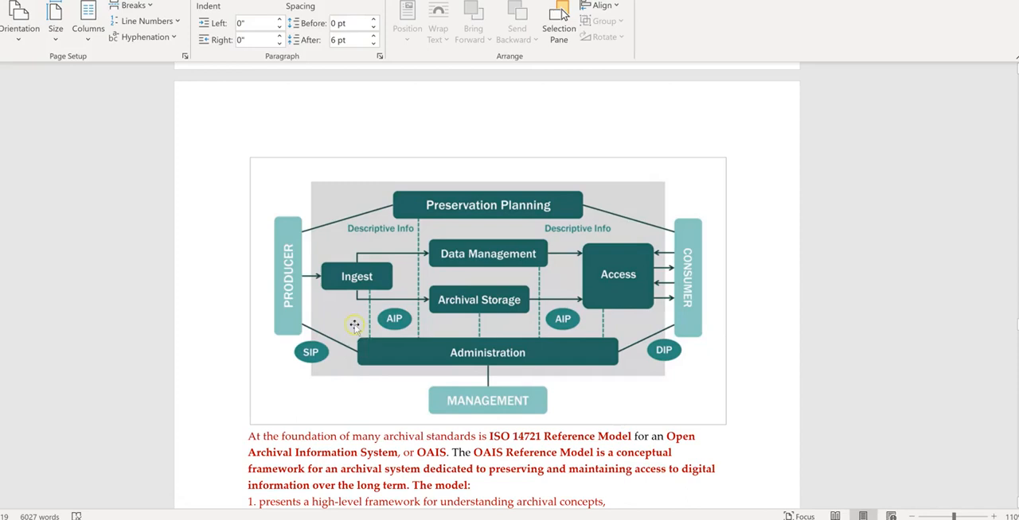
pyautogui.moveTo(347, 315)
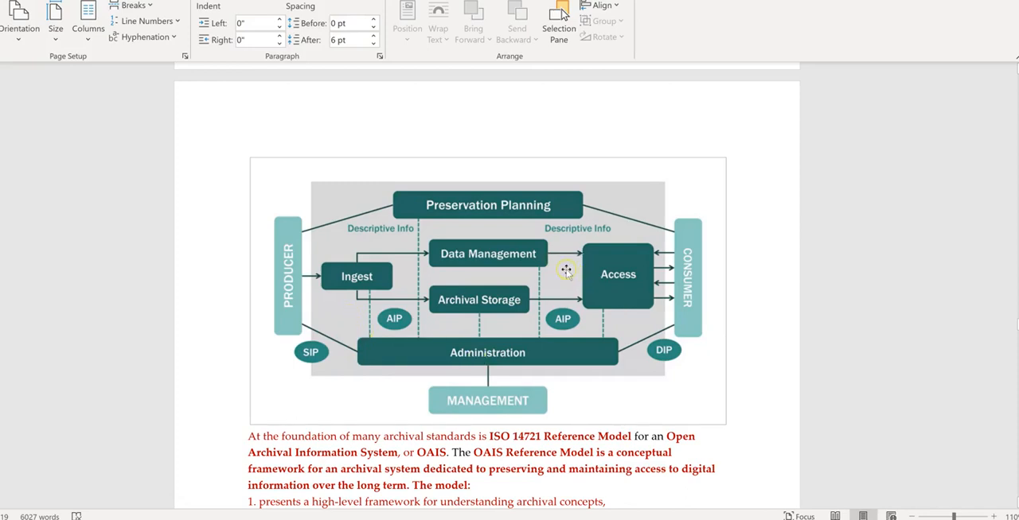
pyautogui.moveTo(303, 308)
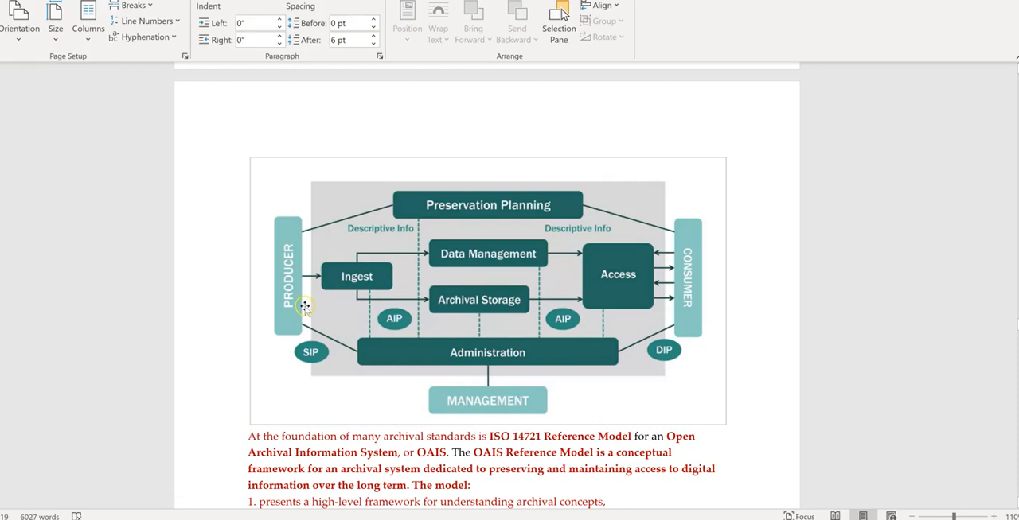
pyautogui.moveTo(214, 314)
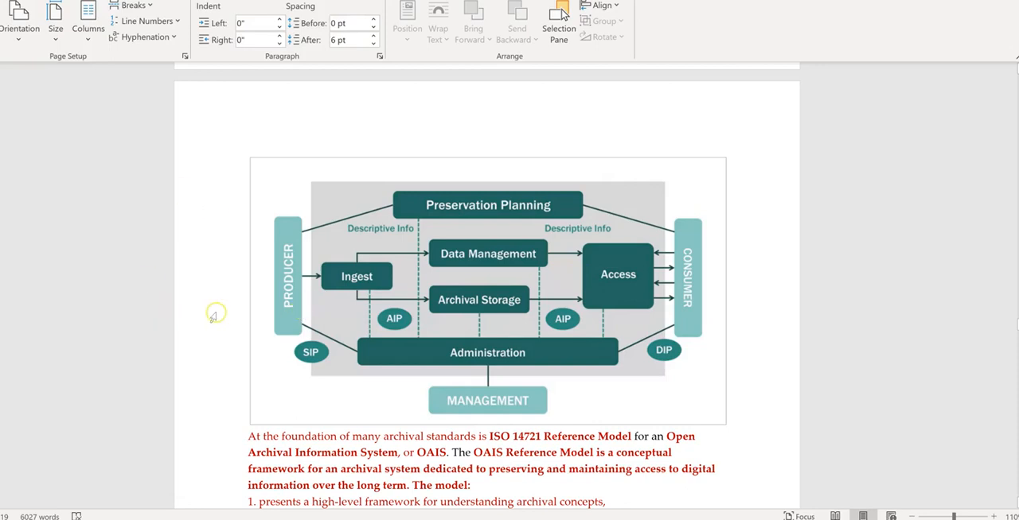
pyautogui.moveTo(436, 287)
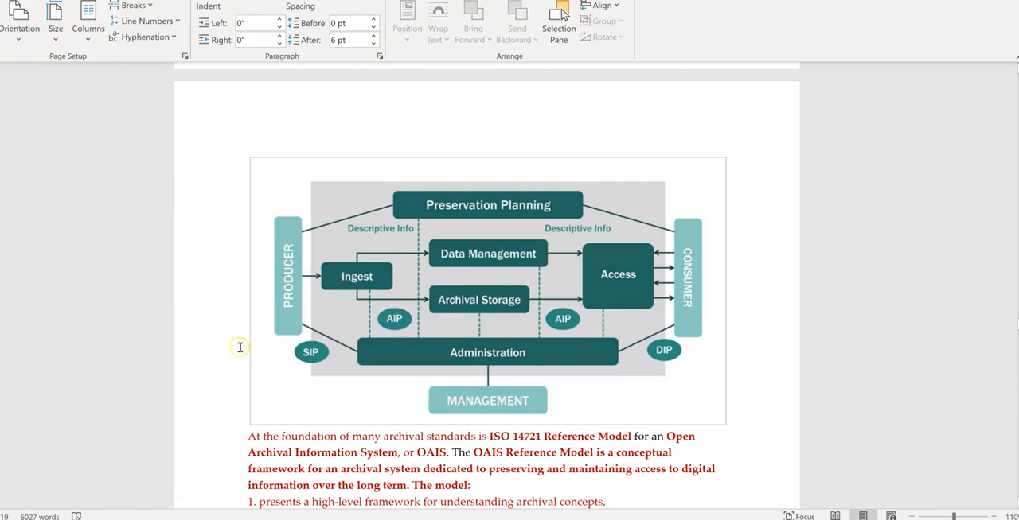
pyautogui.moveTo(200, 365)
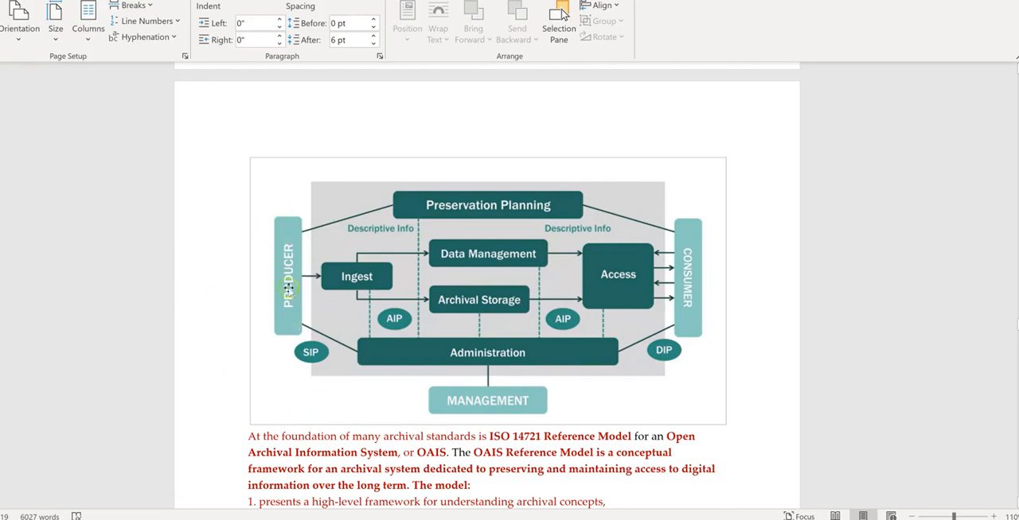
pyautogui.moveTo(185, 321)
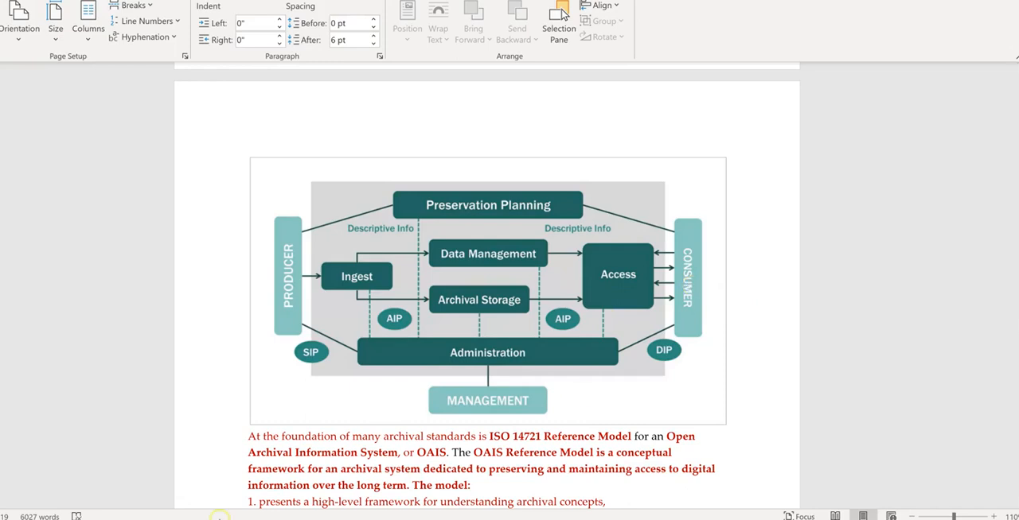
pyautogui.moveTo(161, 293)
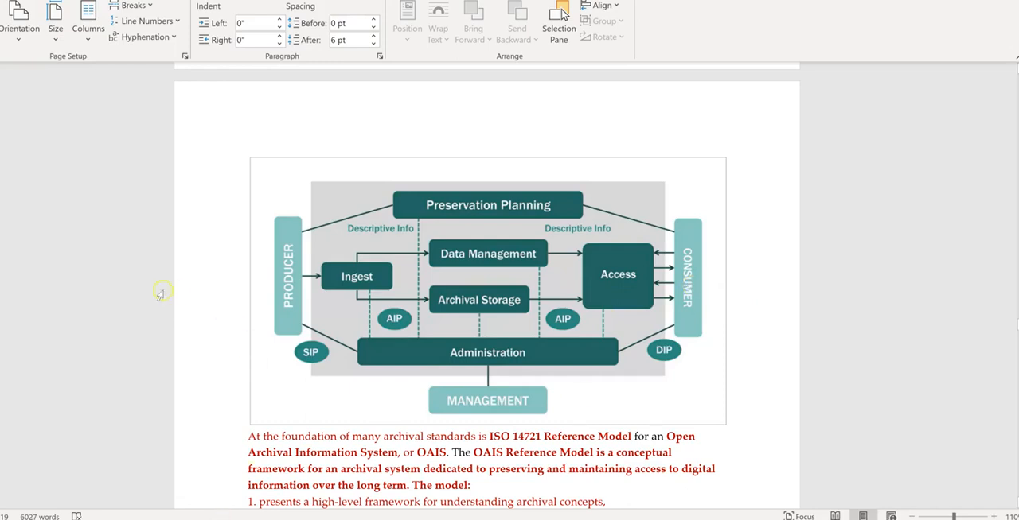
pyautogui.moveTo(303, 210)
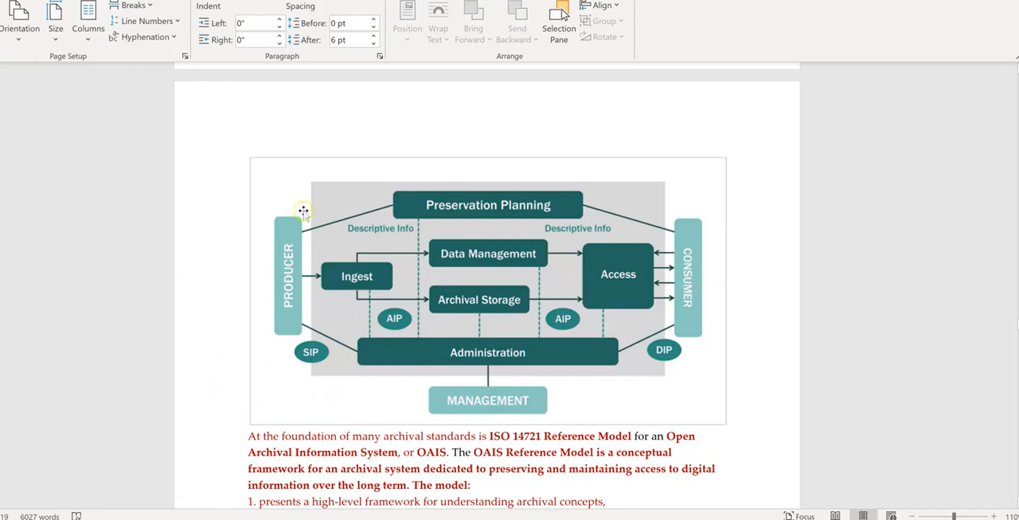
pyautogui.moveTo(253, 339)
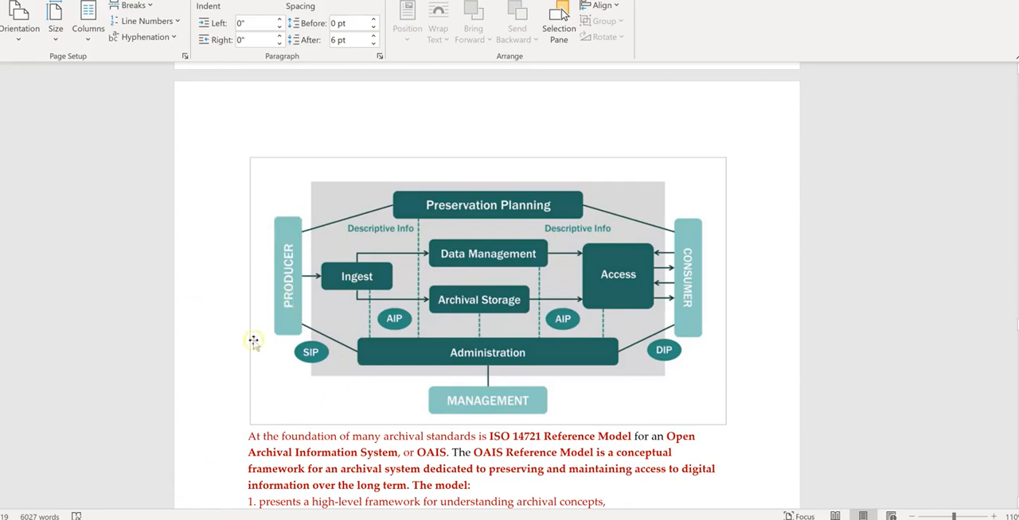
pyautogui.moveTo(158, 346)
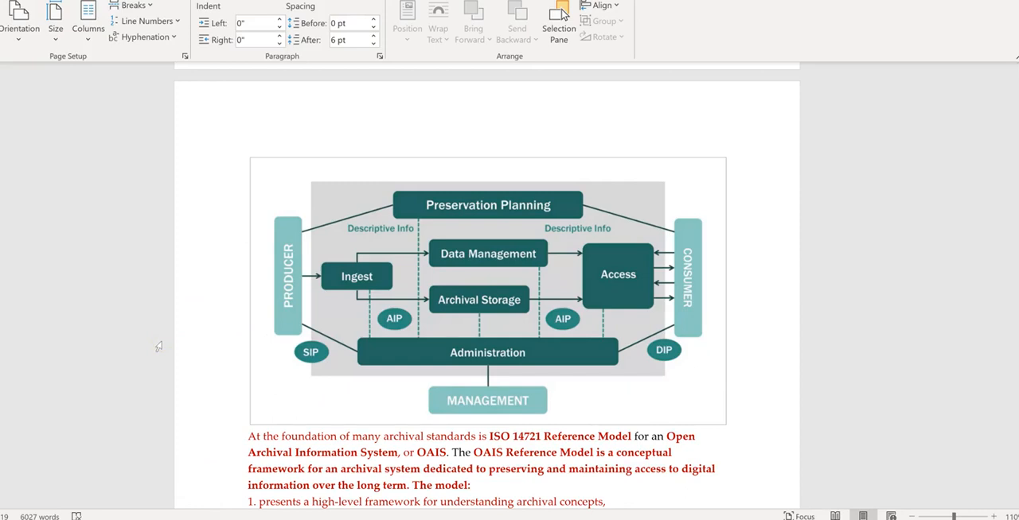
pyautogui.moveTo(299, 285)
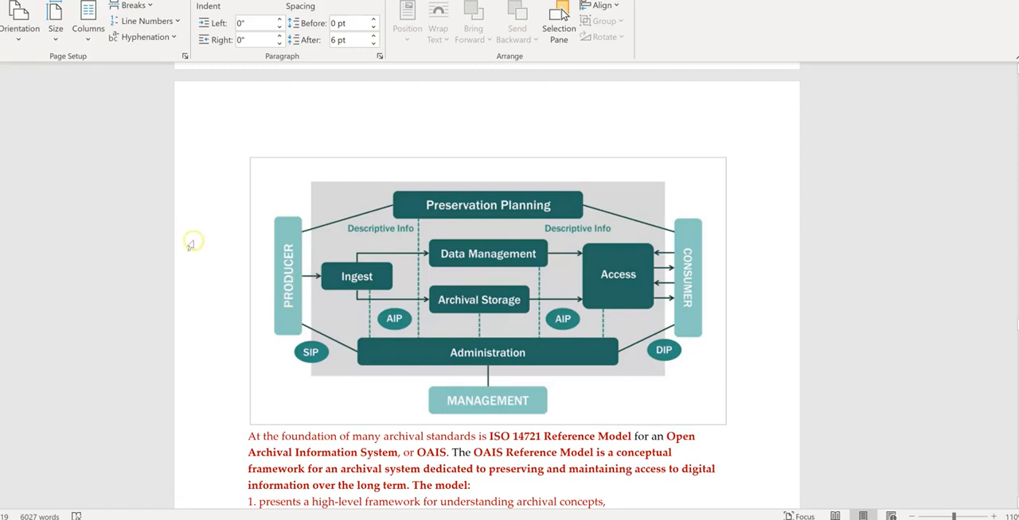
pyautogui.moveTo(746, 380)
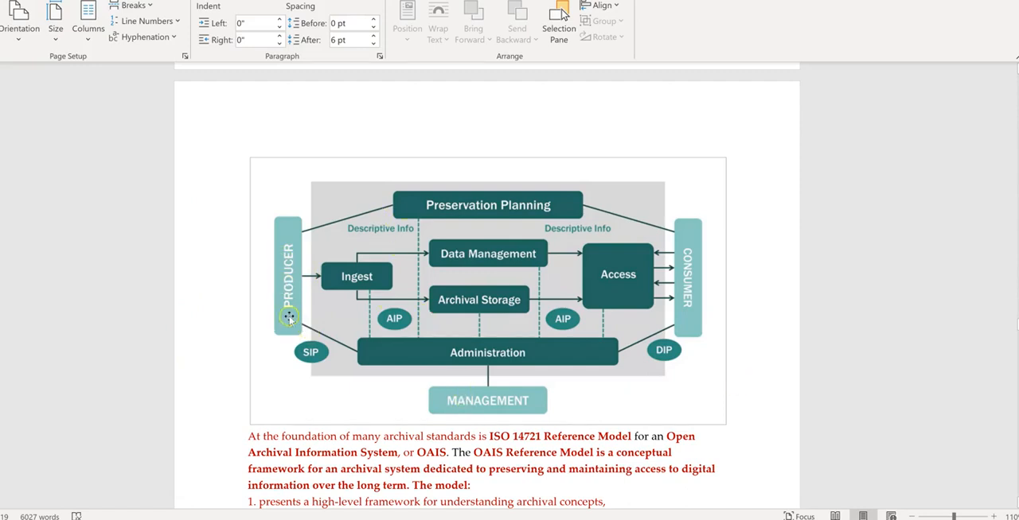
pyautogui.moveTo(498, 310)
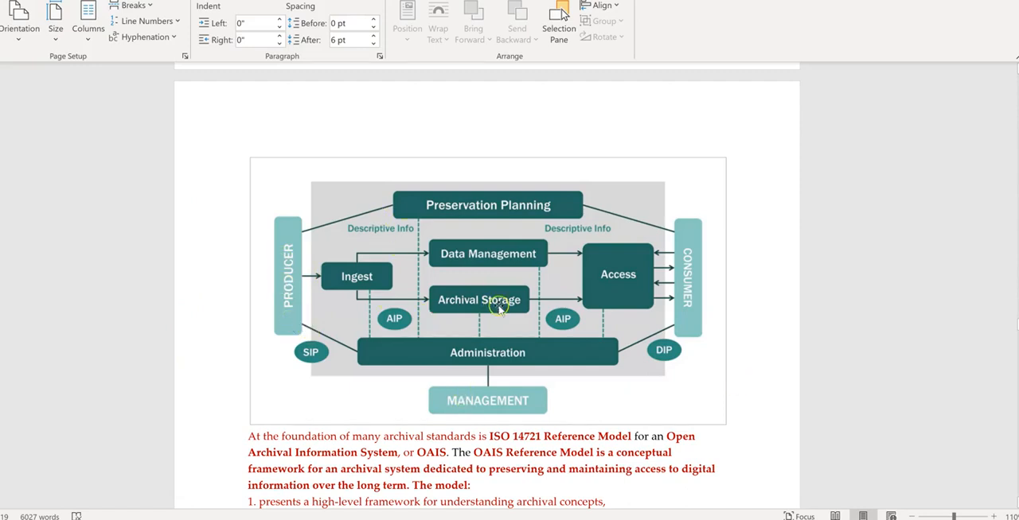
pyautogui.moveTo(533, 402)
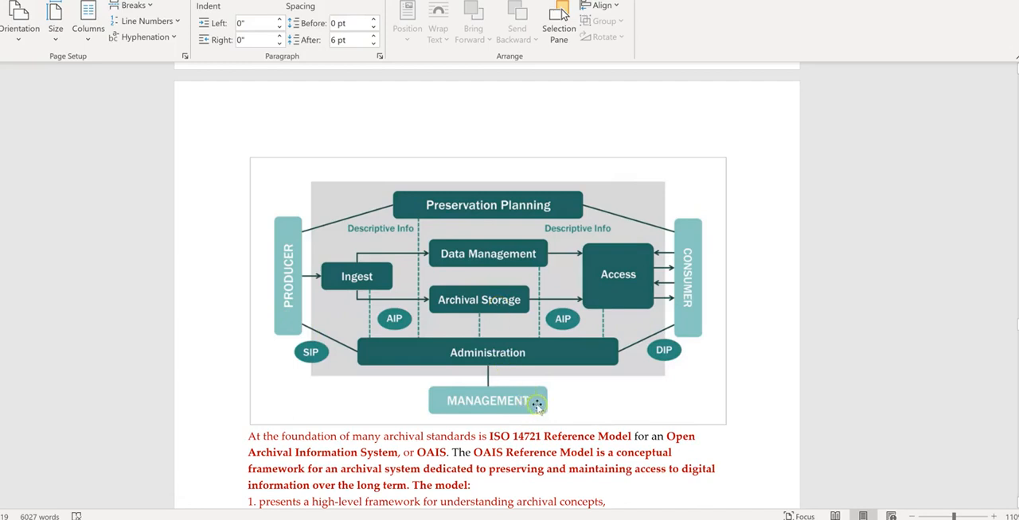
pyautogui.moveTo(510, 409)
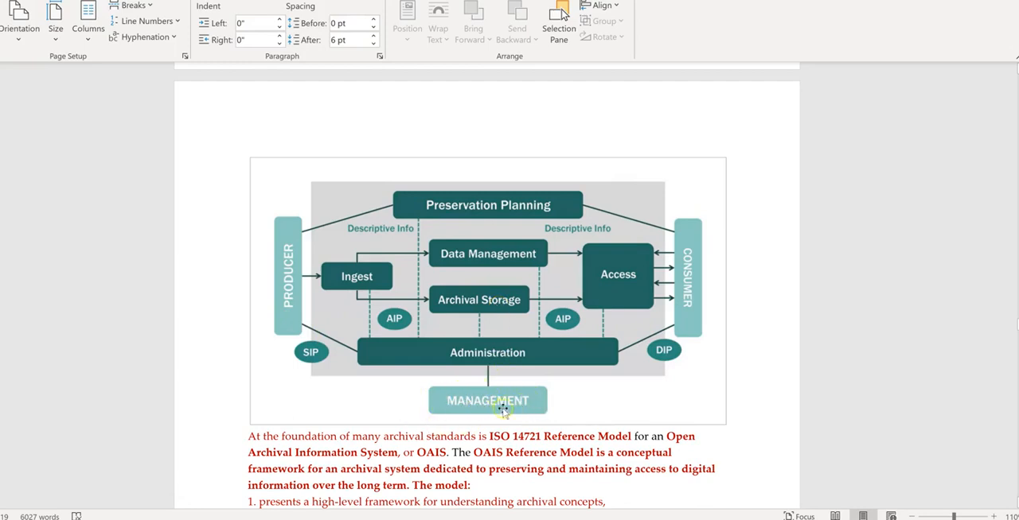
pyautogui.moveTo(491, 401)
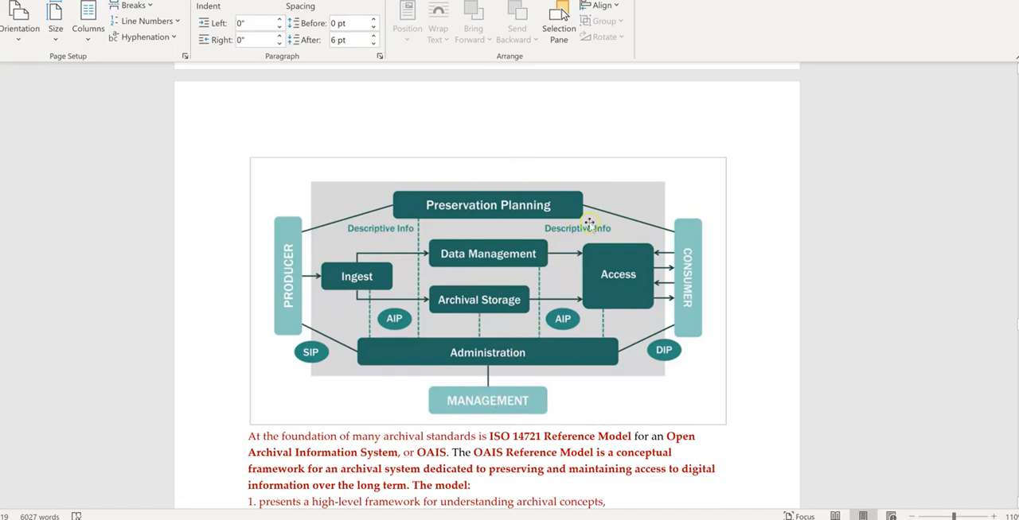
pyautogui.moveTo(551, 171)
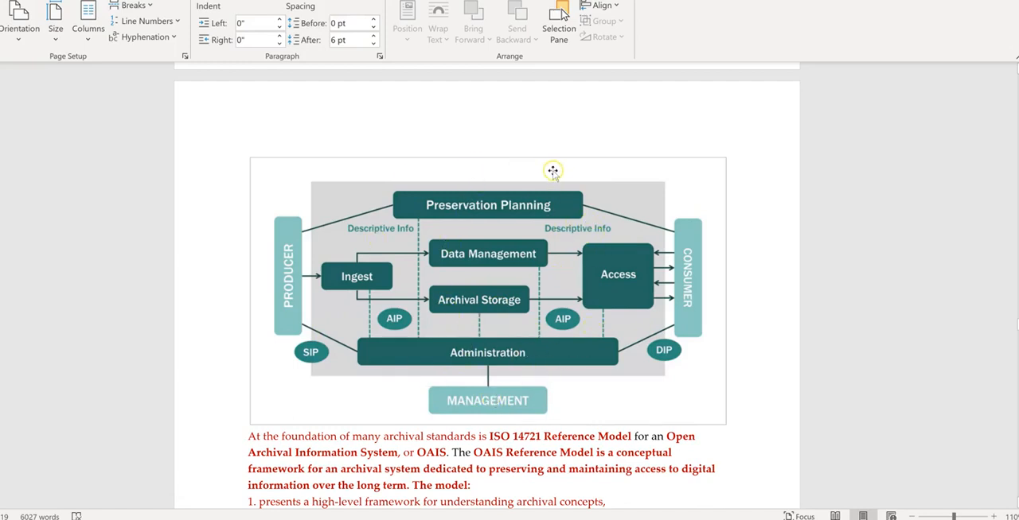
pyautogui.moveTo(255, 345)
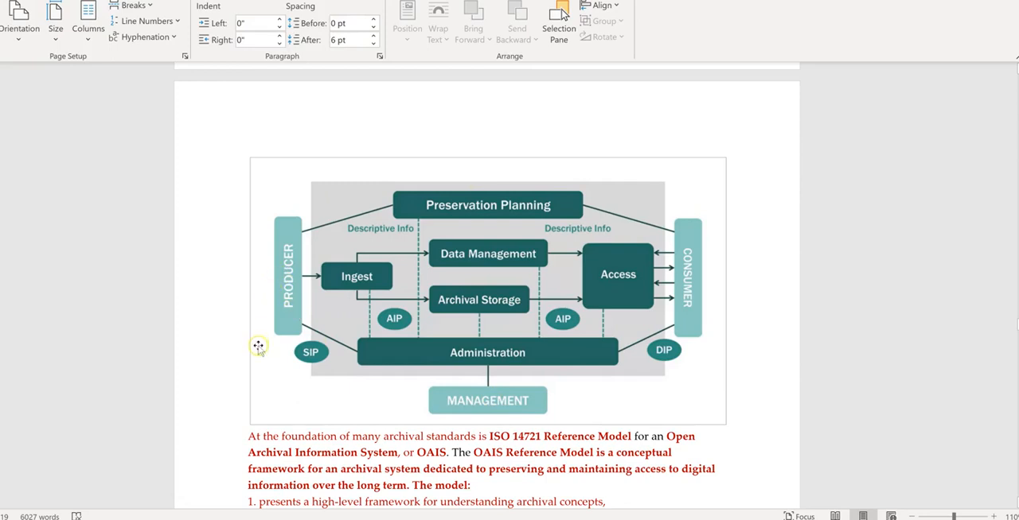
pyautogui.moveTo(710, 307)
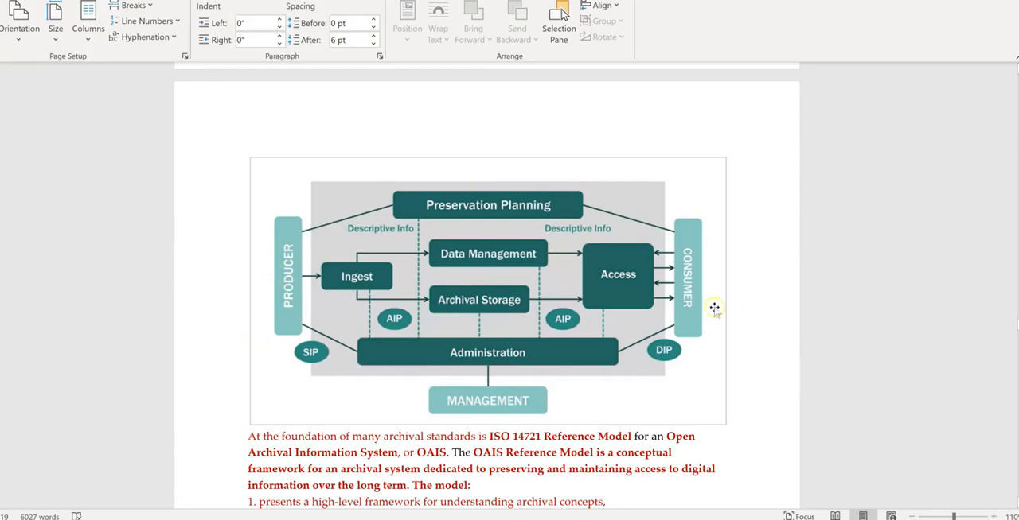
pyautogui.moveTo(701, 308)
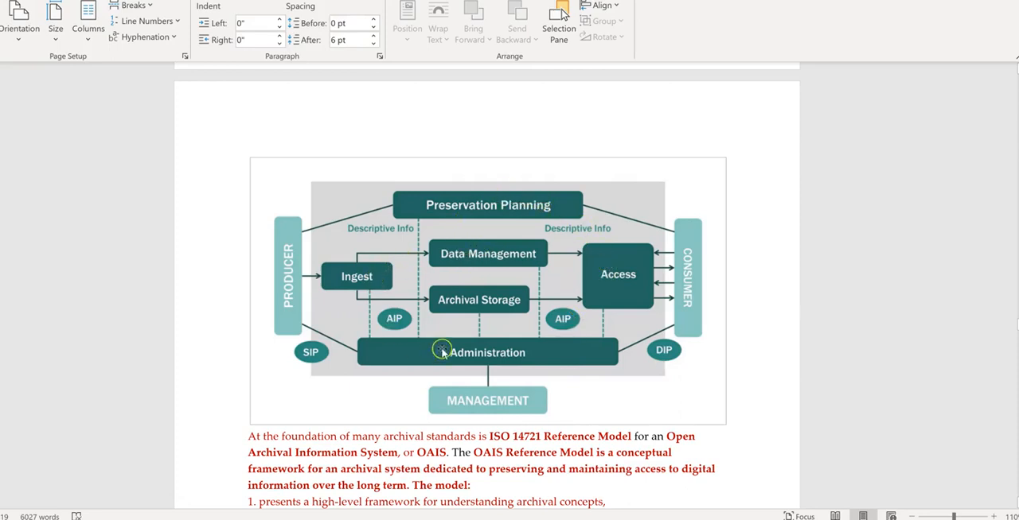
pyautogui.moveTo(599, 263)
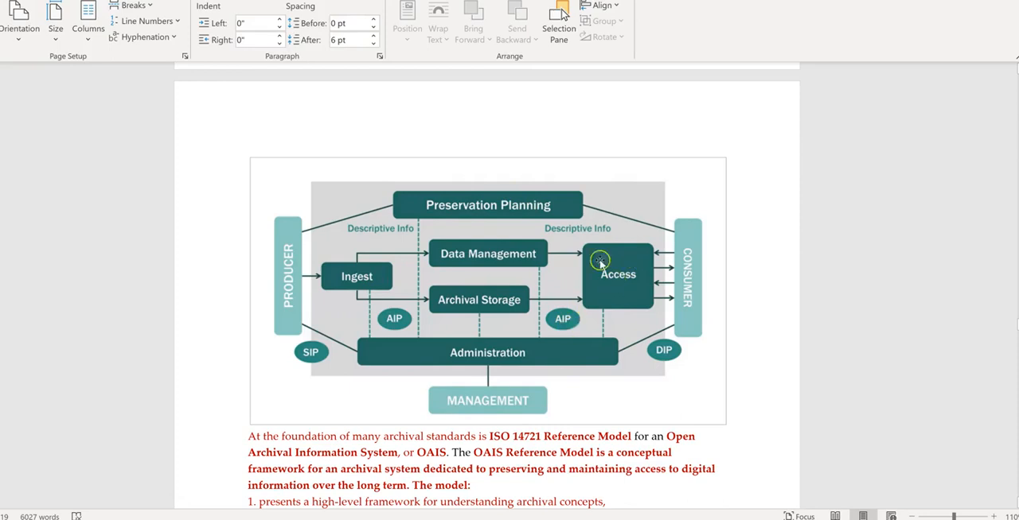
pyautogui.moveTo(483, 307)
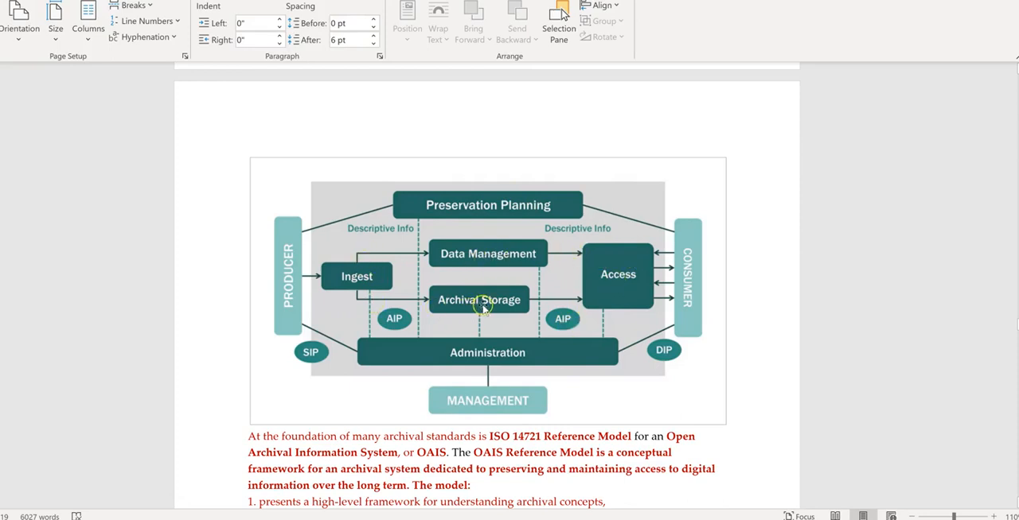
pyautogui.moveTo(367, 278)
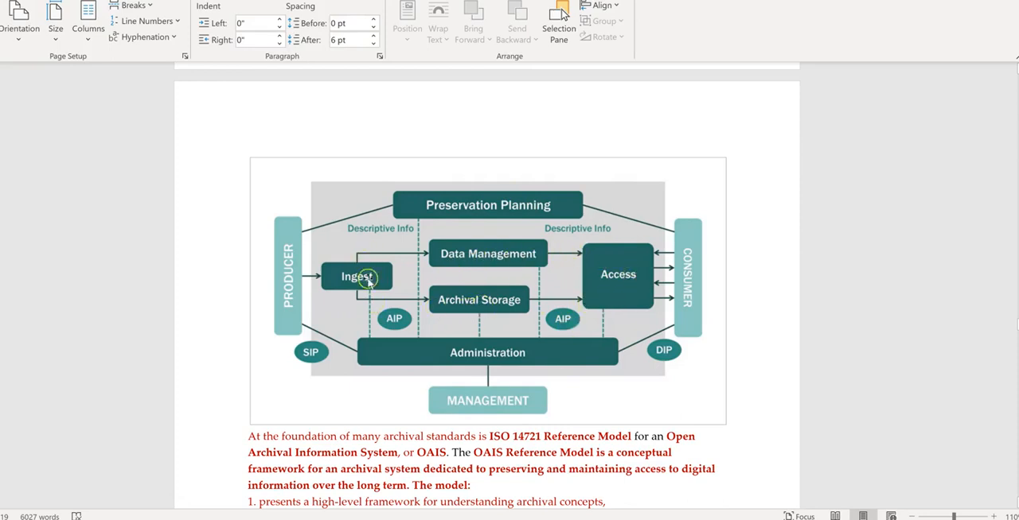
pyautogui.moveTo(346, 293)
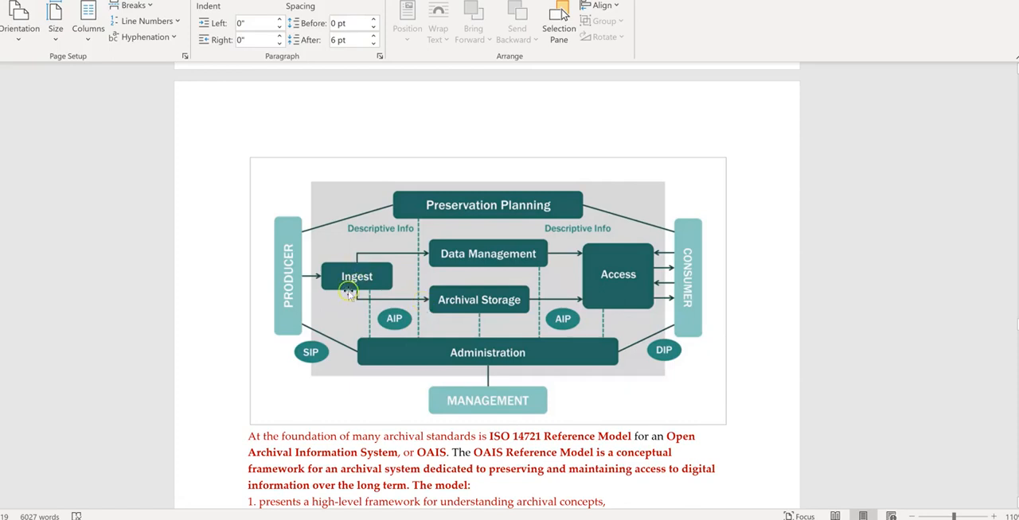
pyautogui.moveTo(360, 289)
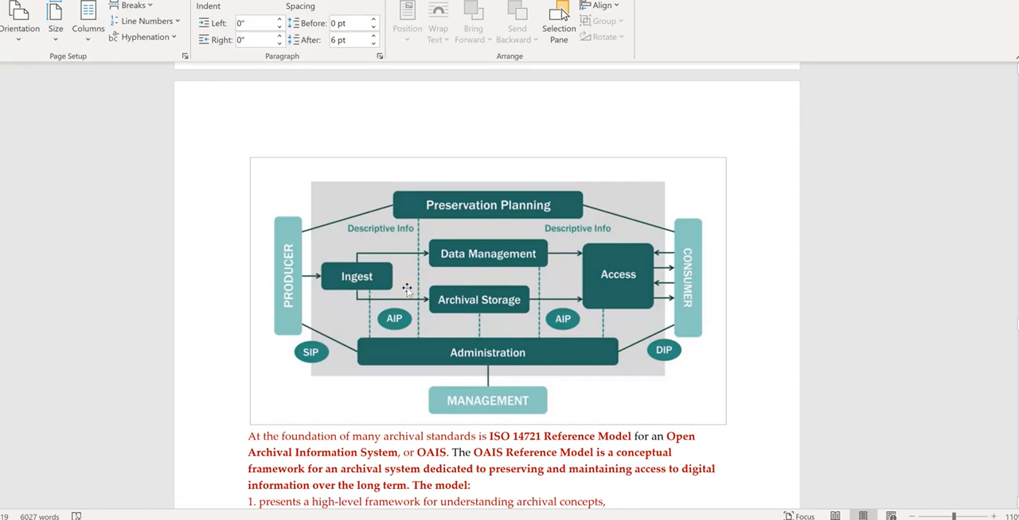
pyautogui.moveTo(376, 387)
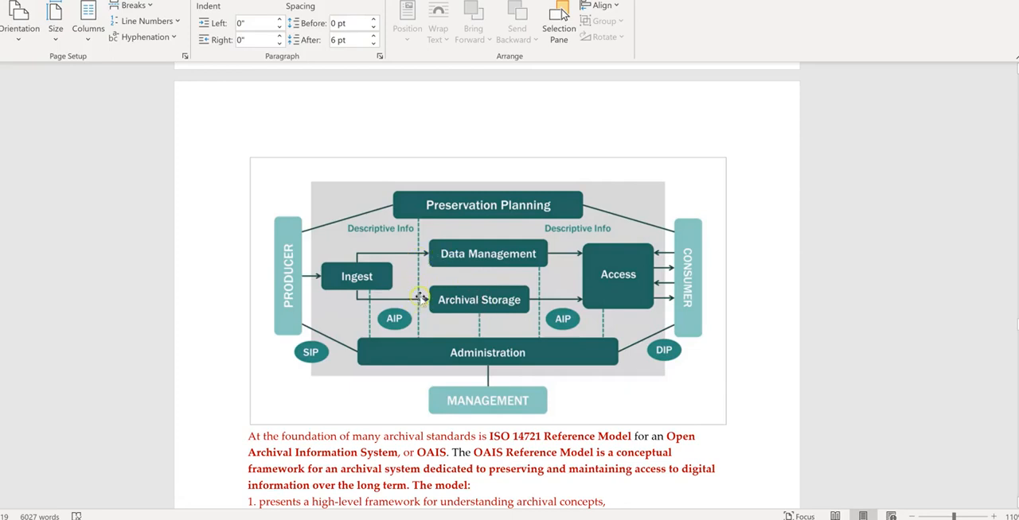
pyautogui.moveTo(469, 332)
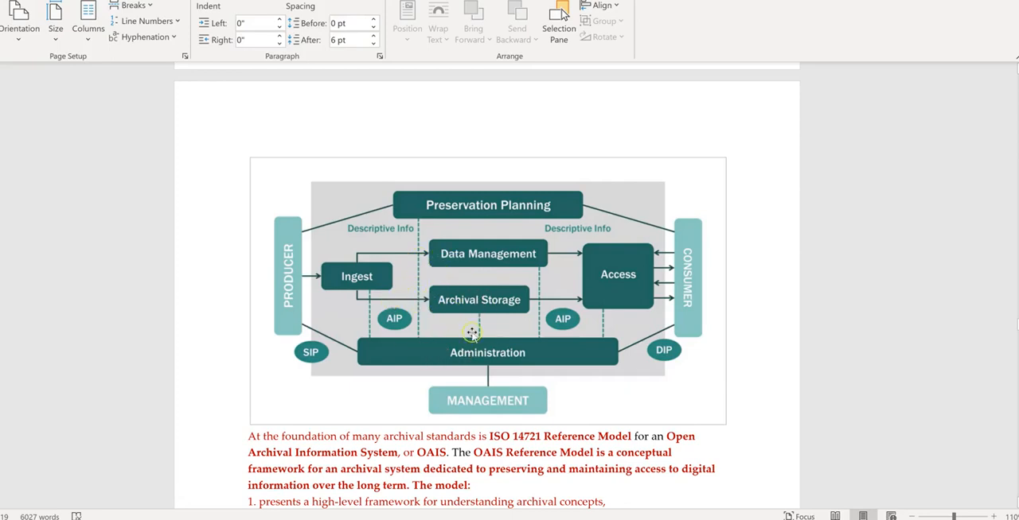
pyautogui.moveTo(434, 338)
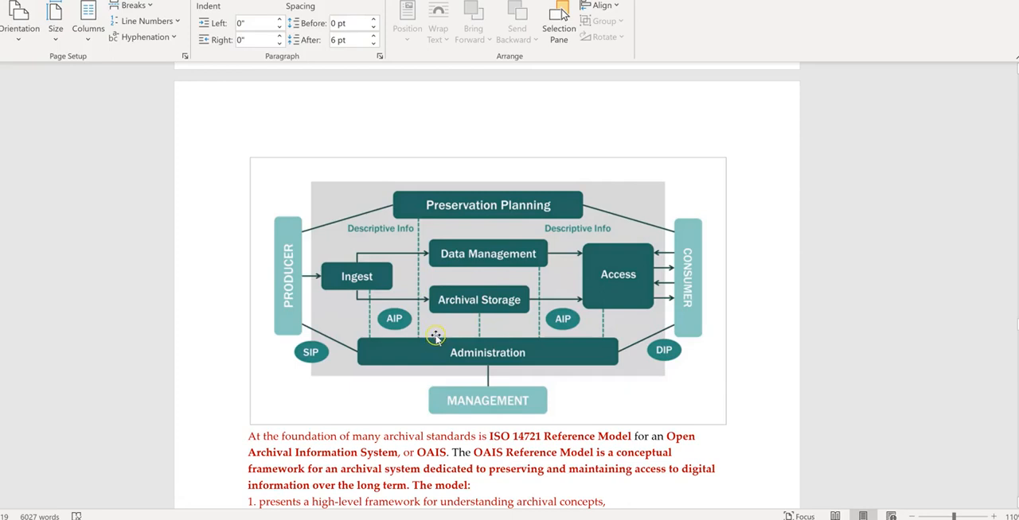
pyautogui.moveTo(416, 334)
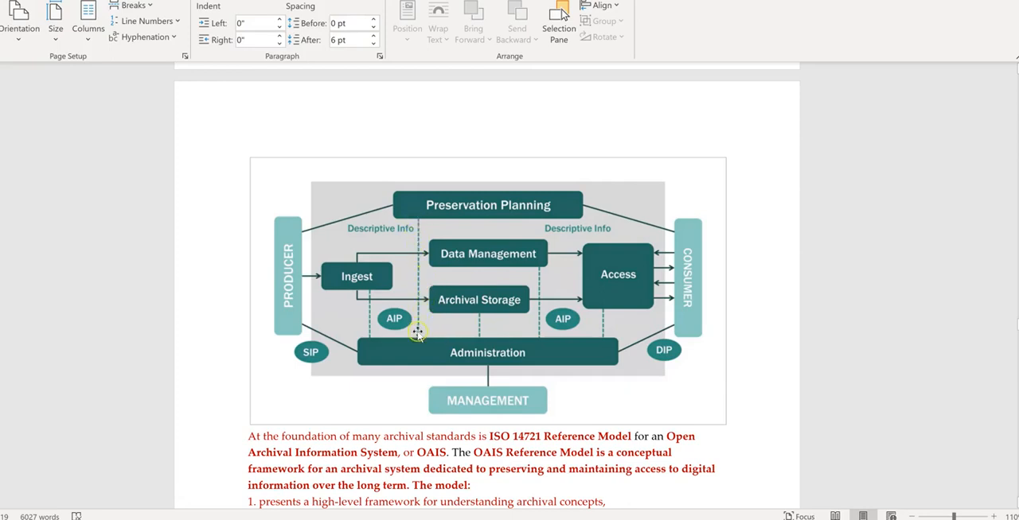
pyautogui.moveTo(423, 289)
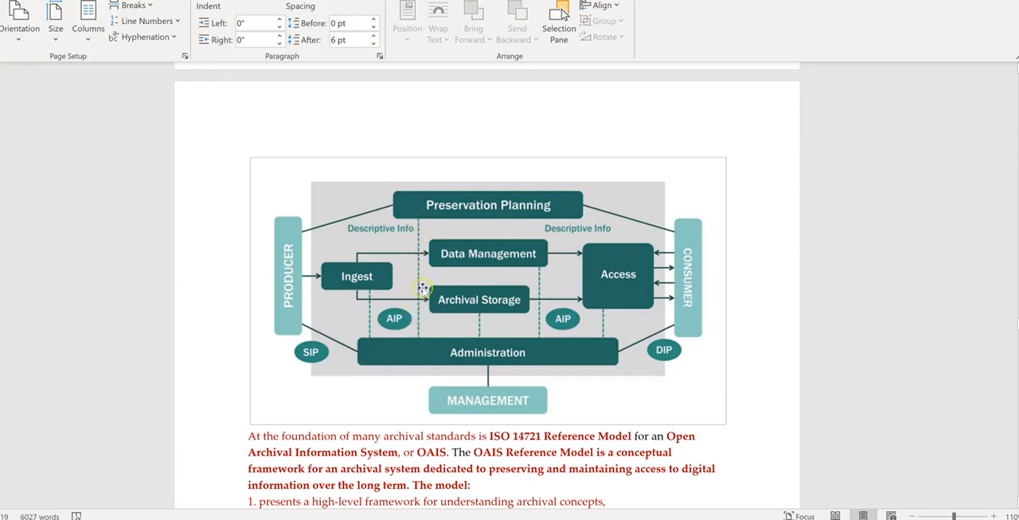
pyautogui.moveTo(413, 257)
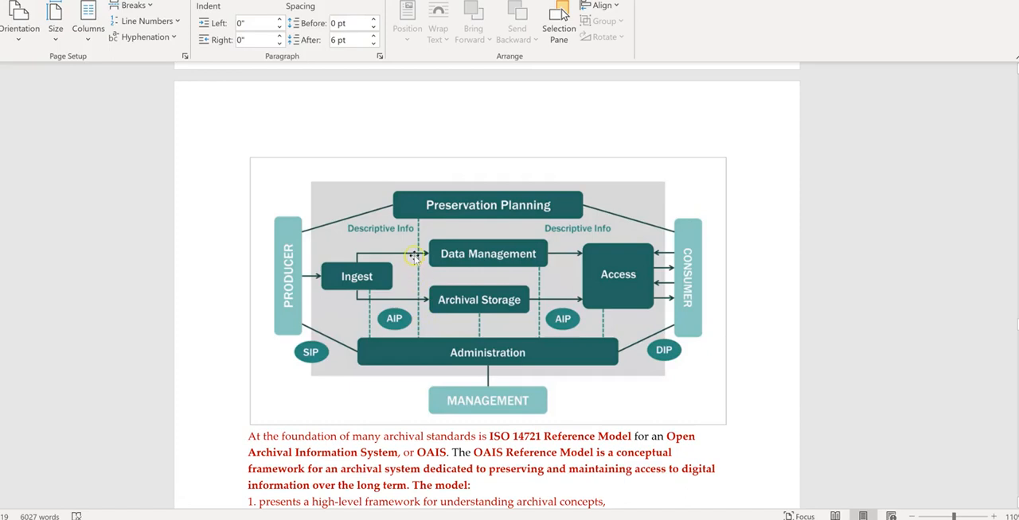
pyautogui.moveTo(315, 346)
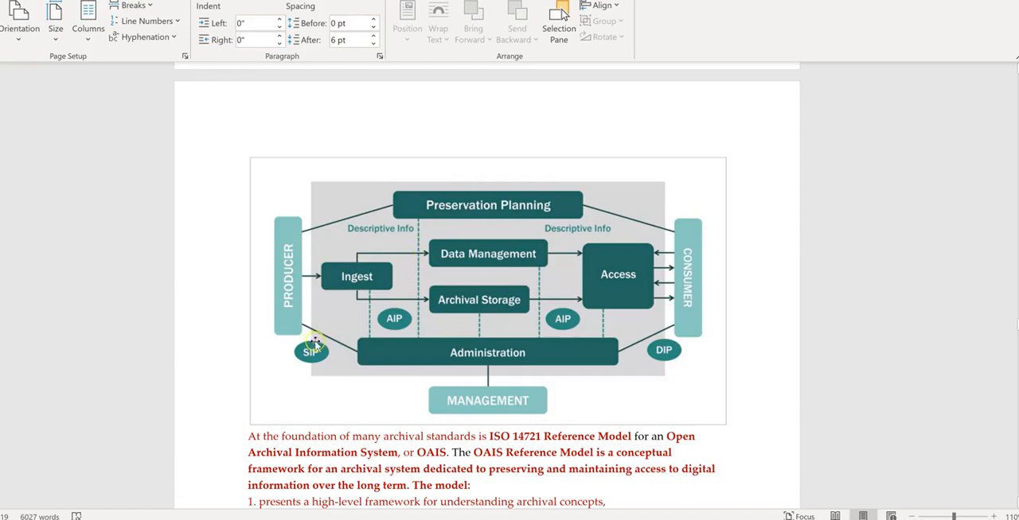
pyautogui.moveTo(529, 291)
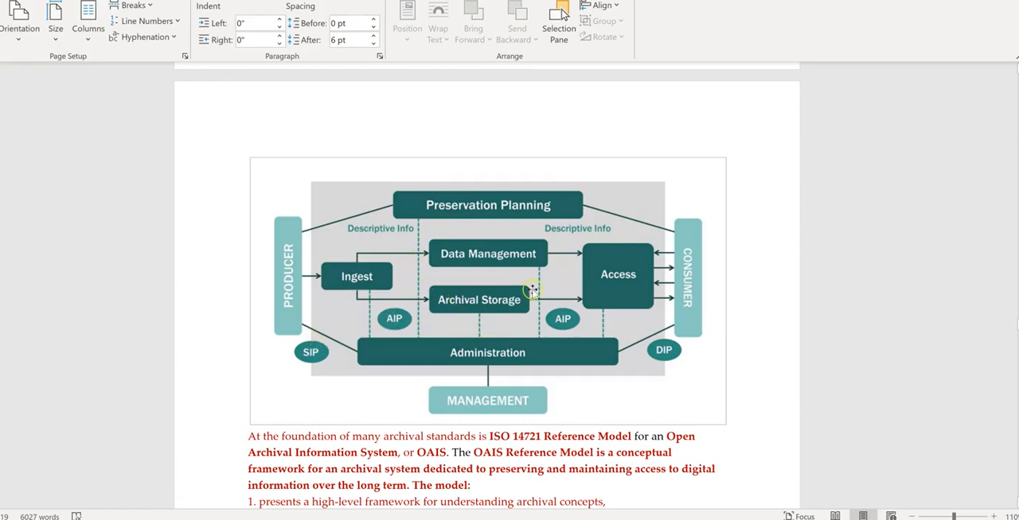
pyautogui.moveTo(521, 300)
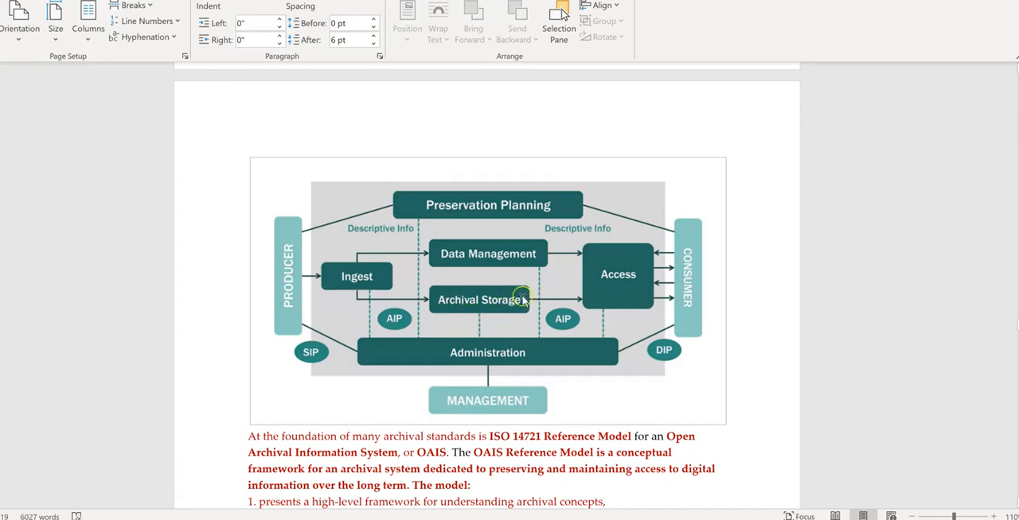
pyautogui.moveTo(498, 314)
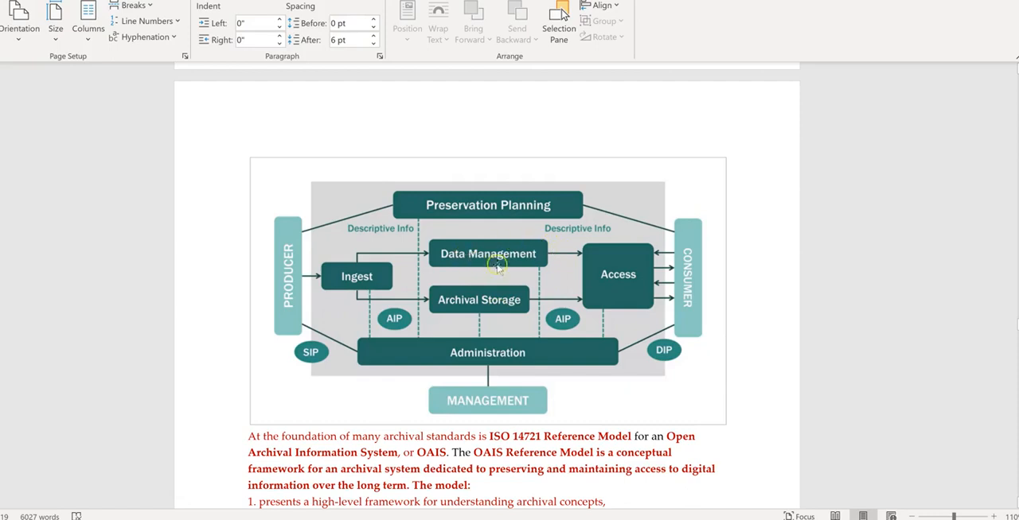
pyautogui.moveTo(495, 266)
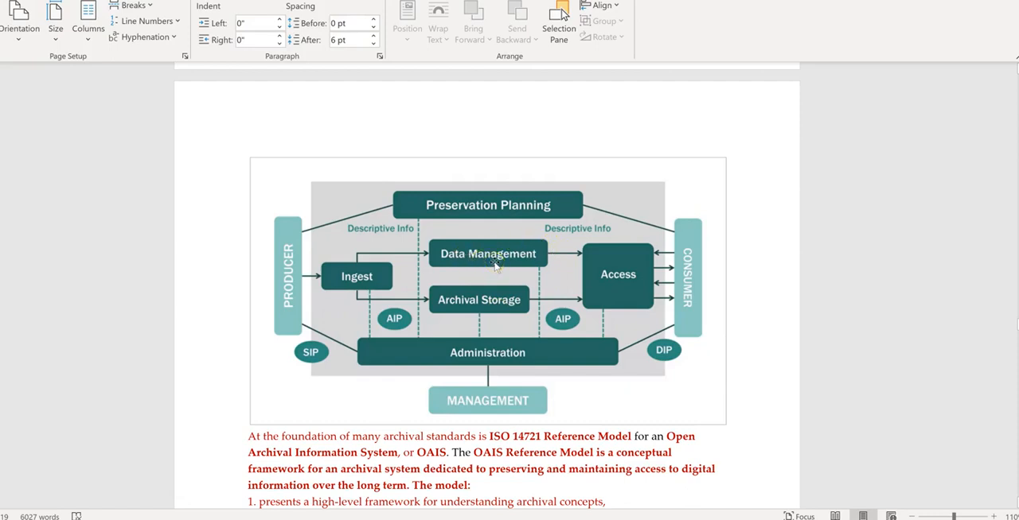
pyautogui.moveTo(575, 340)
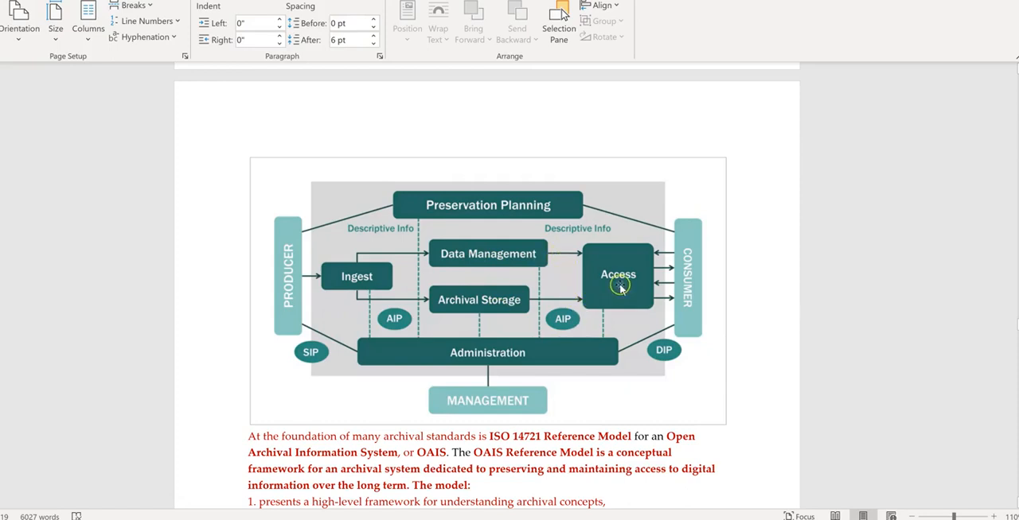
pyautogui.moveTo(602, 295)
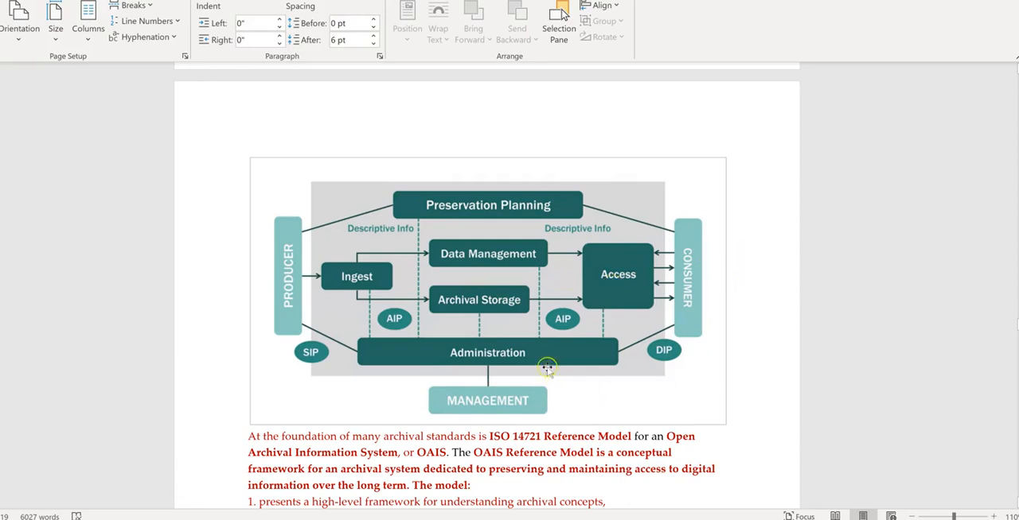
pyautogui.moveTo(541, 312)
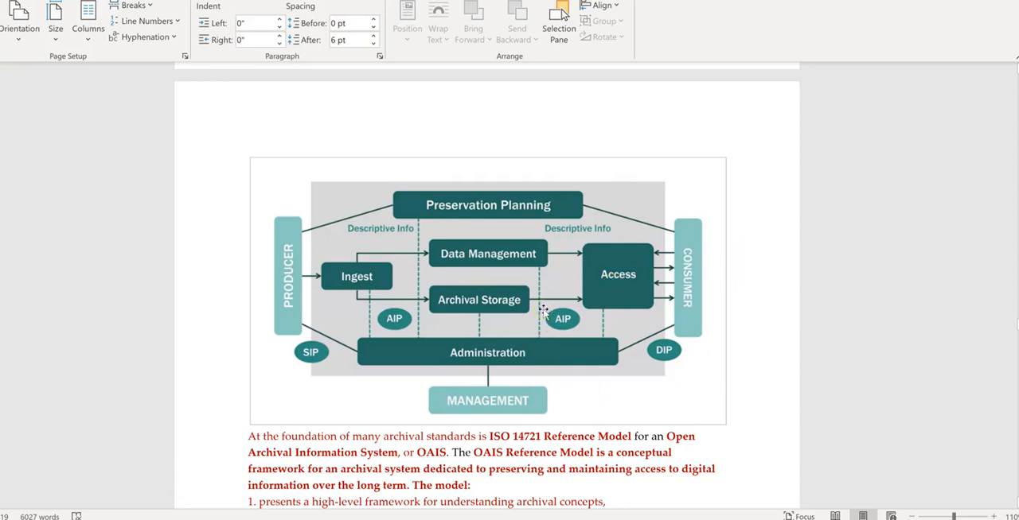
pyautogui.moveTo(481, 264)
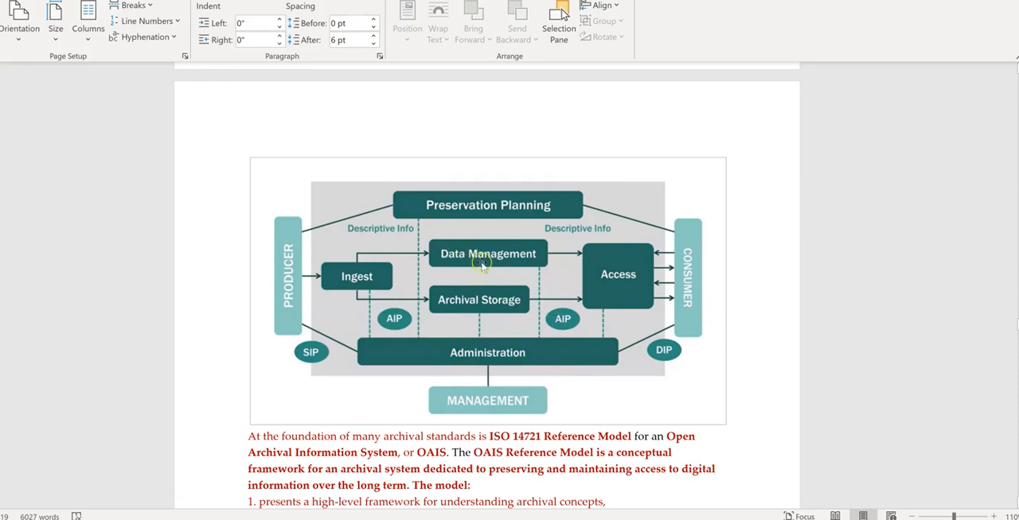
pyautogui.moveTo(356, 302)
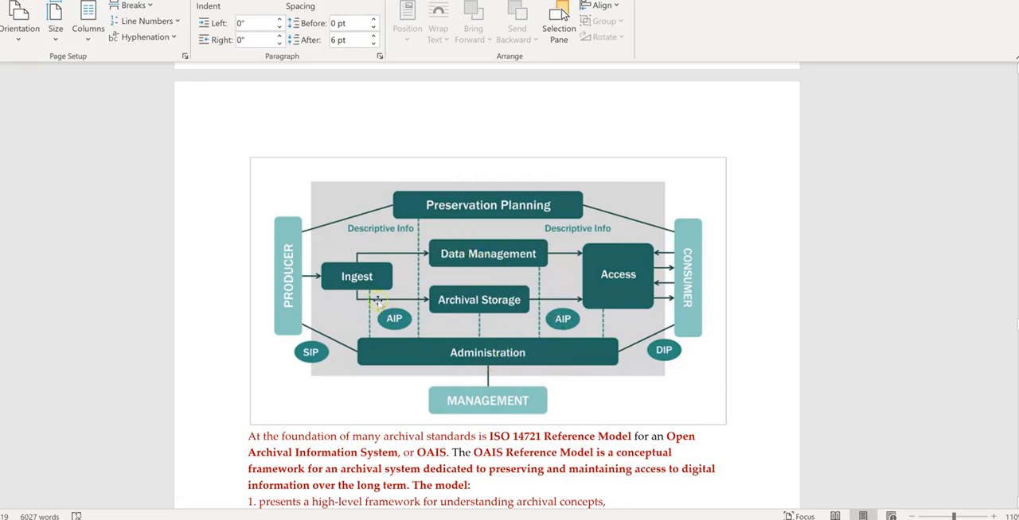
pyautogui.moveTo(527, 359)
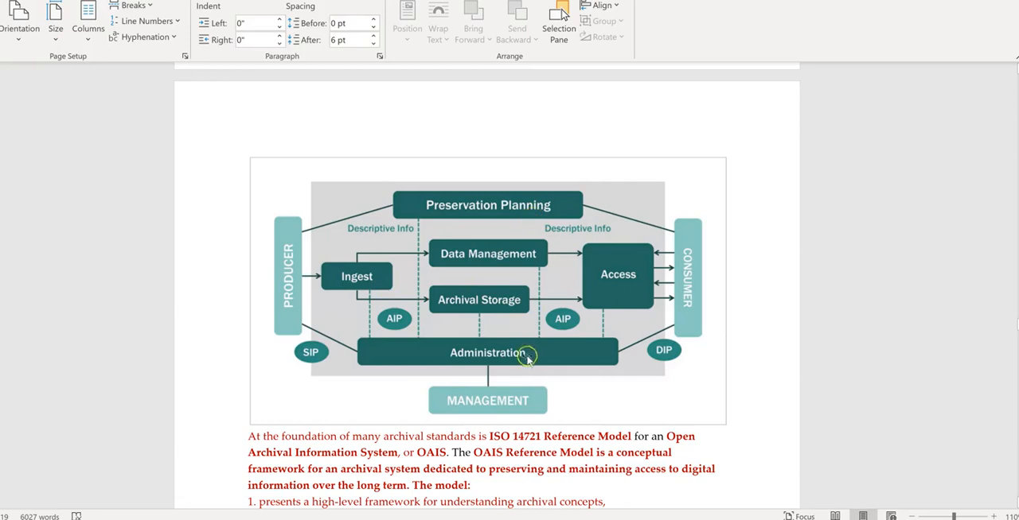
pyautogui.moveTo(492, 201)
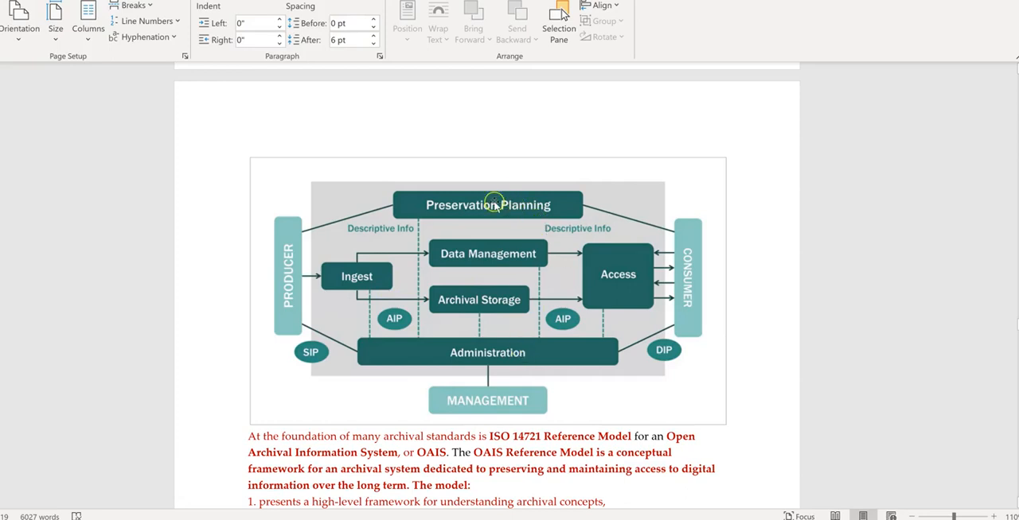
pyautogui.moveTo(616, 293)
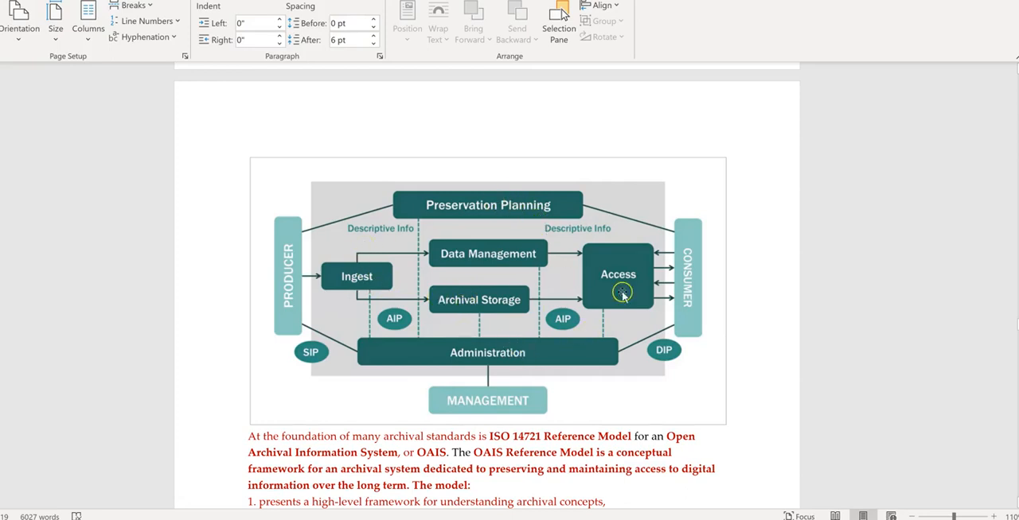
pyautogui.moveTo(466, 221)
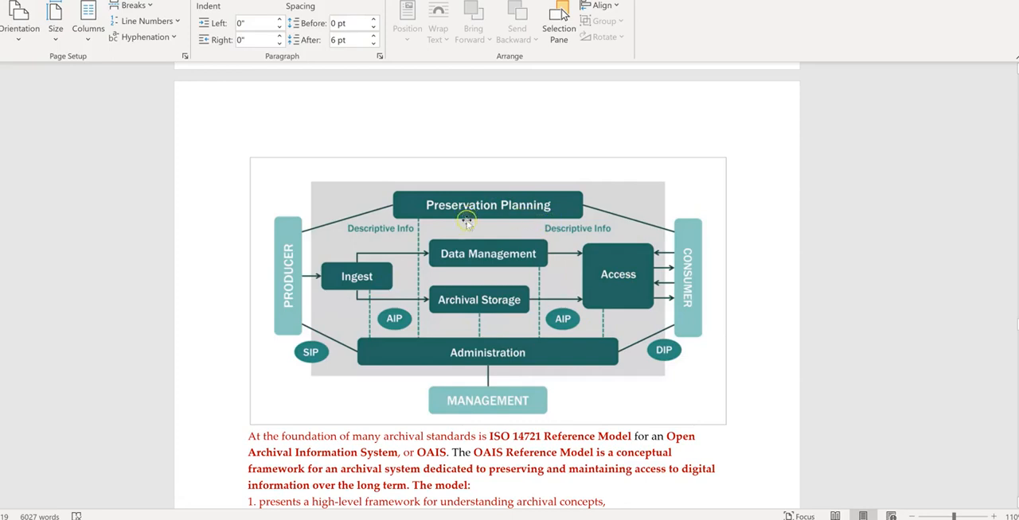
pyautogui.moveTo(646, 374)
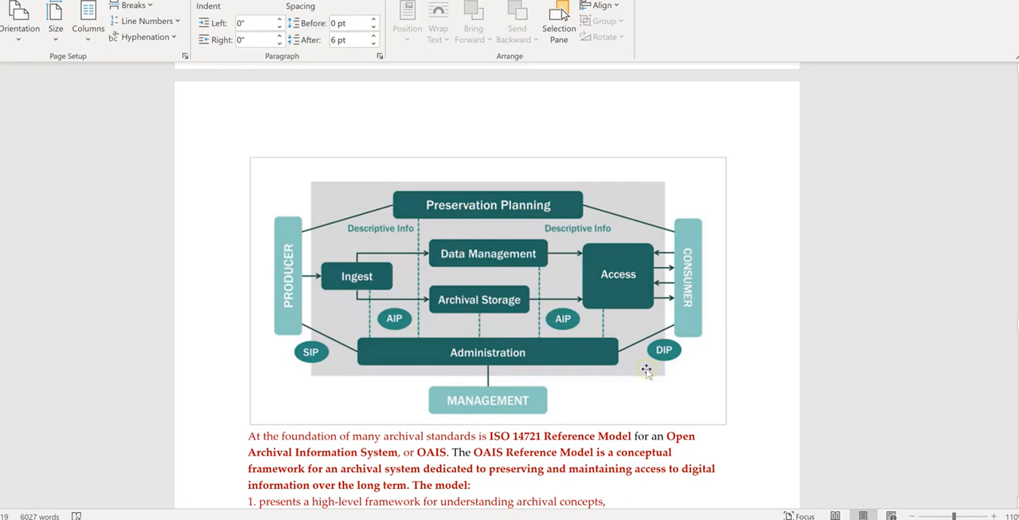
pyautogui.moveTo(483, 221)
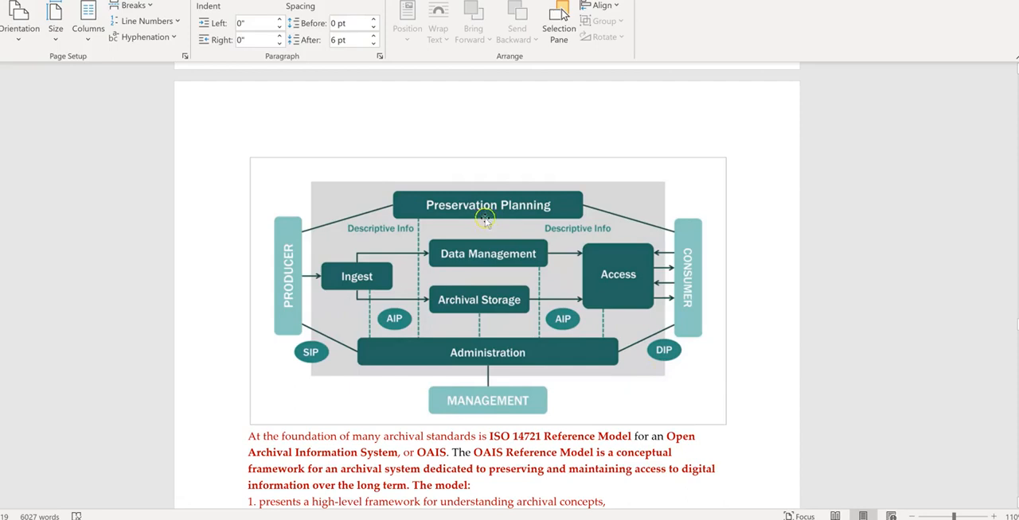
pyautogui.moveTo(695, 395)
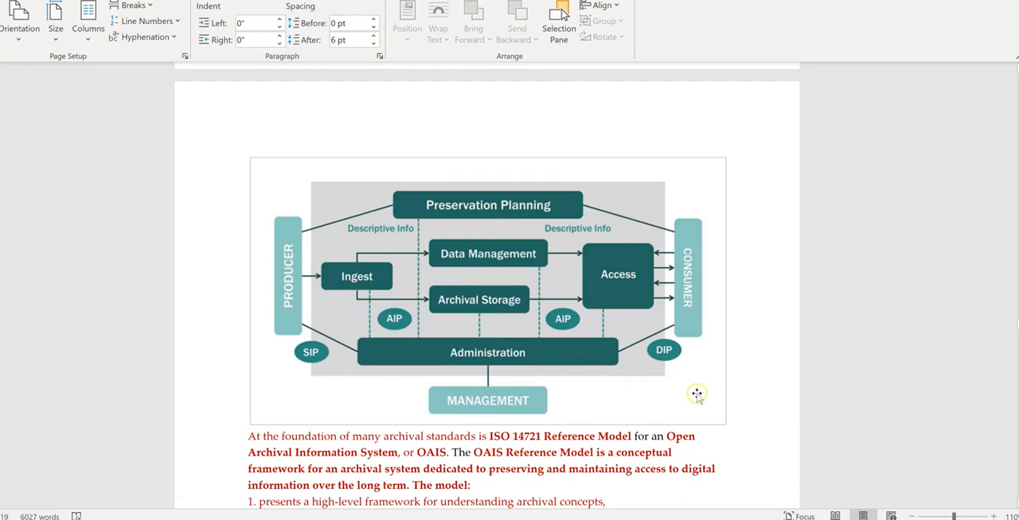
pyautogui.scroll(-3)
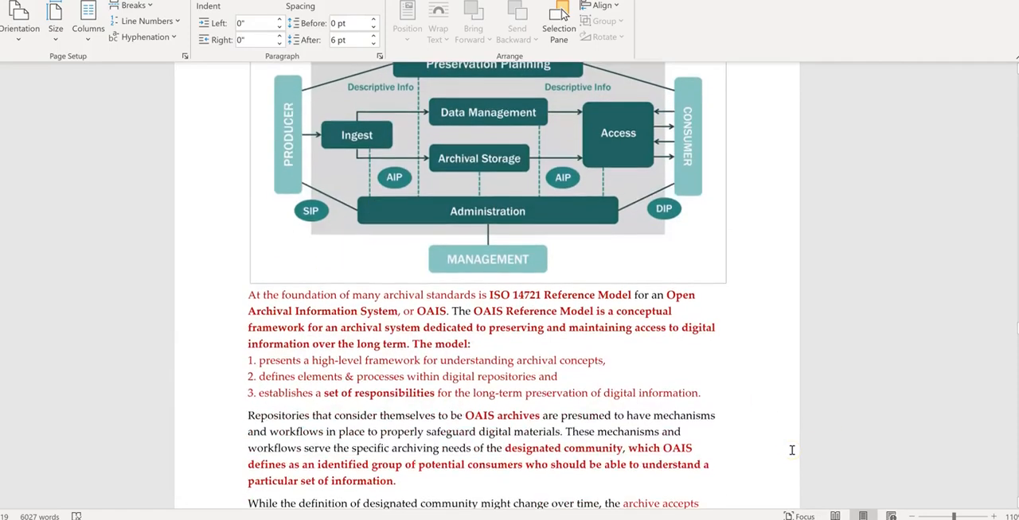
pyautogui.scroll(-3)
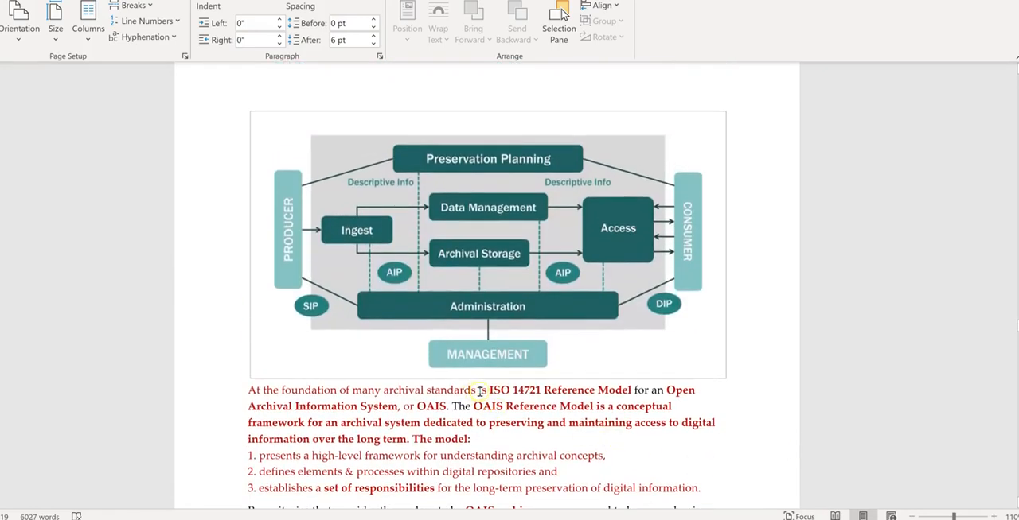
pyautogui.moveTo(489, 390); pyautogui.dragTo(630, 390)
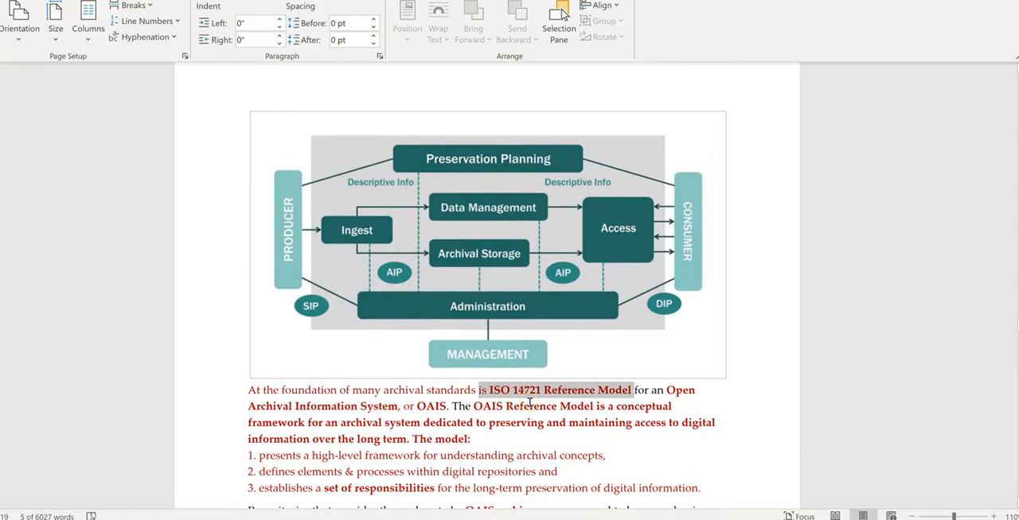
pyautogui.moveTo(486, 409)
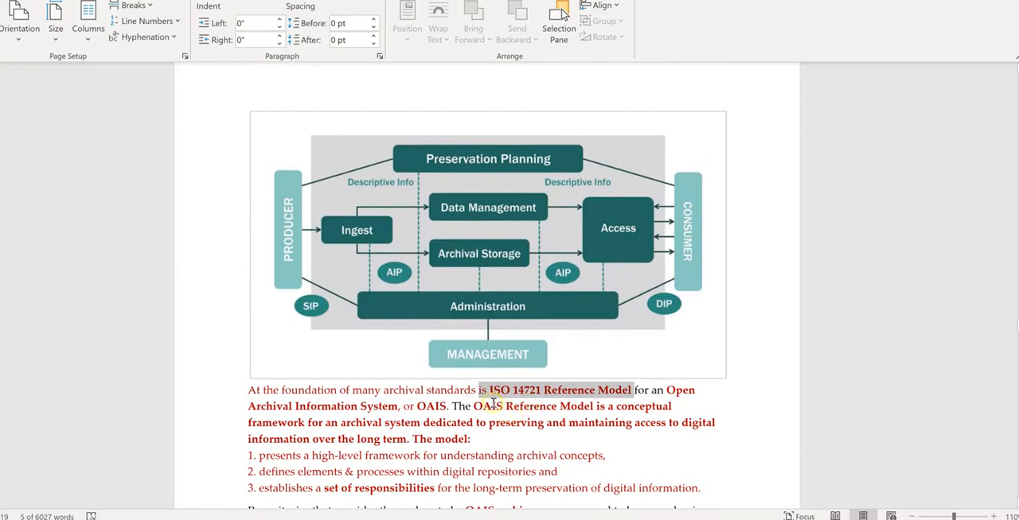
pyautogui.moveTo(522, 393)
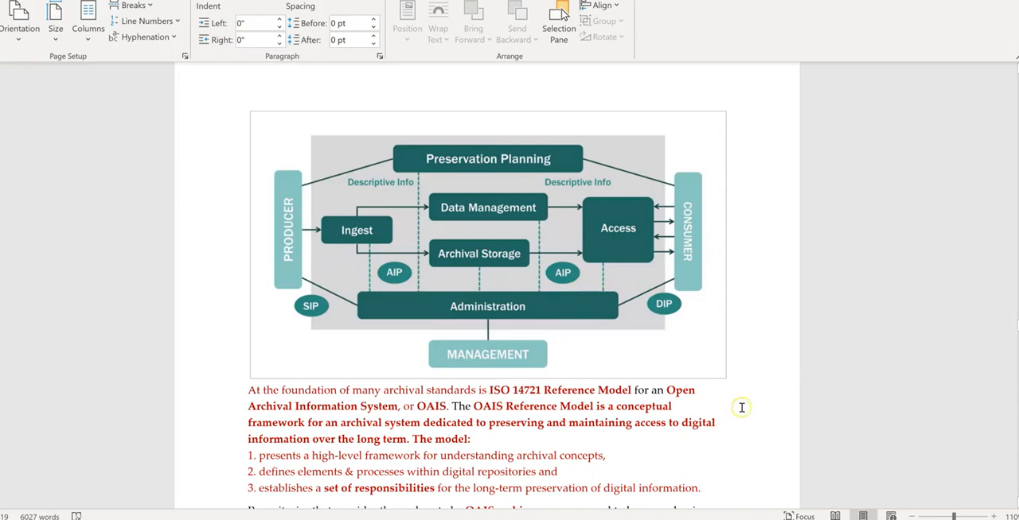
pyautogui.click(449, 407)
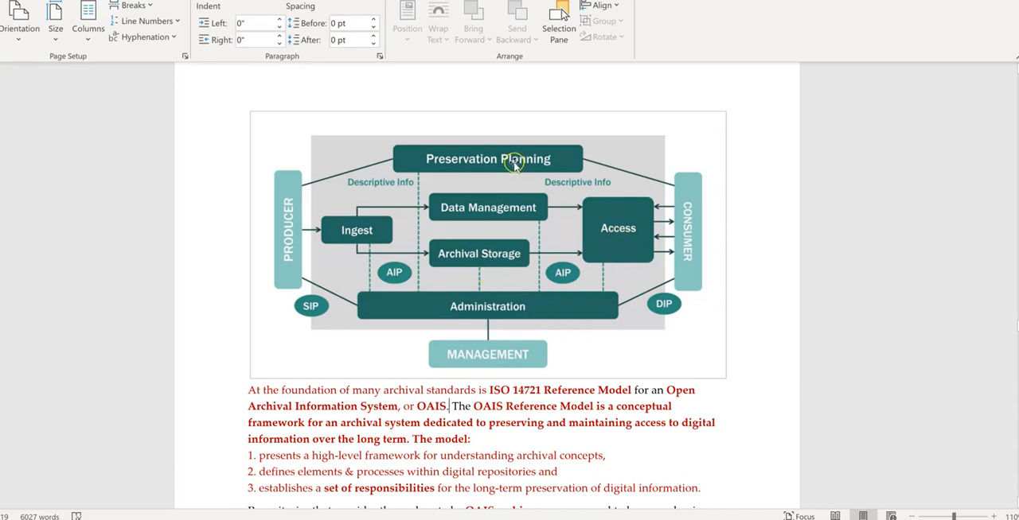
pyautogui.moveTo(570, 247)
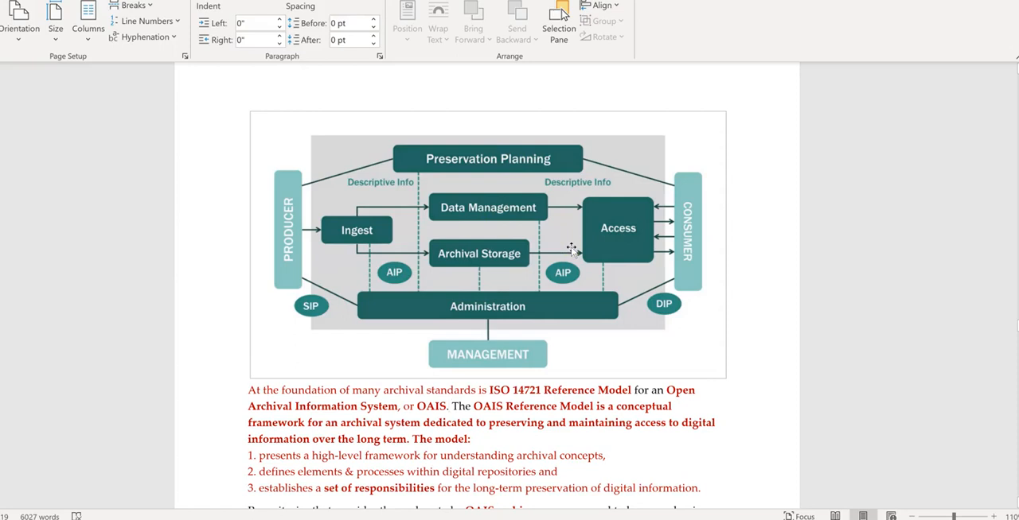
pyautogui.moveTo(509, 168)
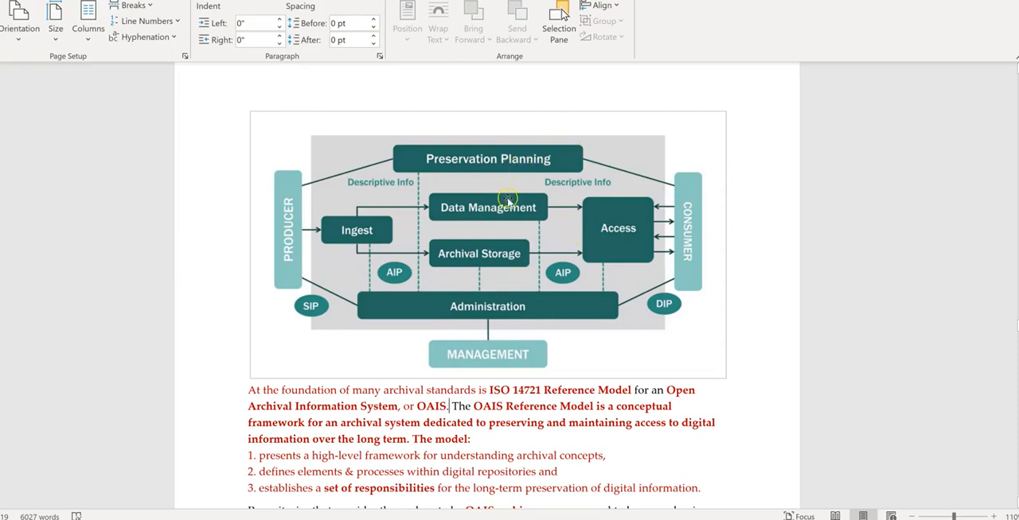
pyautogui.moveTo(503, 261)
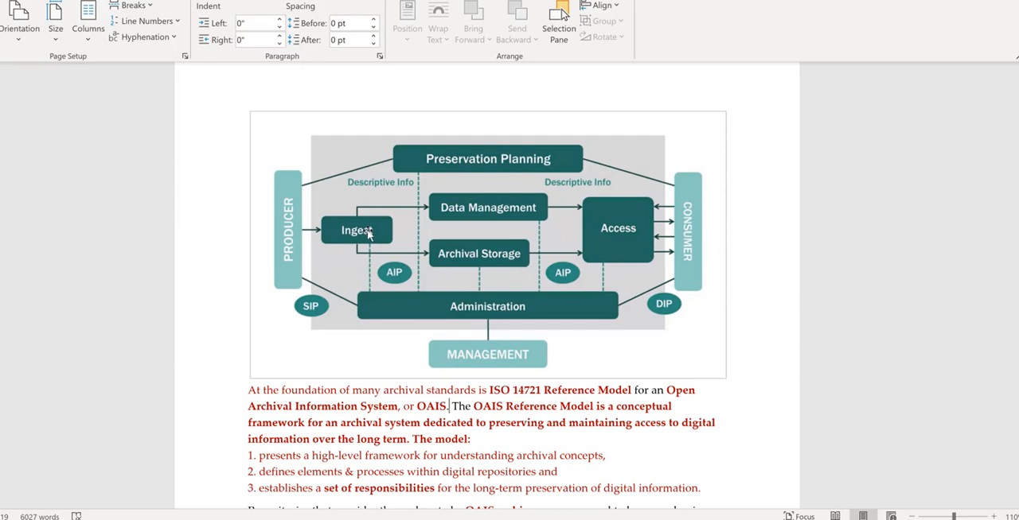
pyautogui.moveTo(440, 320)
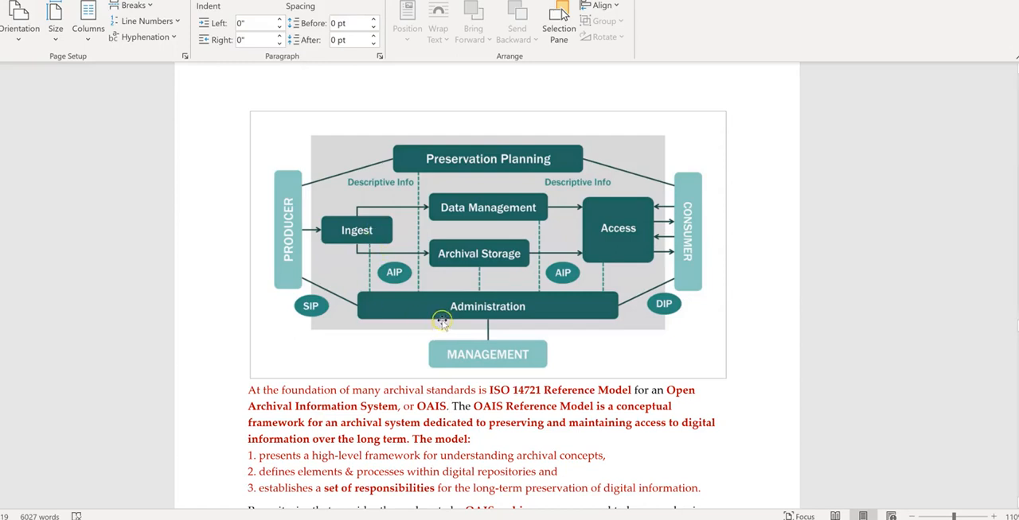
pyautogui.moveTo(768, 347)
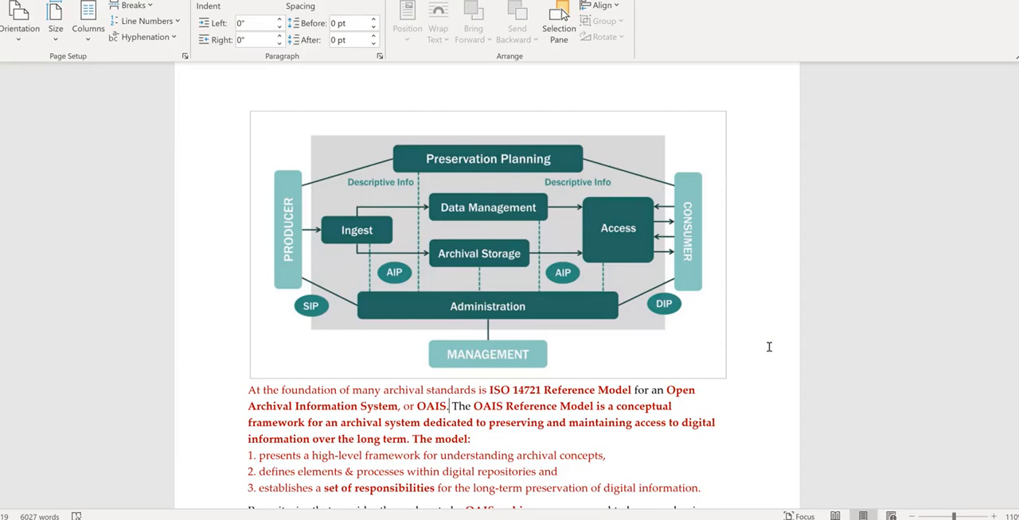
# - Scroll past the six functional entities to the Data.sav/Data.tab and MD5 Checksum Example
pyautogui.scroll(-3)
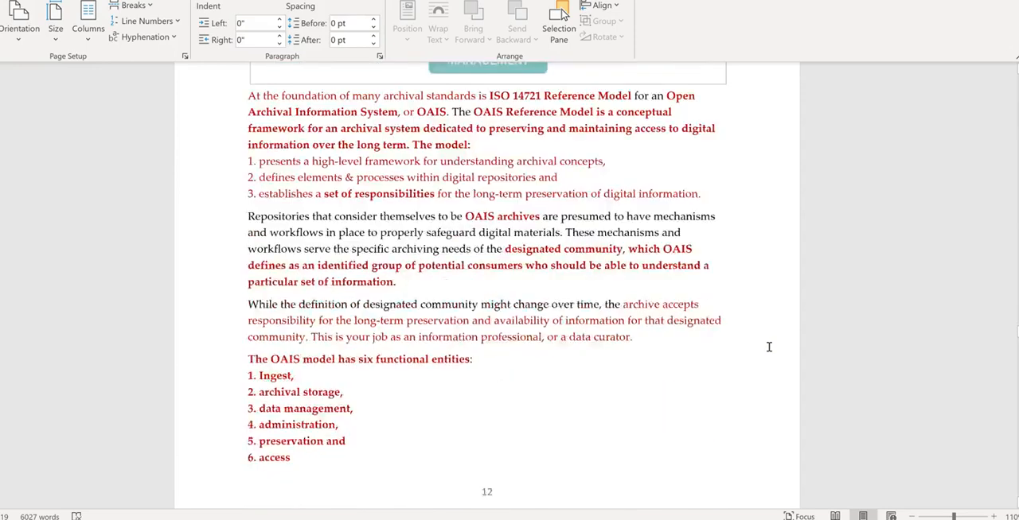
pyautogui.scroll(-3)
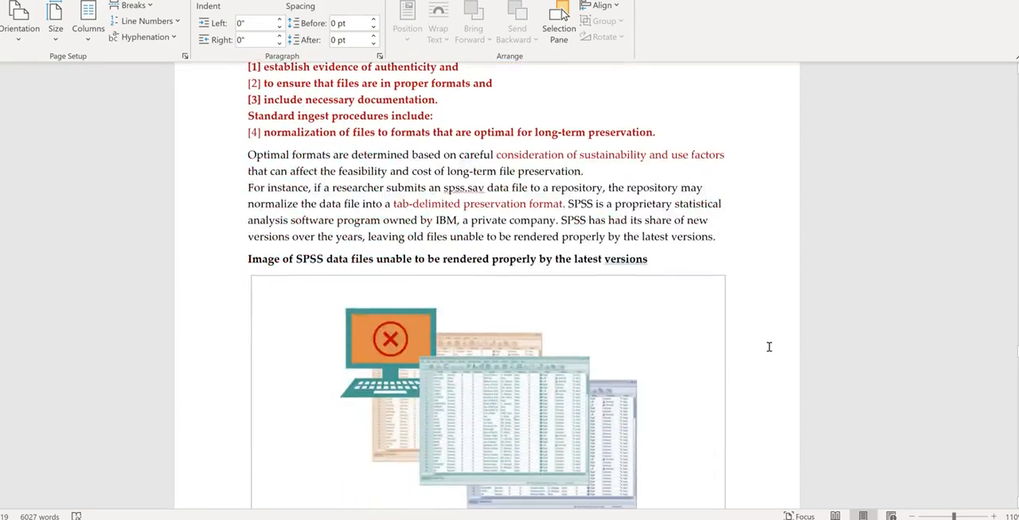
pyautogui.scroll(-3)
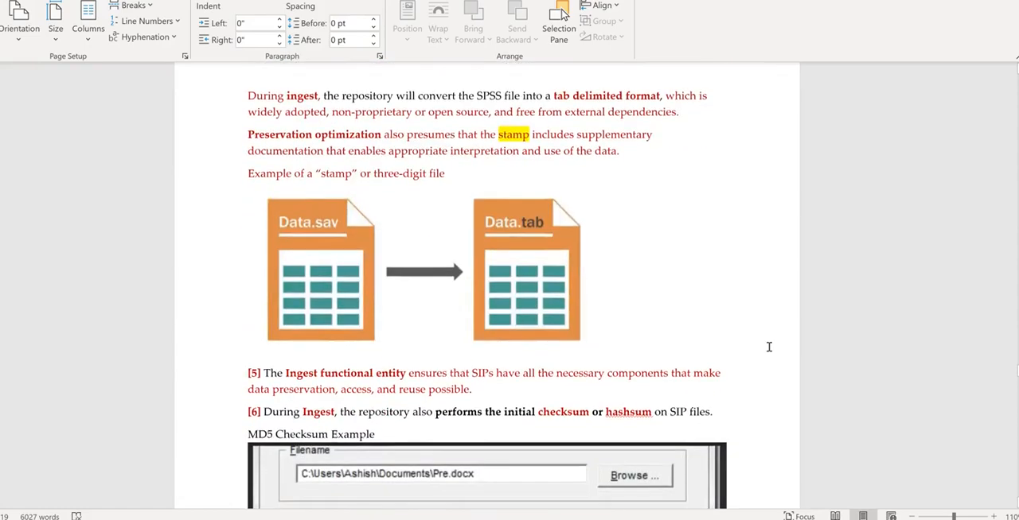
pyautogui.scroll(-3)
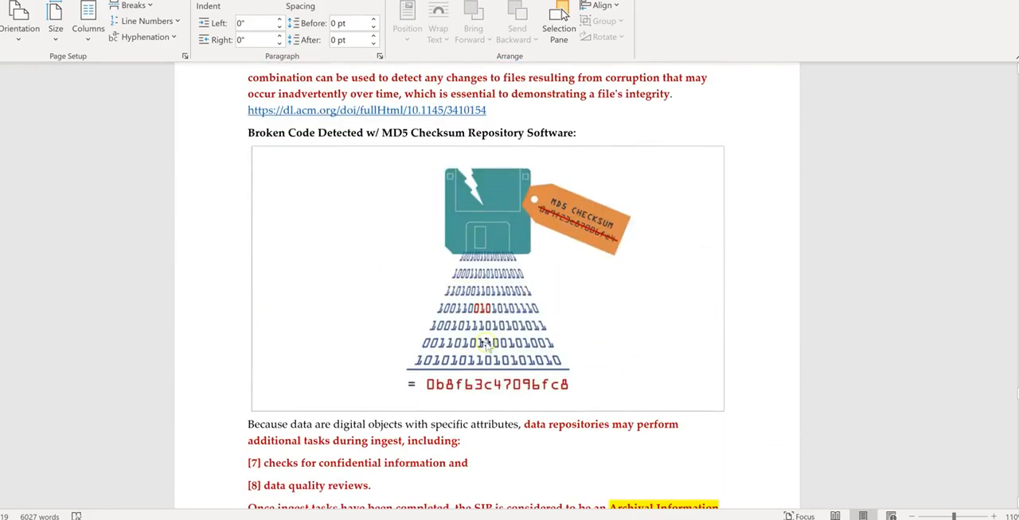
pyautogui.moveTo(471, 333)
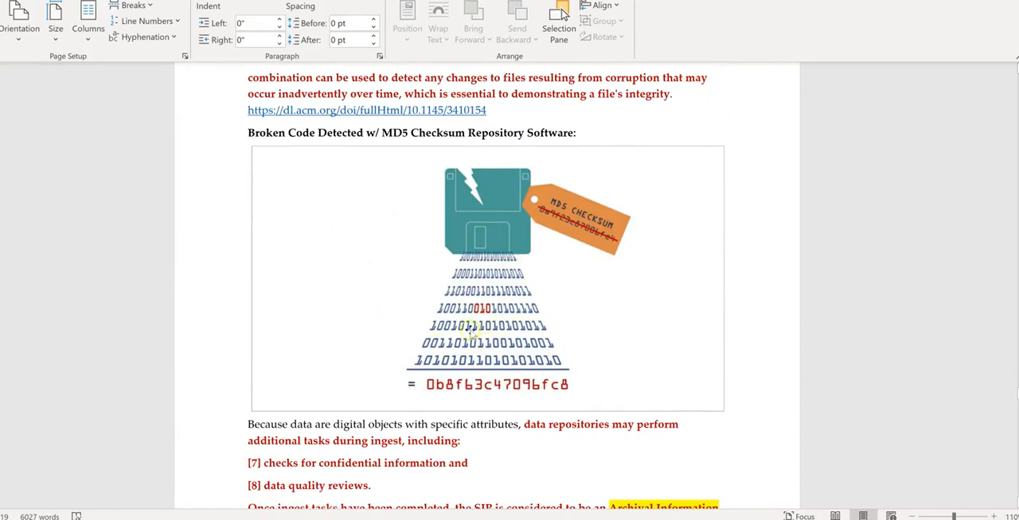
pyautogui.moveTo(536, 326)
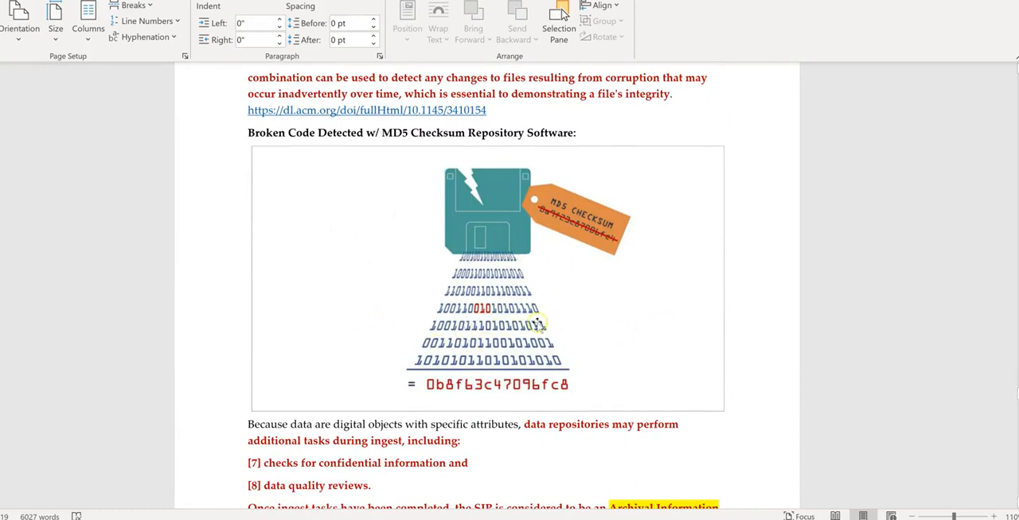
pyautogui.moveTo(489, 312)
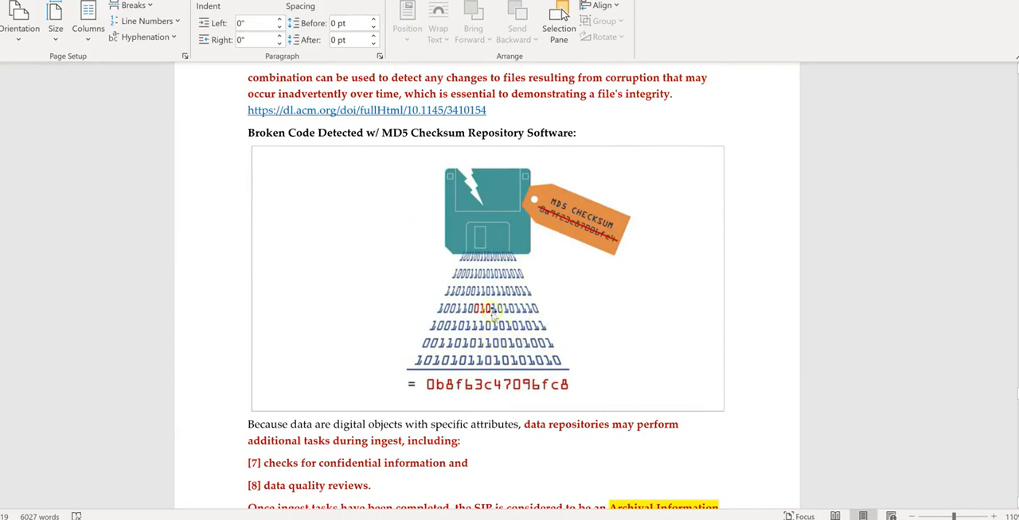
pyautogui.moveTo(436, 283)
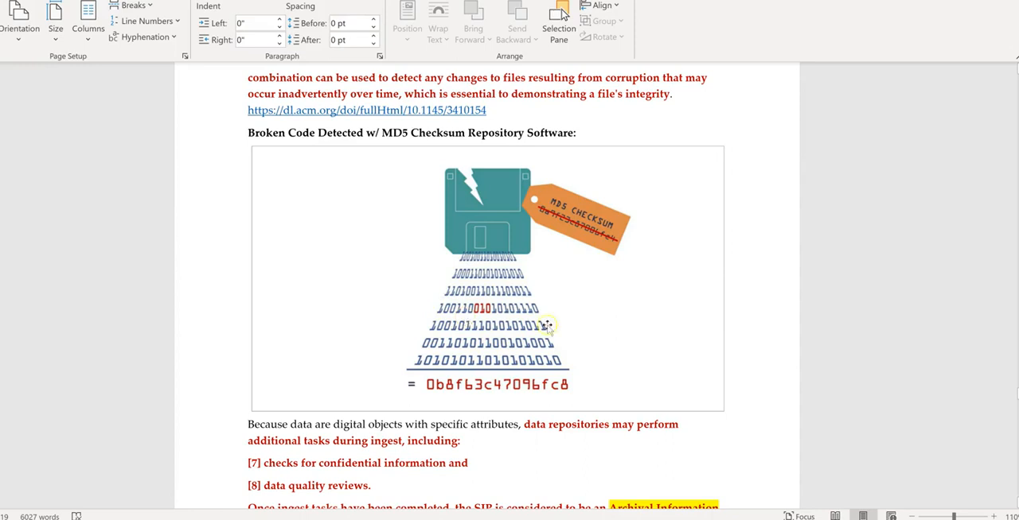
pyautogui.moveTo(492, 337)
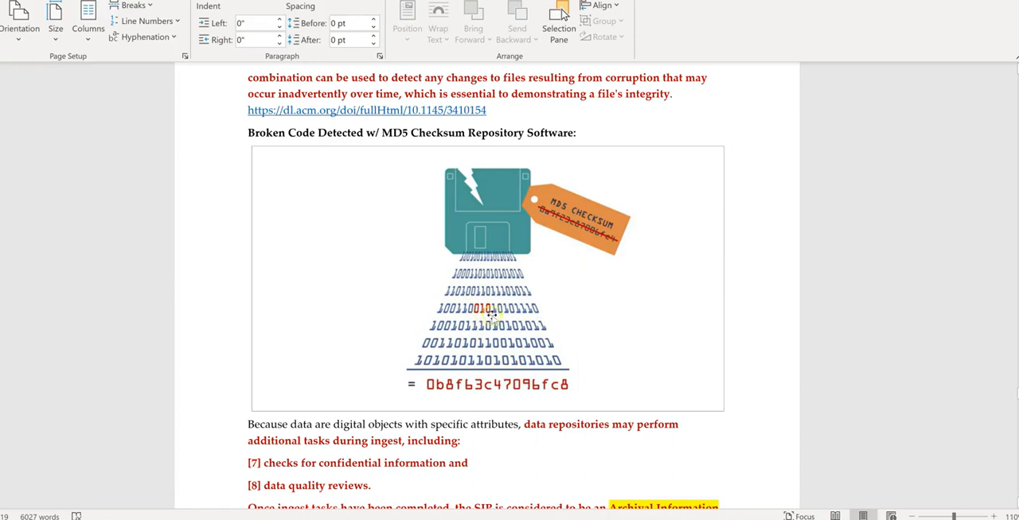
pyautogui.moveTo(545, 309)
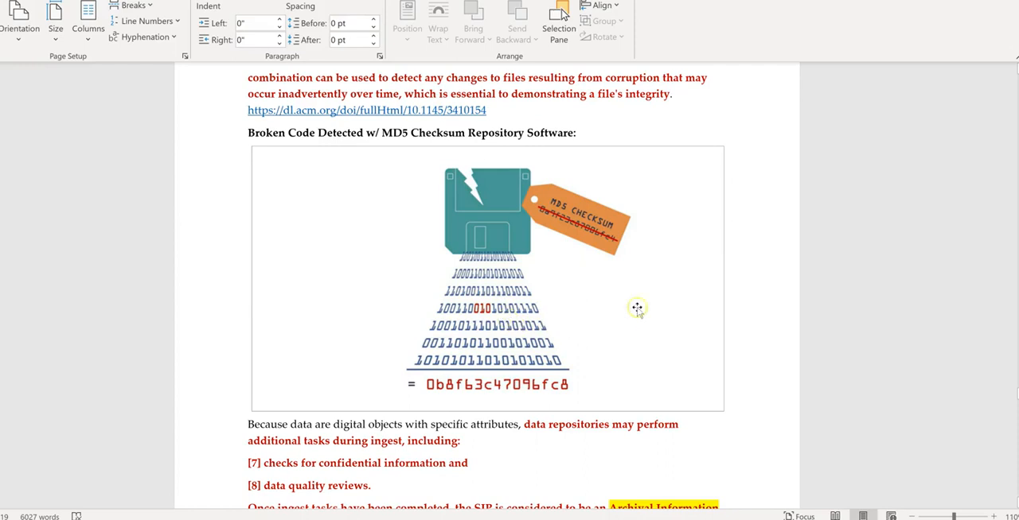
pyautogui.moveTo(578, 223)
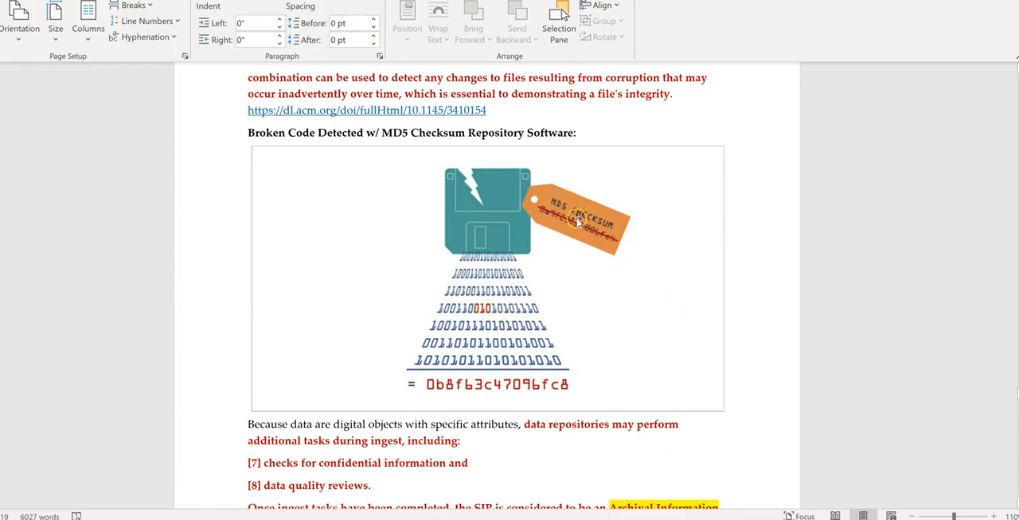
pyautogui.moveTo(651, 278)
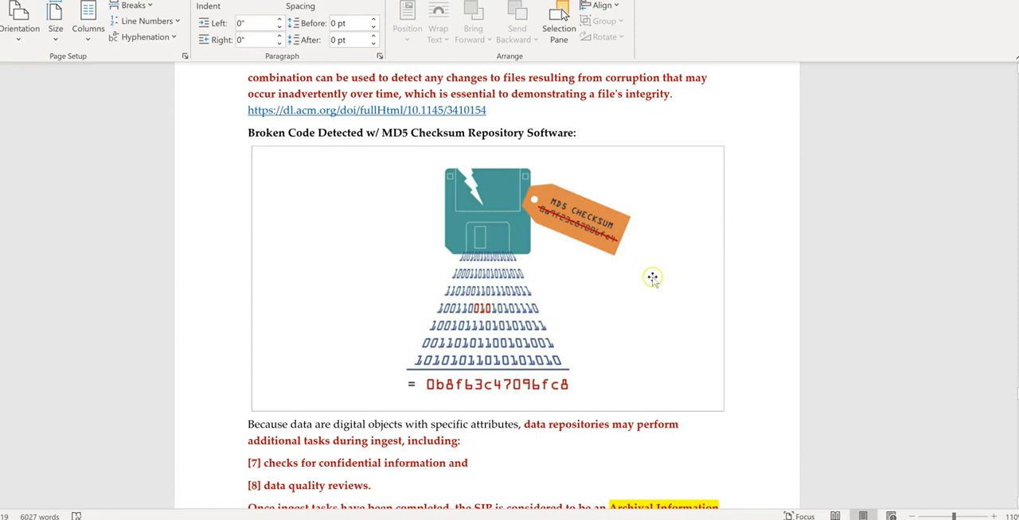
pyautogui.moveTo(652, 278)
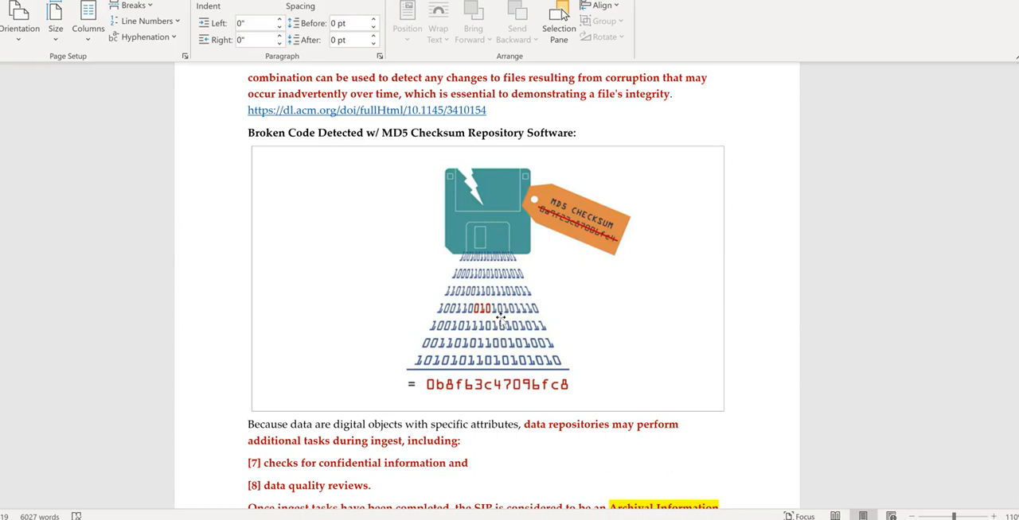
pyautogui.moveTo(822, 319)
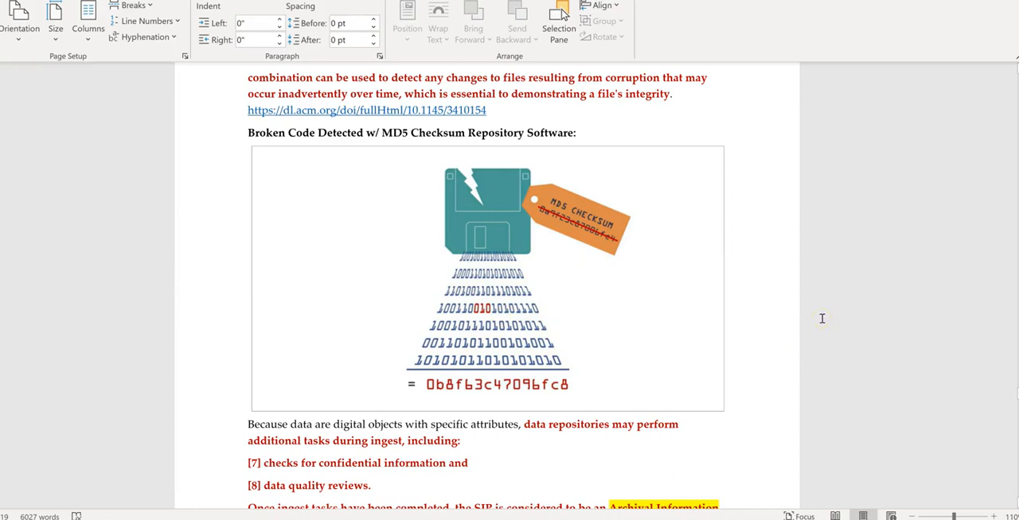
pyautogui.moveTo(574, 331)
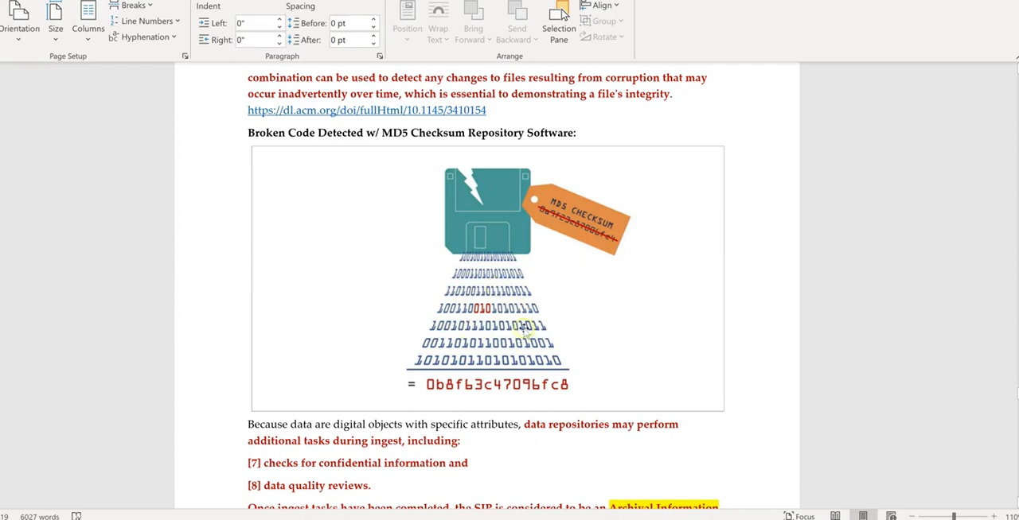
pyautogui.moveTo(732, 344)
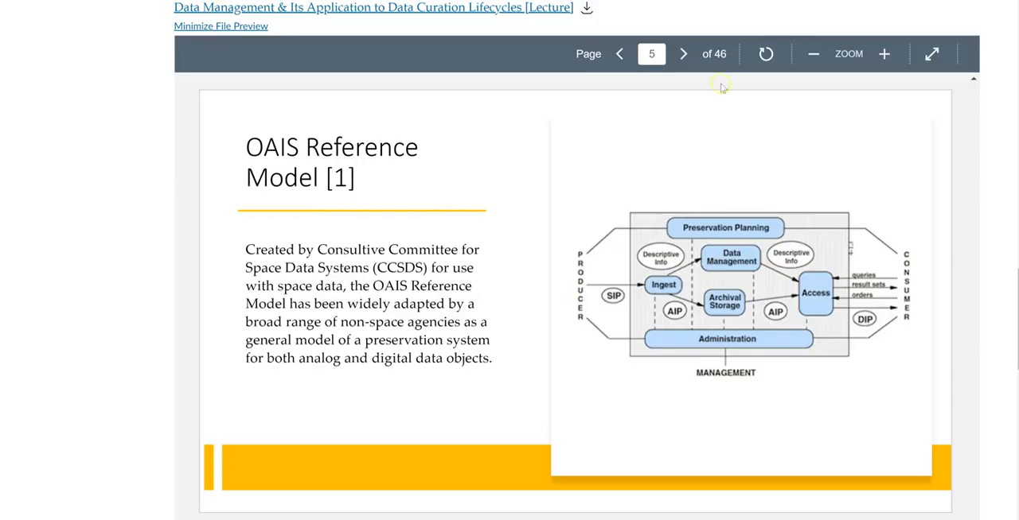
pyautogui.moveTo(187, 226)
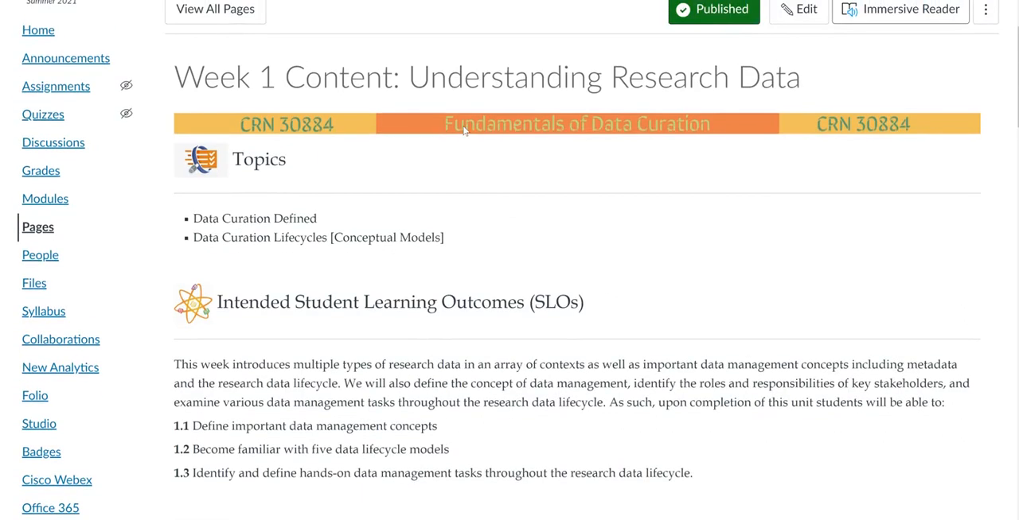
pyautogui.moveTo(561, 271)
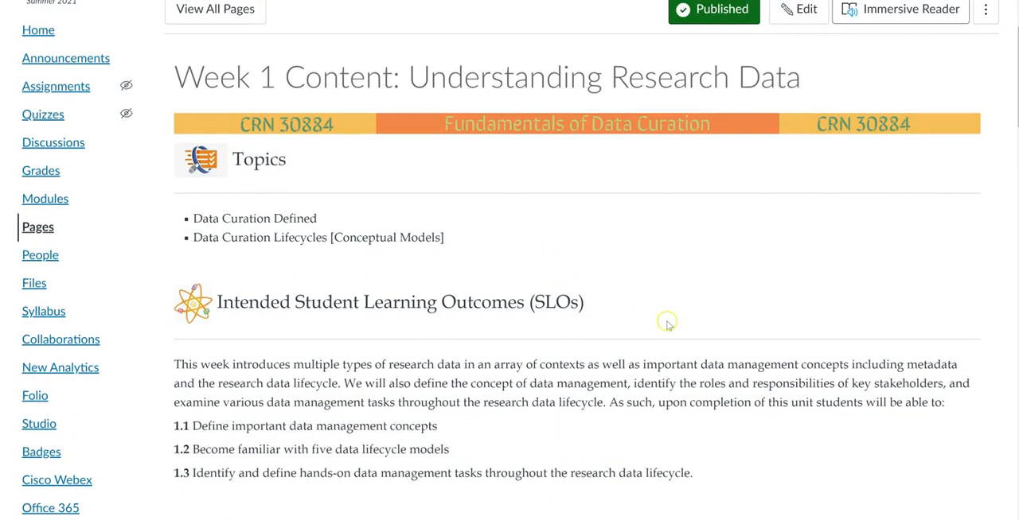
pyautogui.moveTo(669, 326)
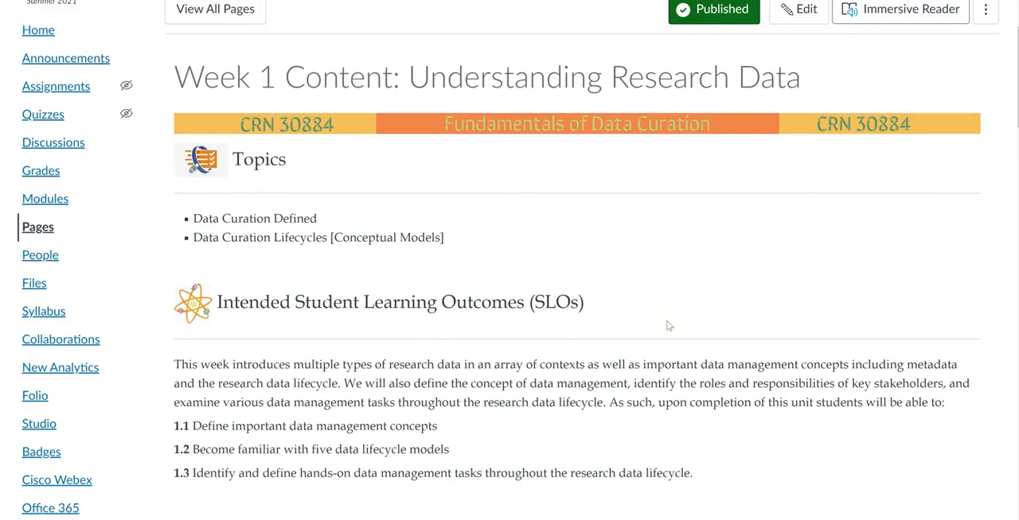
# - Scroll past the Lectures heading to the Data Management preview at its OAIS Reference Model slide
pyautogui.scroll(-3)
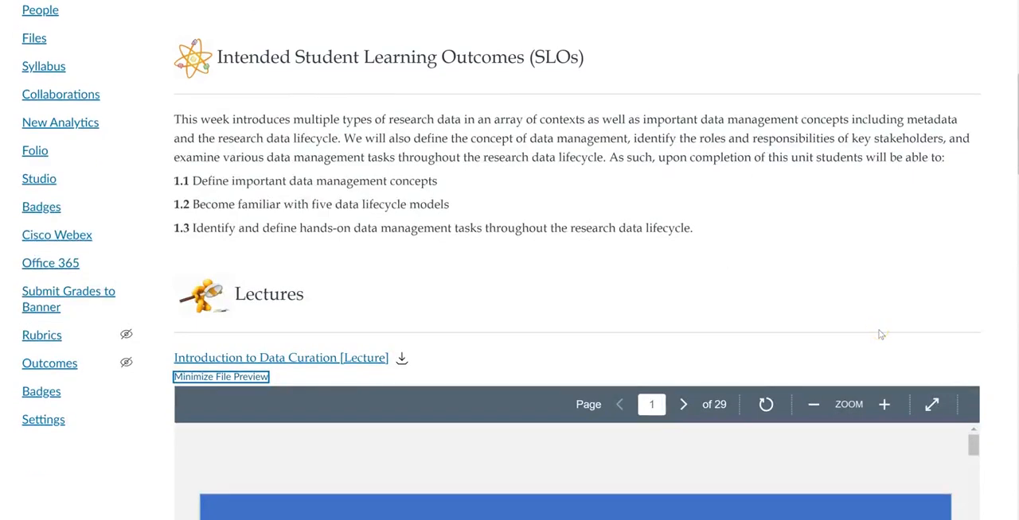
pyautogui.scroll(-3)
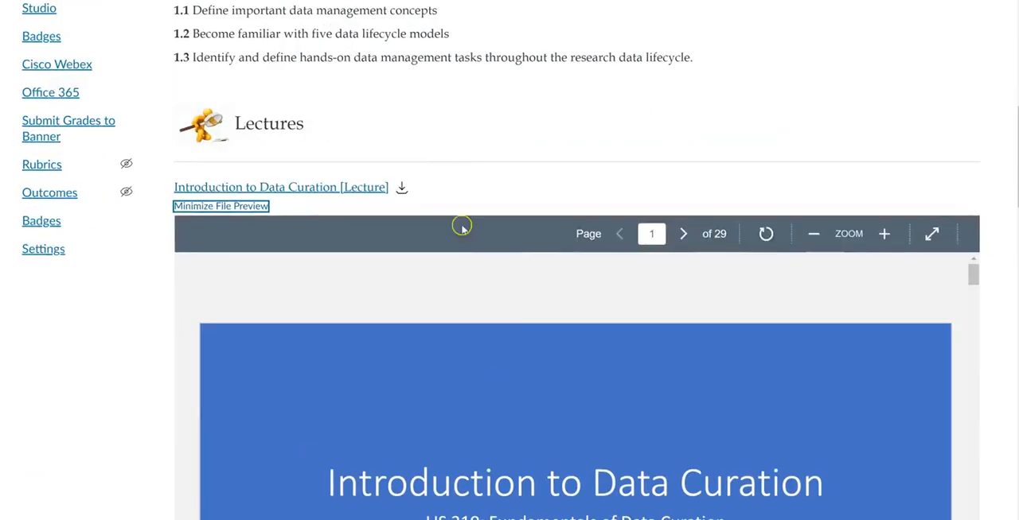
pyautogui.scroll(-3)
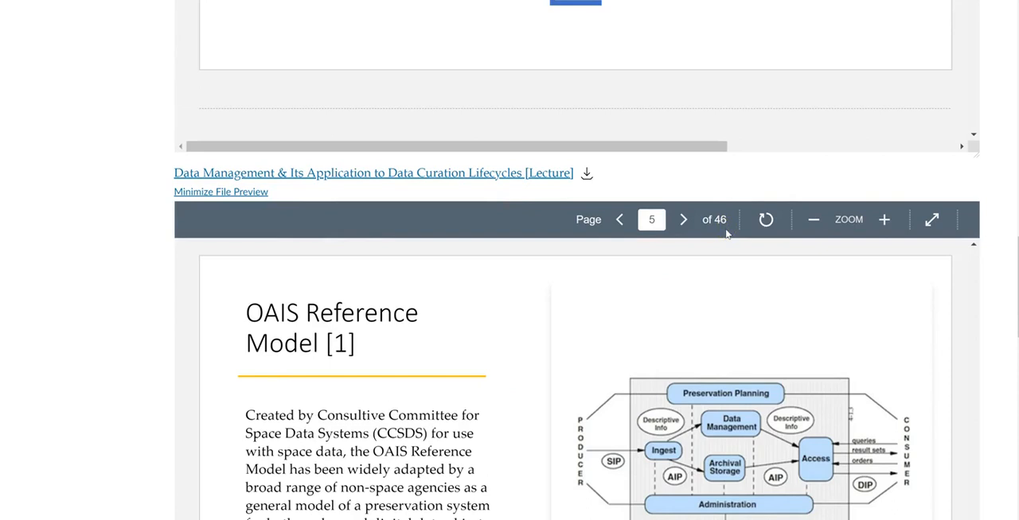
pyautogui.moveTo(213, 184)
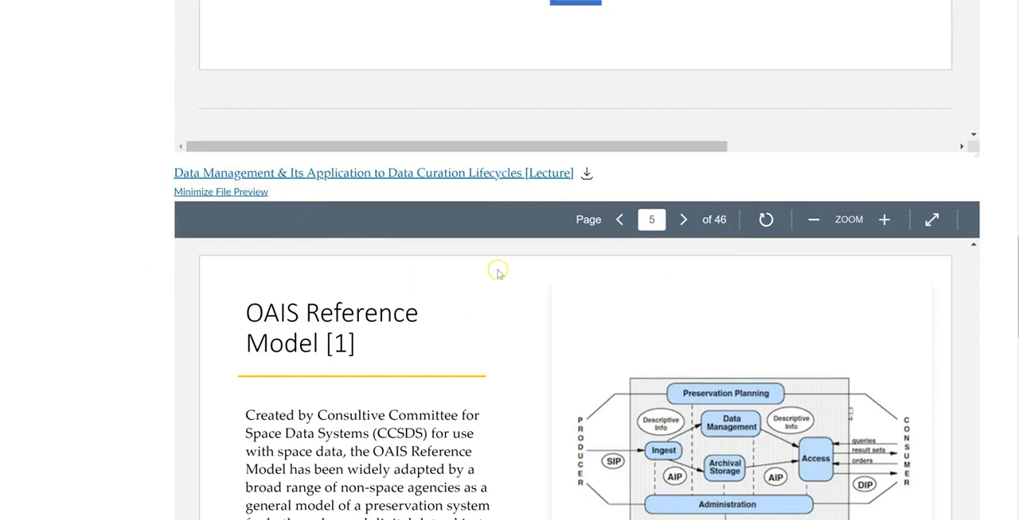
pyautogui.moveTo(614, 381)
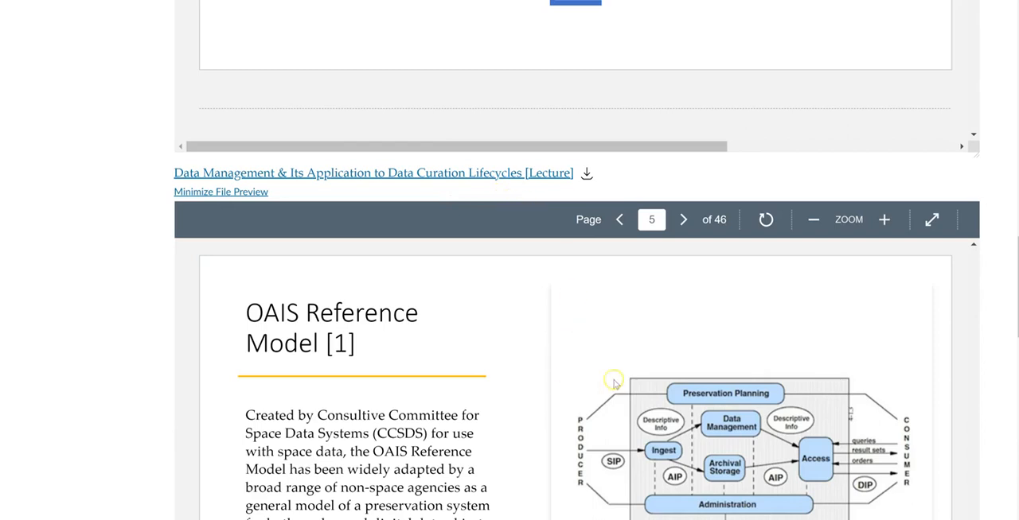
pyautogui.scroll(-3)
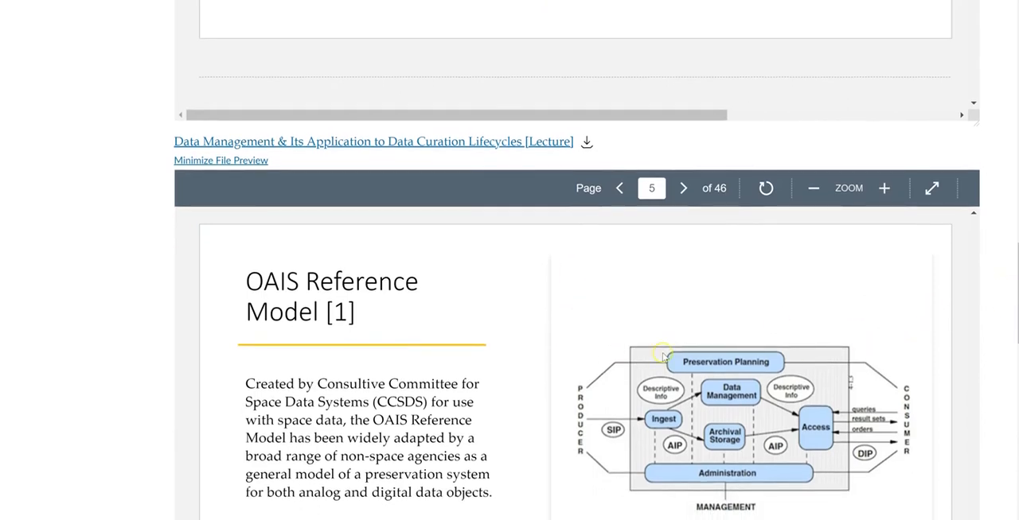
pyautogui.scroll(-3)
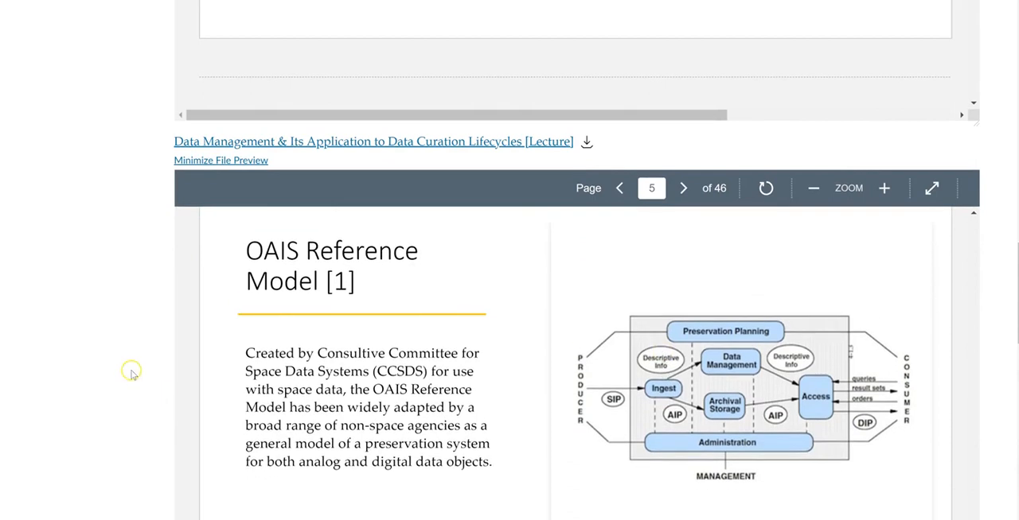
pyautogui.scroll(-3)
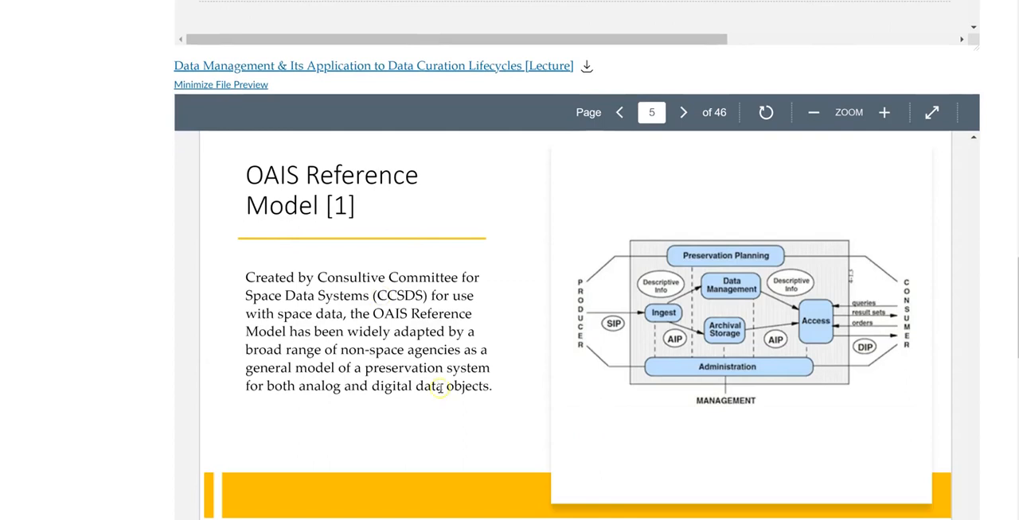
pyautogui.moveTo(420, 277)
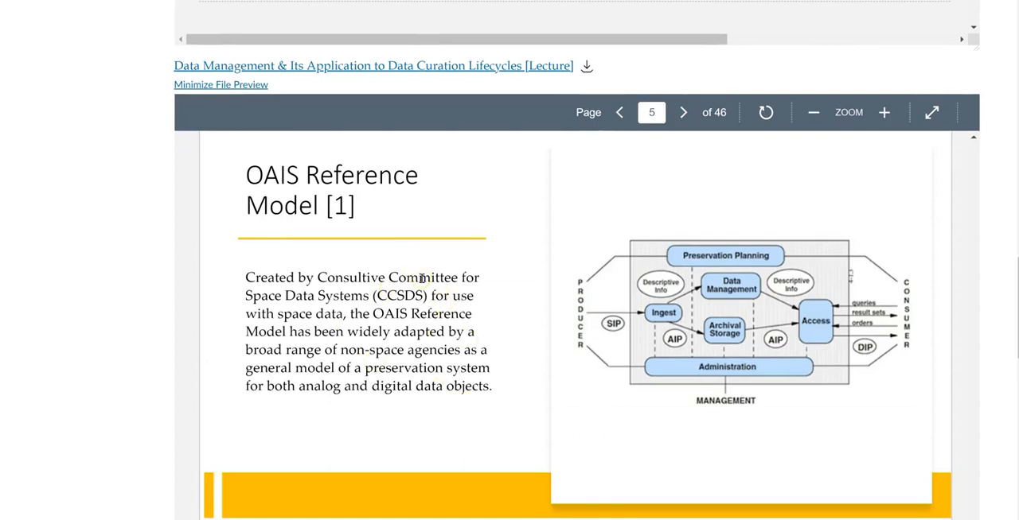
pyautogui.moveTo(560, 308)
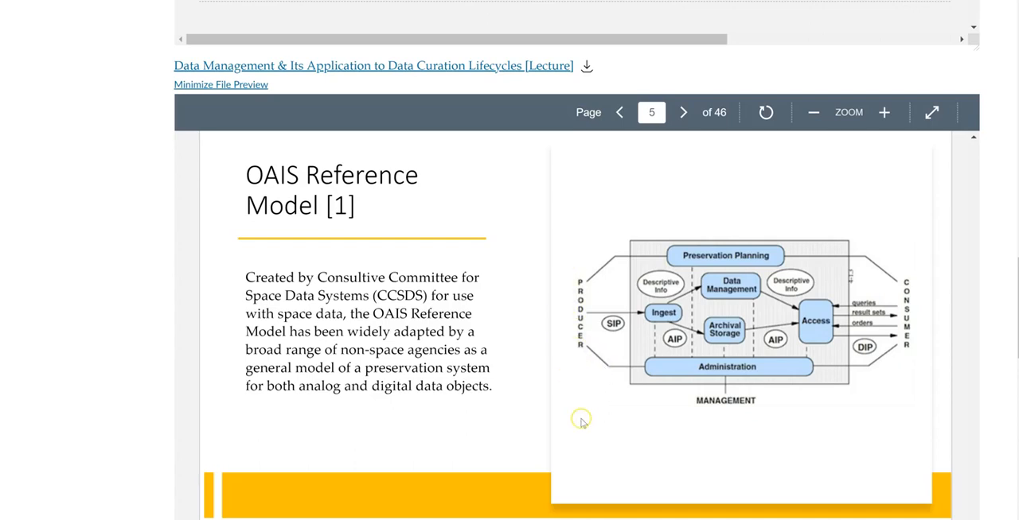
pyautogui.moveTo(766, 438)
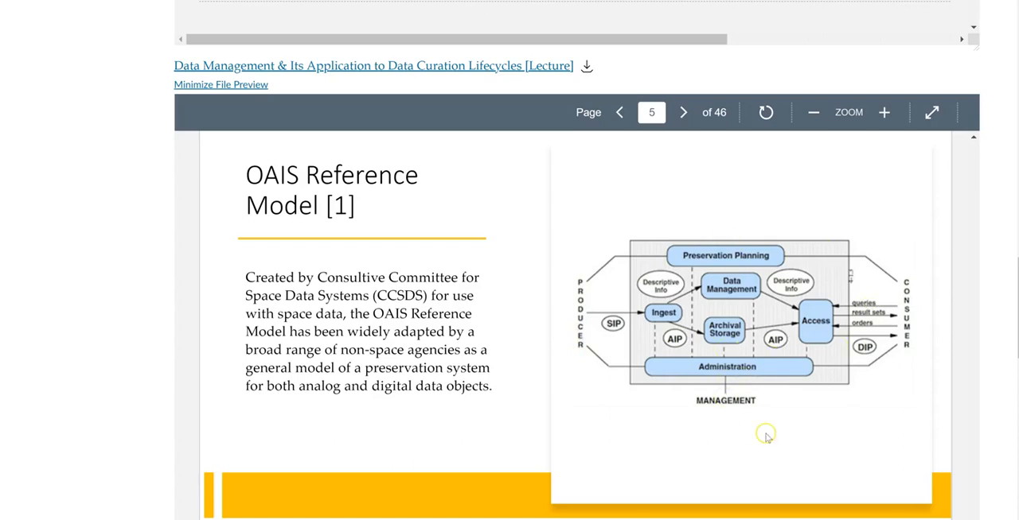
pyautogui.moveTo(631, 307)
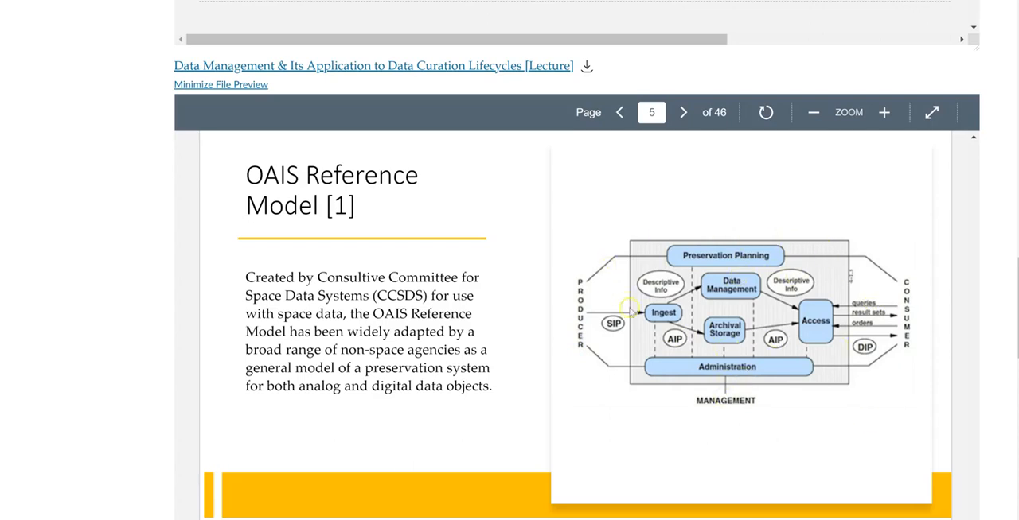
pyautogui.moveTo(766, 275)
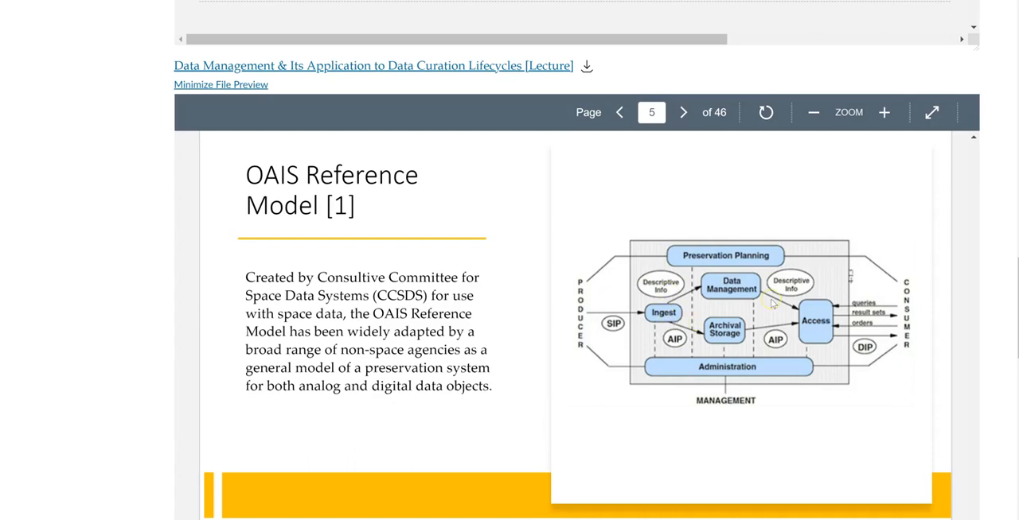
pyautogui.moveTo(729, 259)
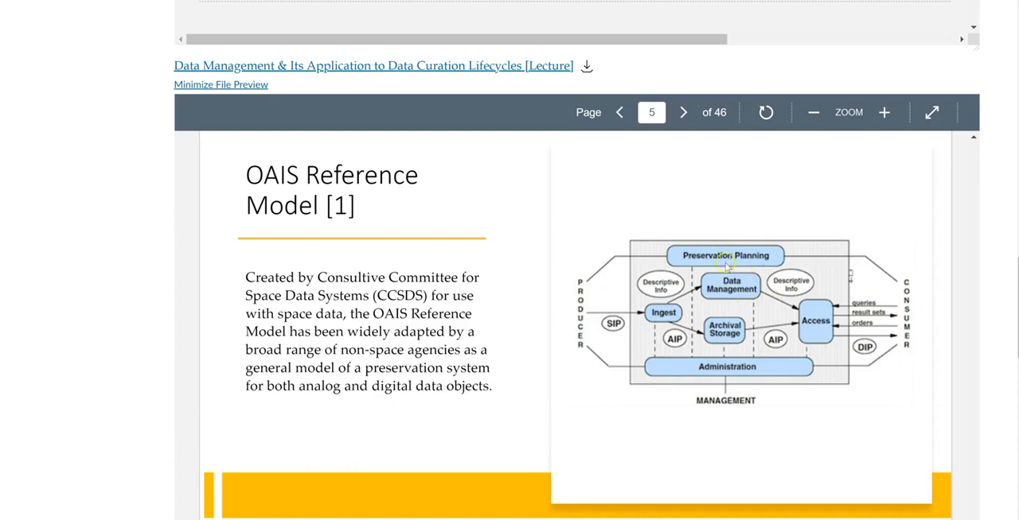
pyautogui.moveTo(661, 366)
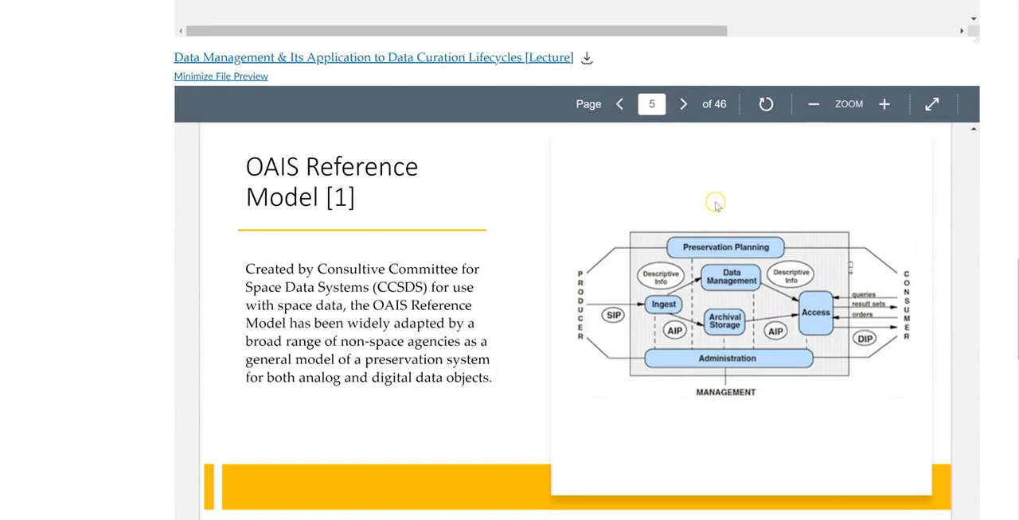
pyautogui.moveTo(159, 377)
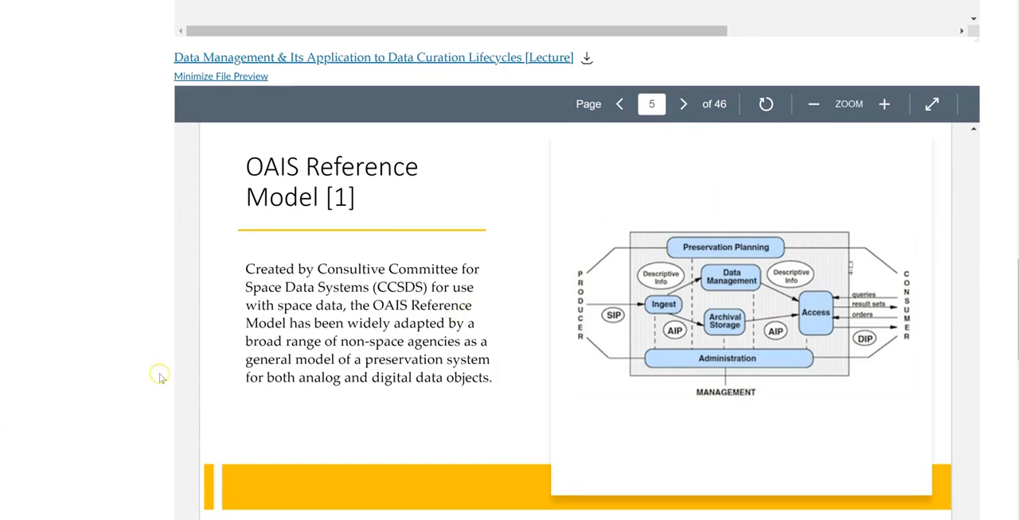
pyautogui.scroll(-3)
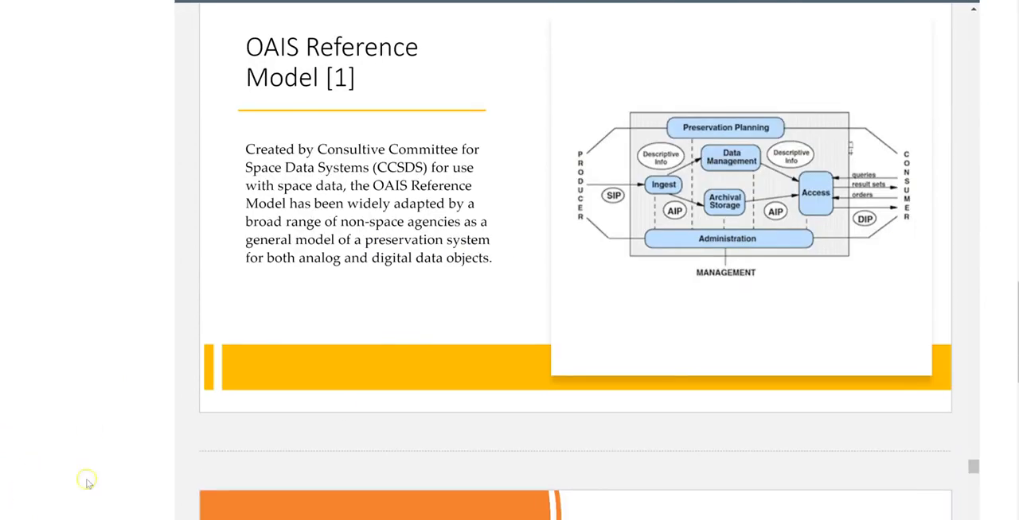